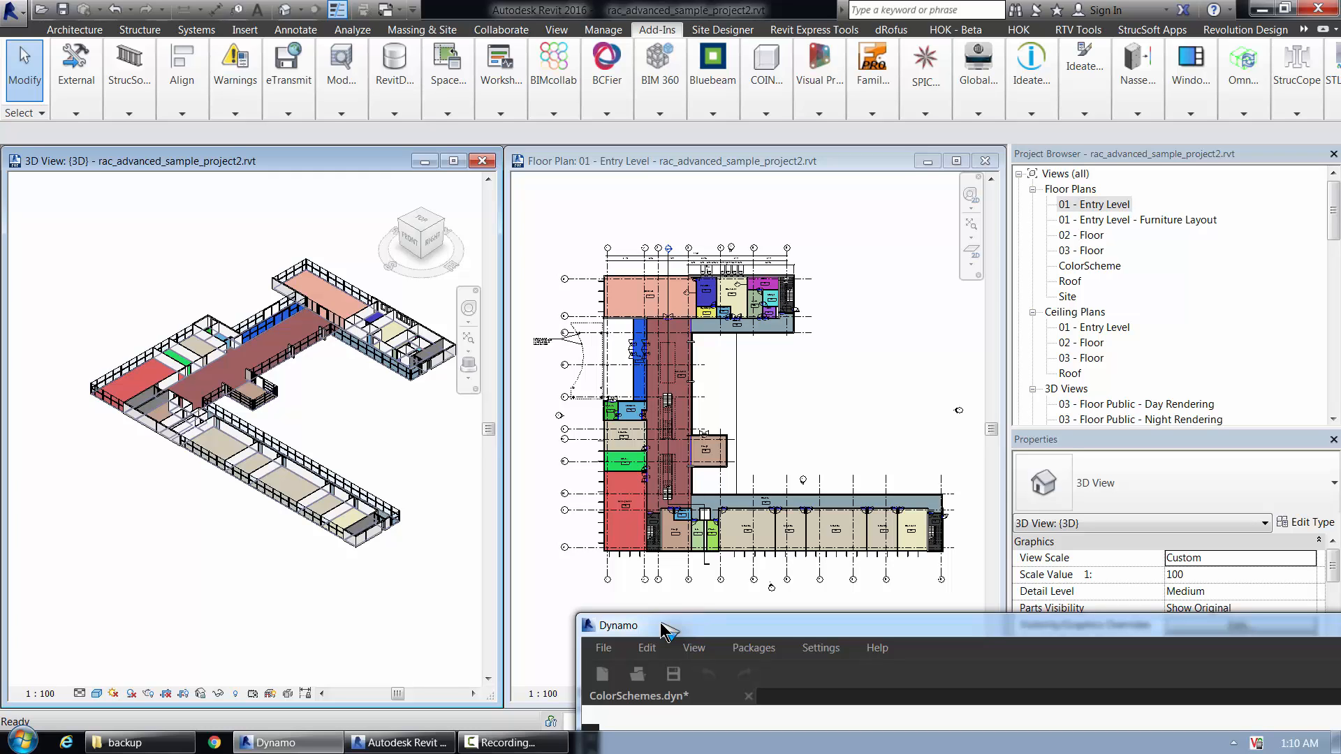
{"action": "mouse_move", "coordinate": [264, 588]}
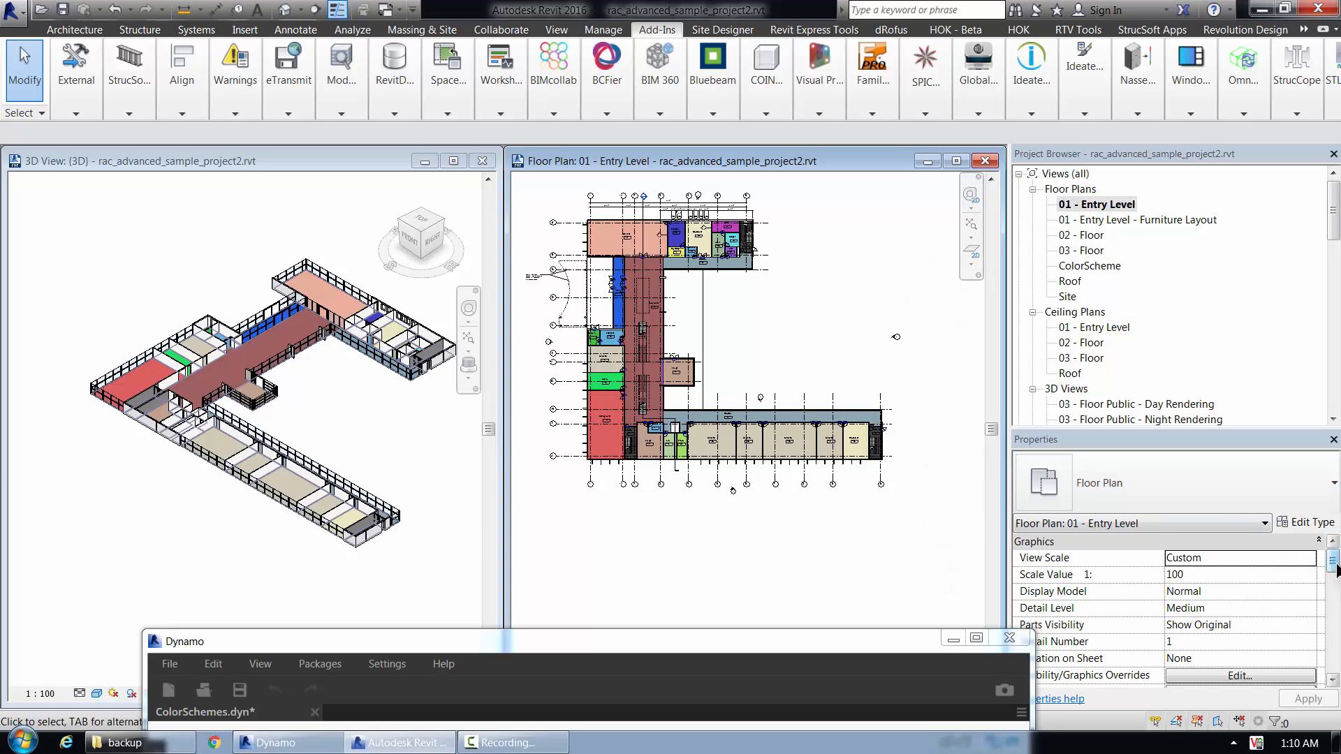
Scroll the Properties palette down to the Color Scheme parameter, Name 2
{"action": "scroll", "scroll_direction": "down", "scroll_amount": 3}
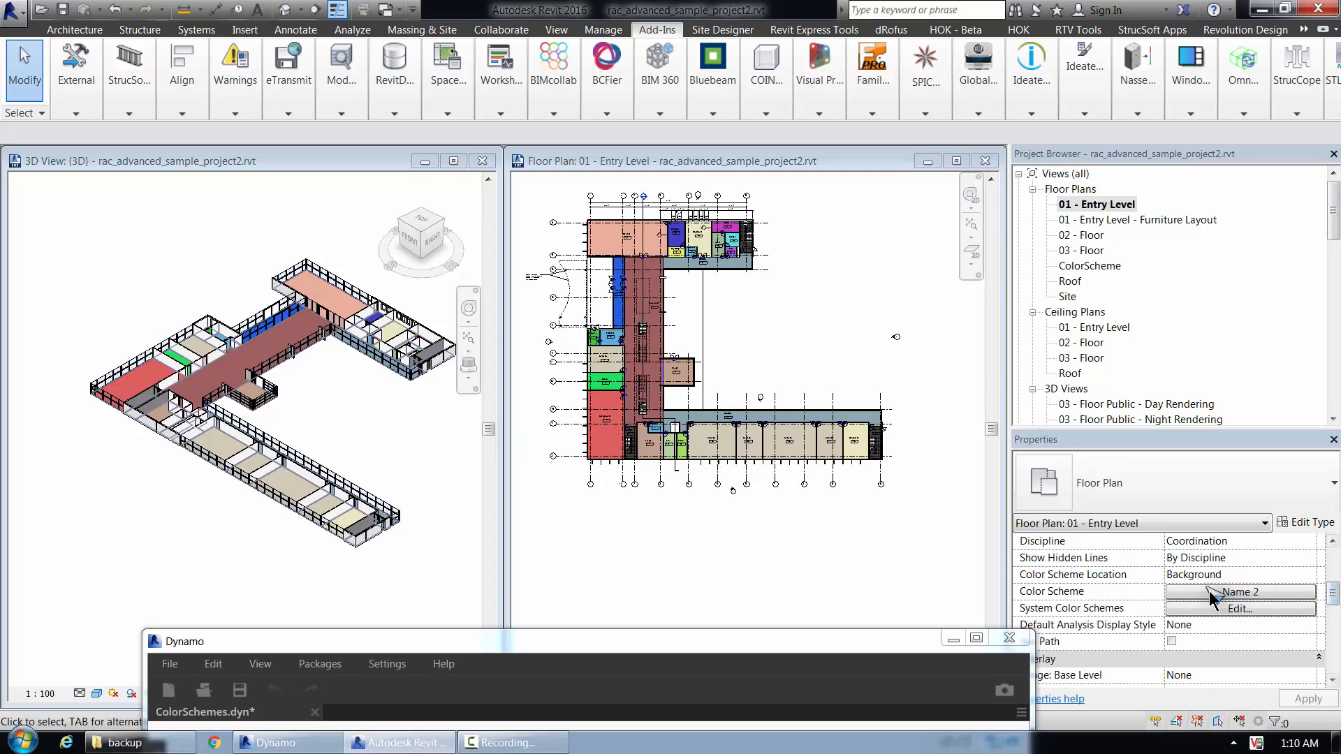
Recolour the Instruction rooms yellow in the Name 2 colour scheme and accept it
{"action": "left_click", "coordinate": [1239, 608]}
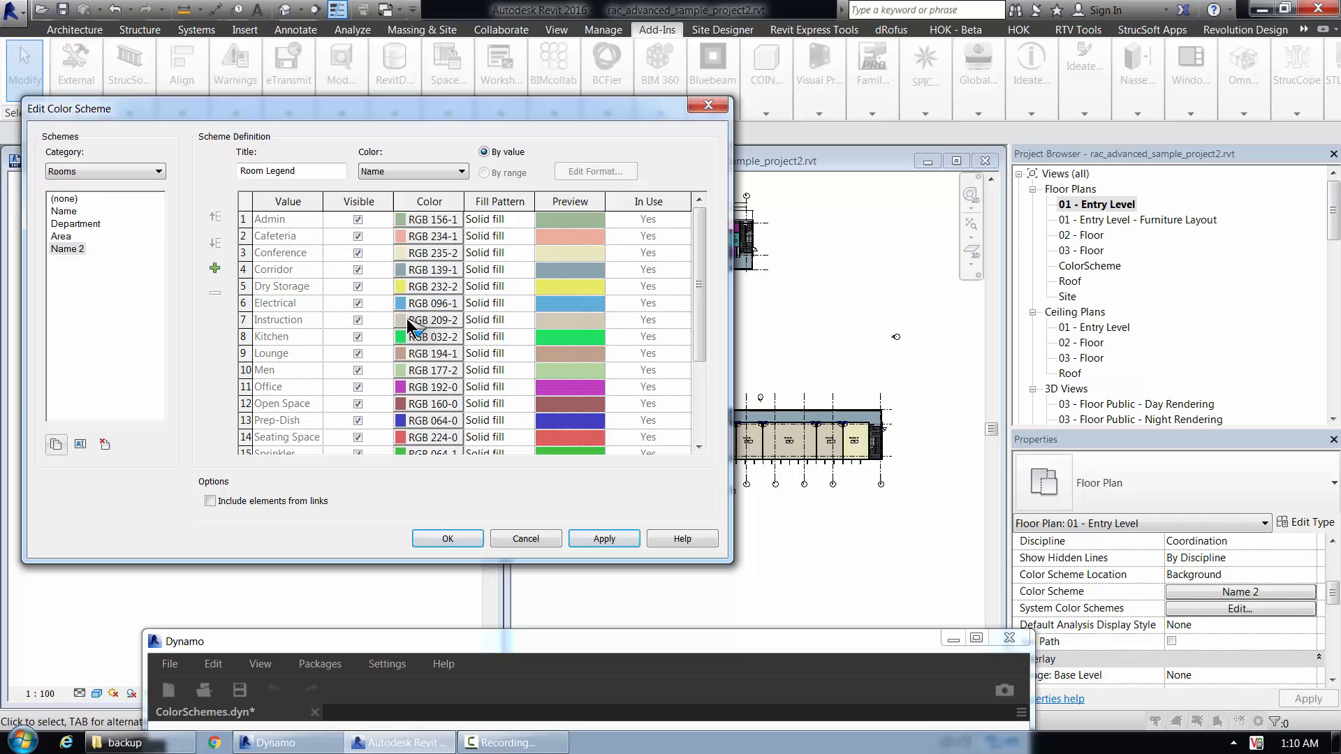
{"action": "left_click", "coordinate": [430, 318]}
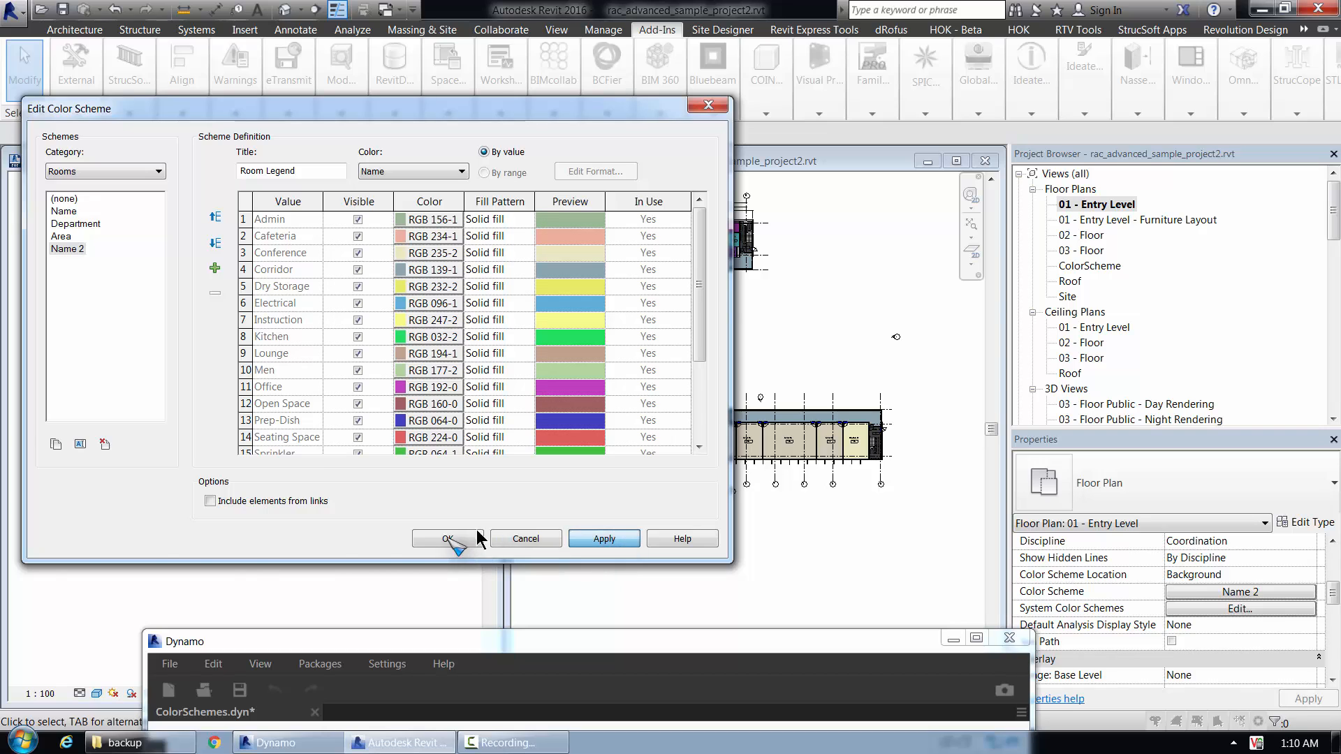
{"action": "left_click", "coordinate": [444, 539]}
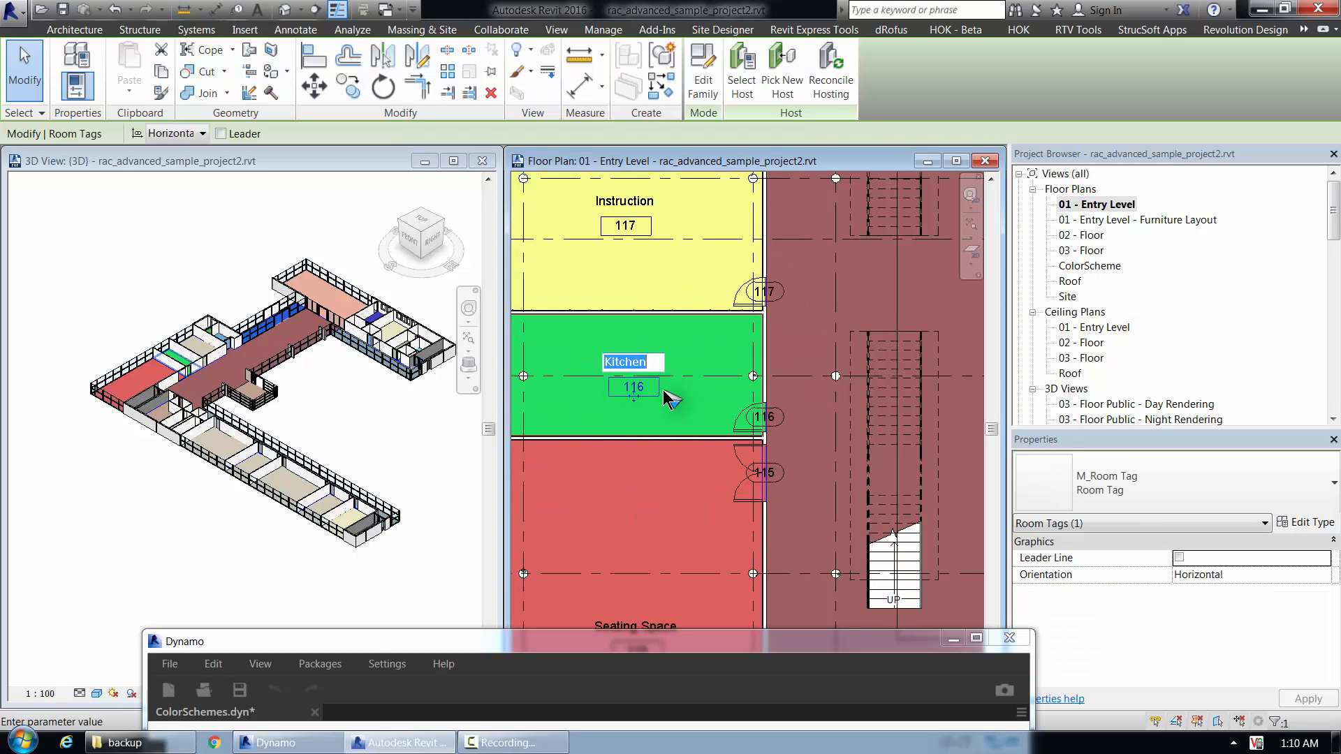
Rename room 116's tag from Kitchen to Testing and reselect it
{"action": "type", "text": "Testin"}
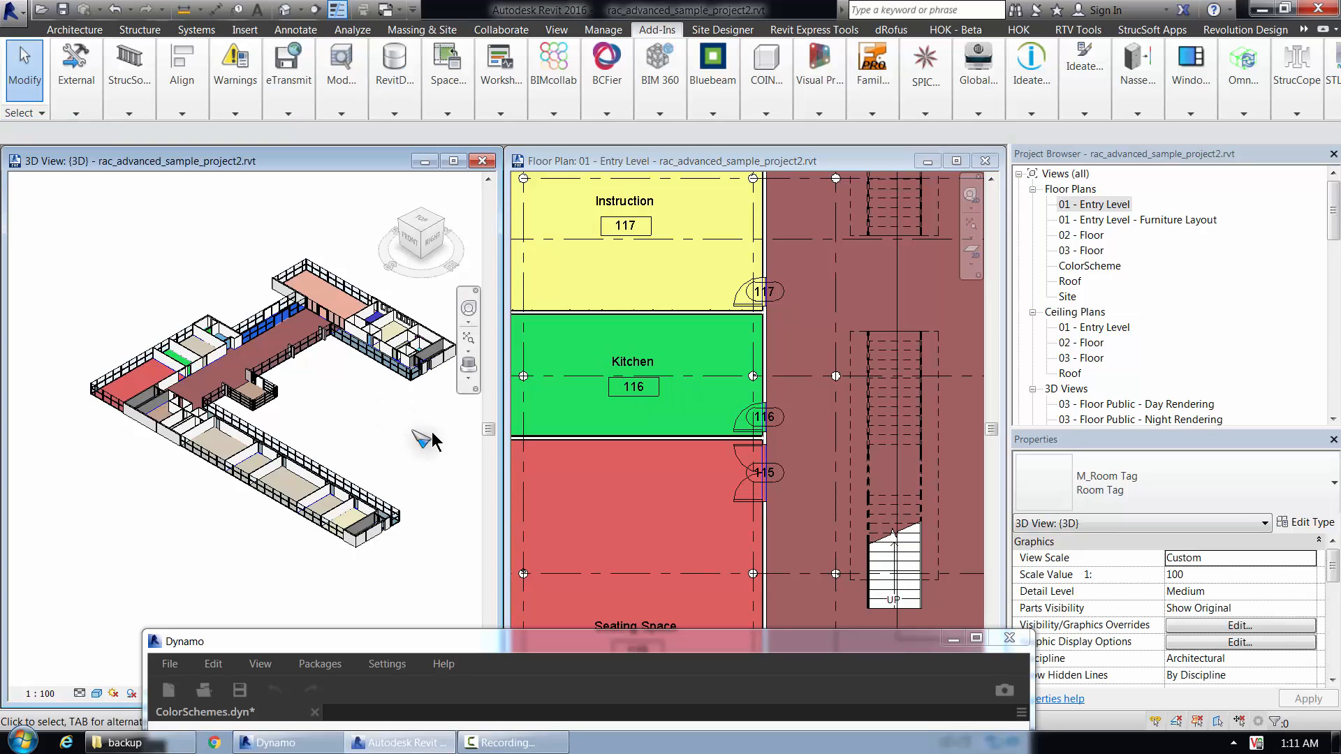
{"action": "left_click", "coordinate": [633, 374]}
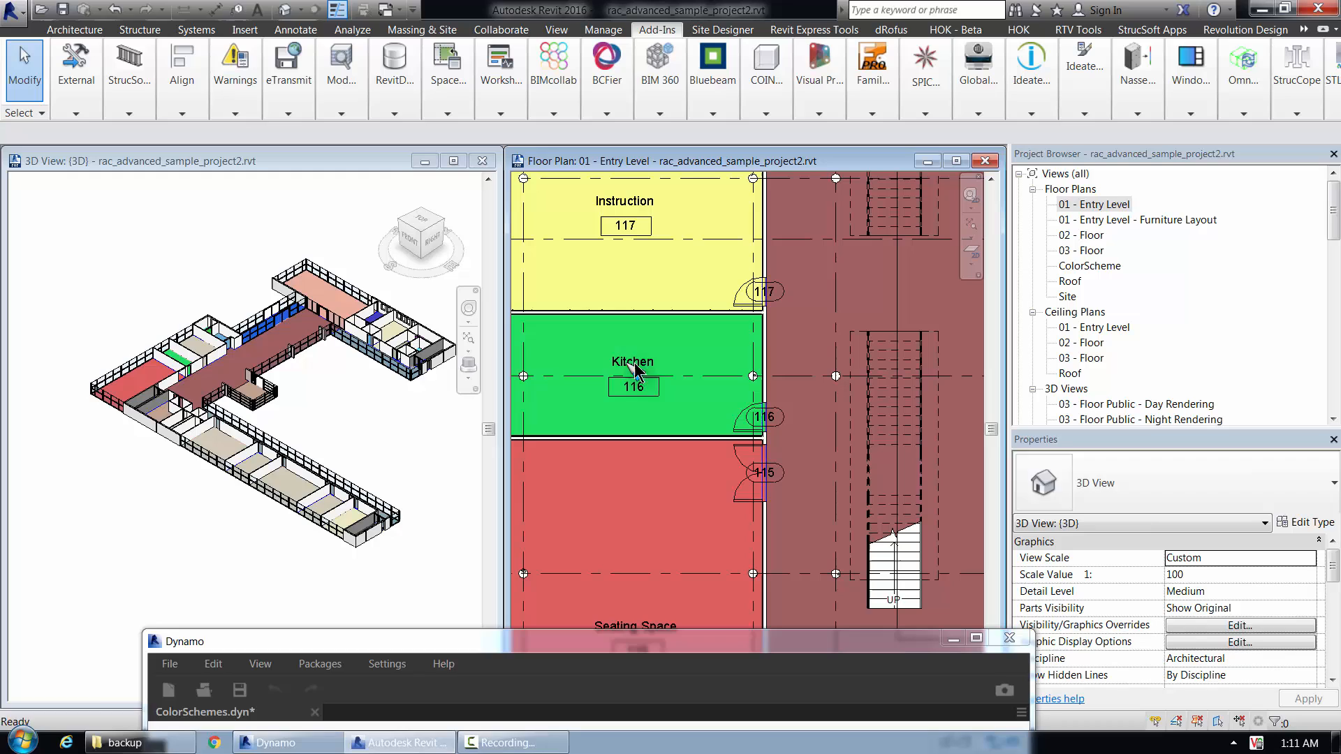
{"action": "double_click", "coordinate": [624, 361]}
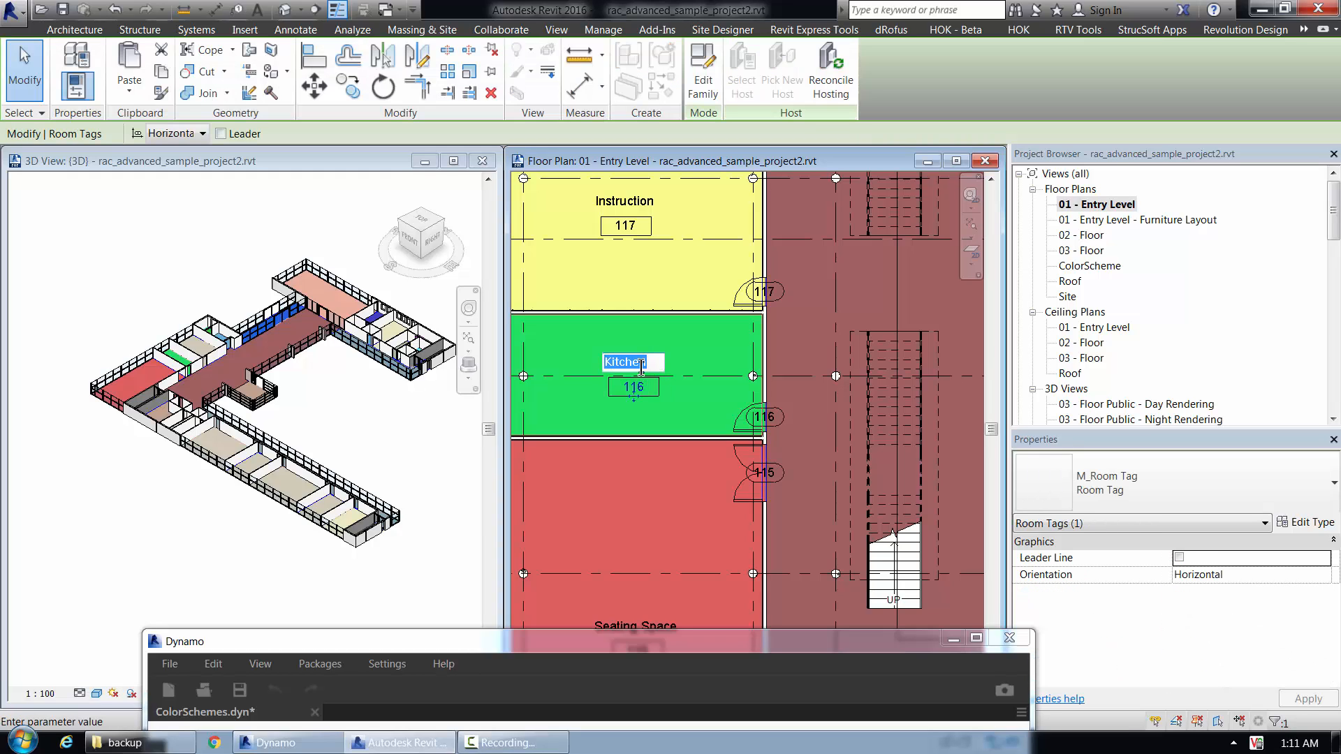
{"action": "type", "text": "Testing"}
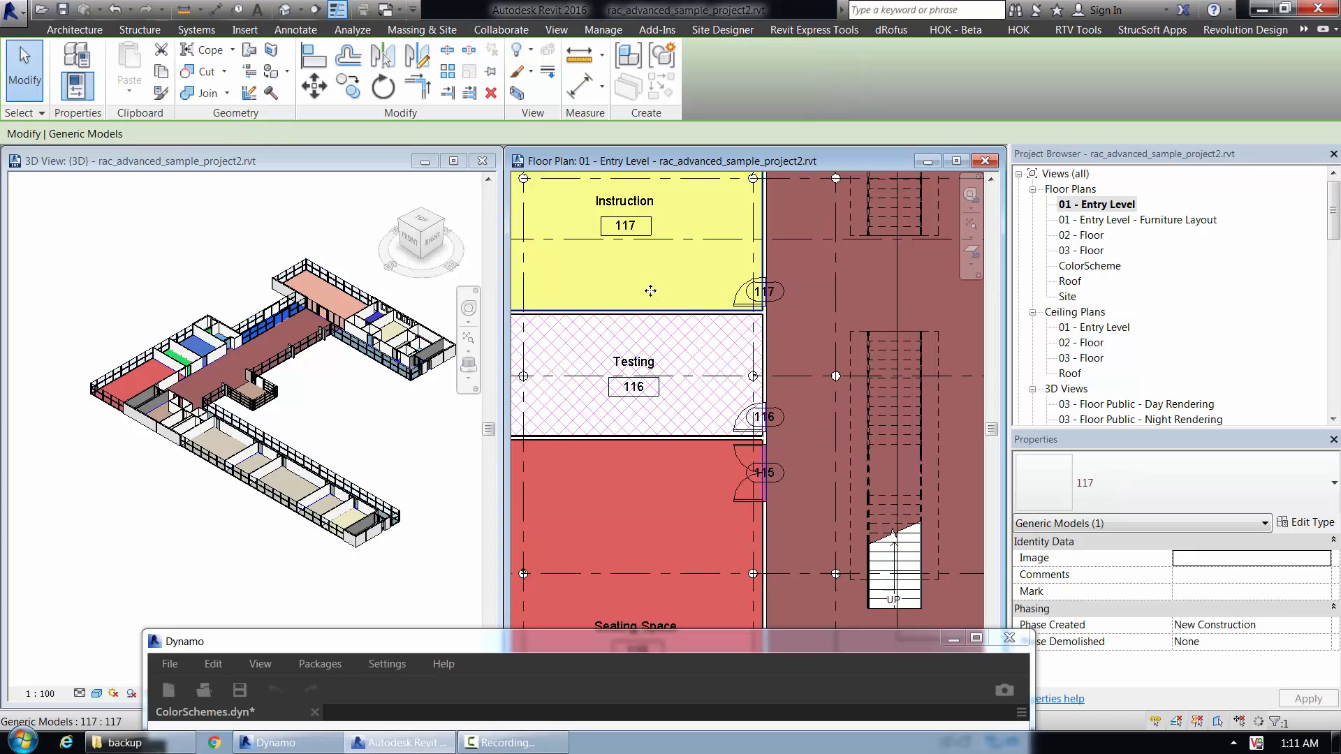
{"action": "left_click", "coordinate": [656, 29]}
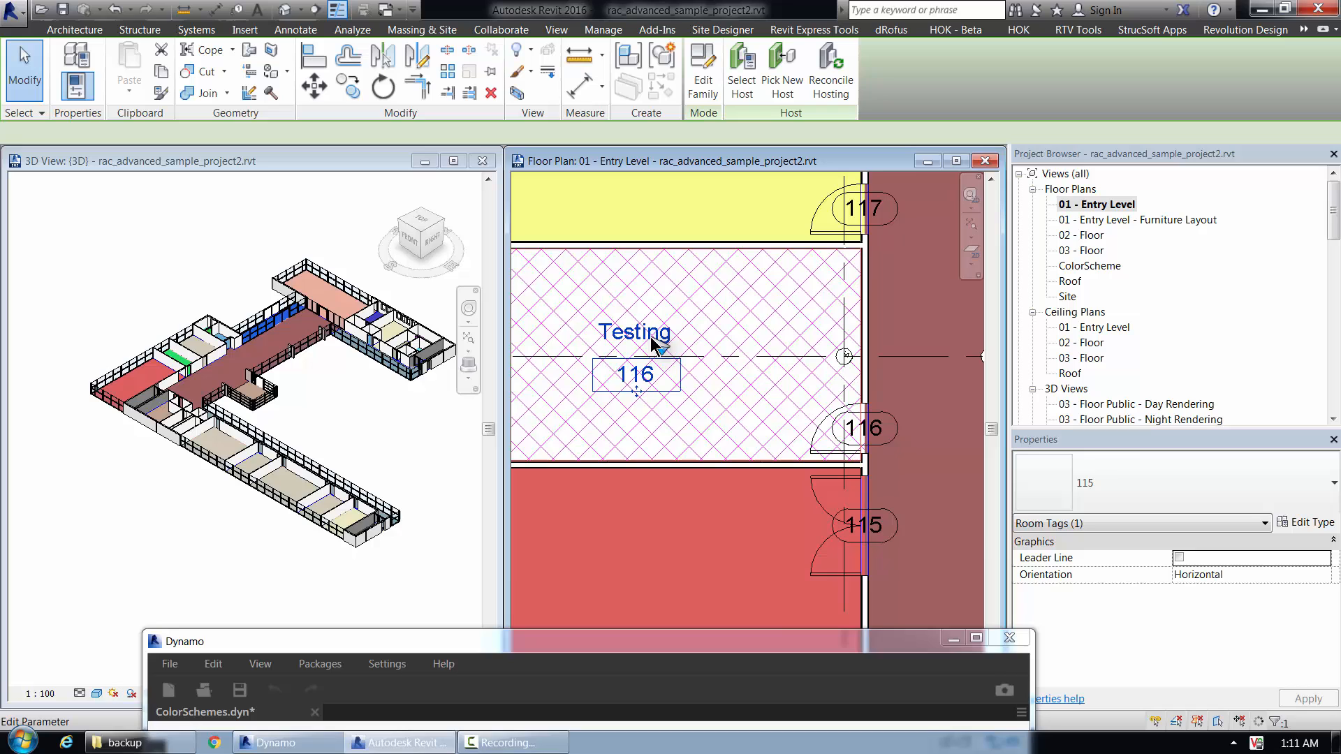
{"action": "left_click", "coordinate": [637, 375]}
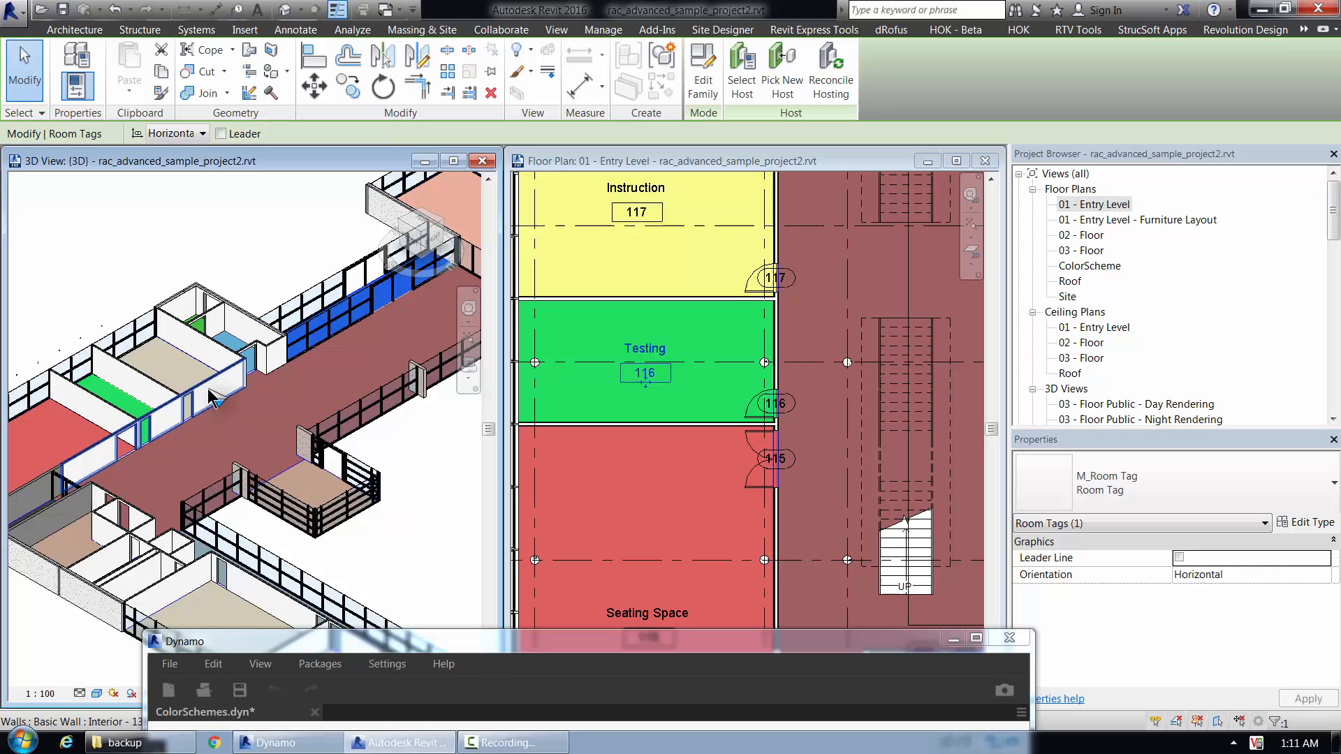
Bring the Dynamo ColorSchemes script window up over the Revit views
{"action": "left_click_drag", "start_coordinate": [249, 385], "coordinate": [249, 299]}
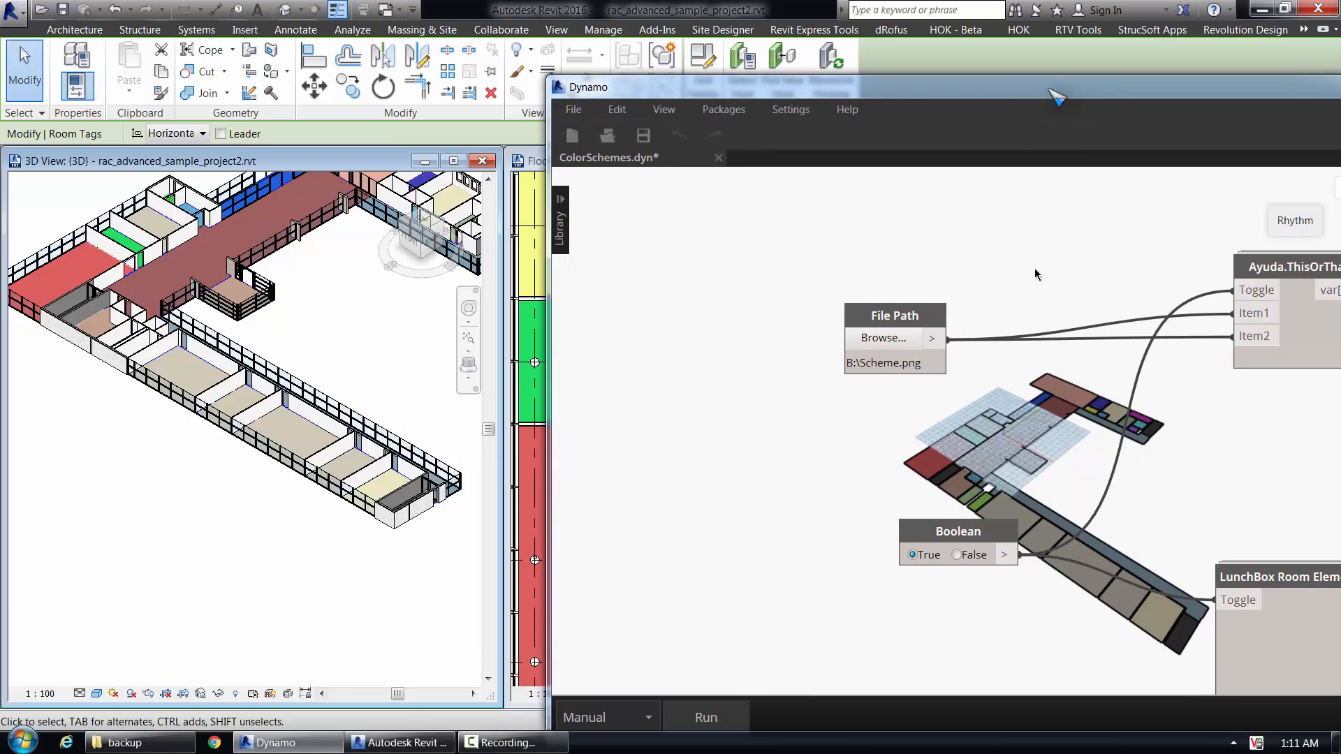
Run the graph with the Boolean toggle False to clear room colours, then True to recolour them
{"action": "left_click", "coordinate": [955, 554]}
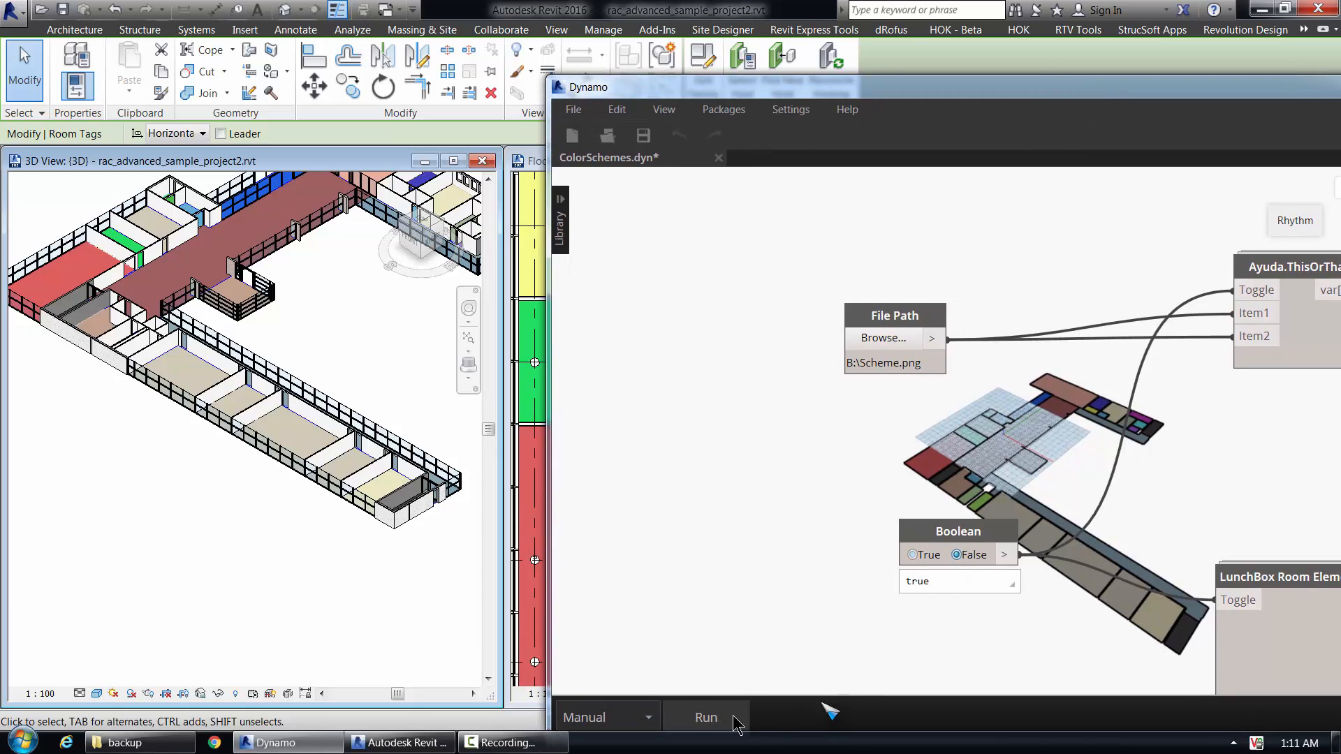
{"action": "left_click", "coordinate": [705, 718]}
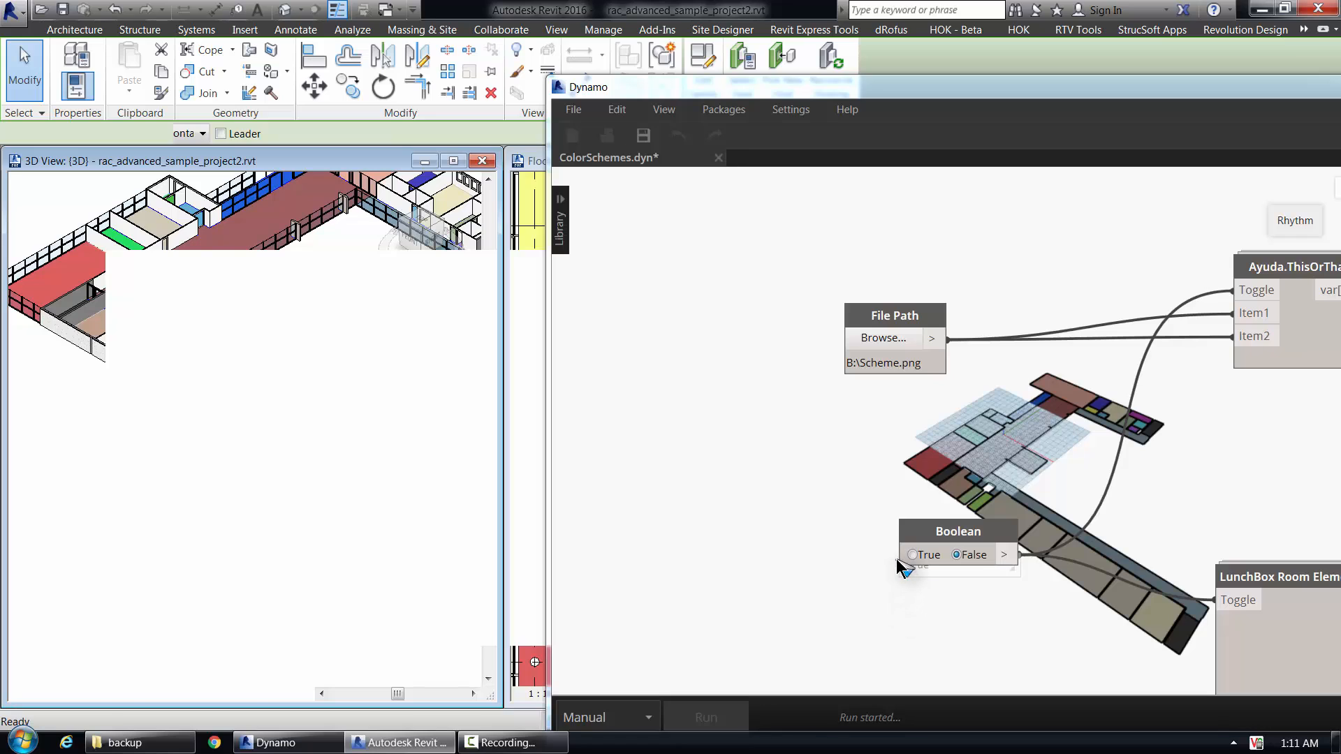
{"action": "left_click", "coordinate": [912, 555]}
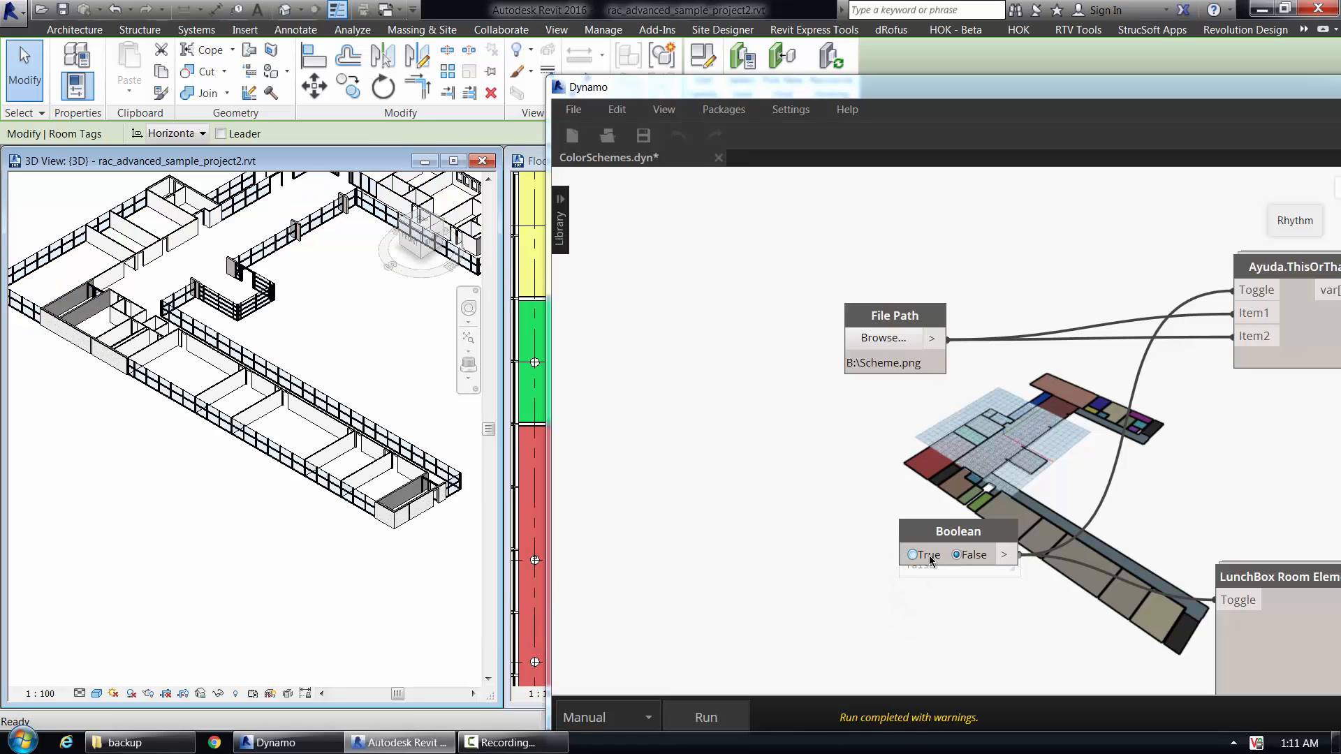
{"action": "left_click", "coordinate": [912, 554]}
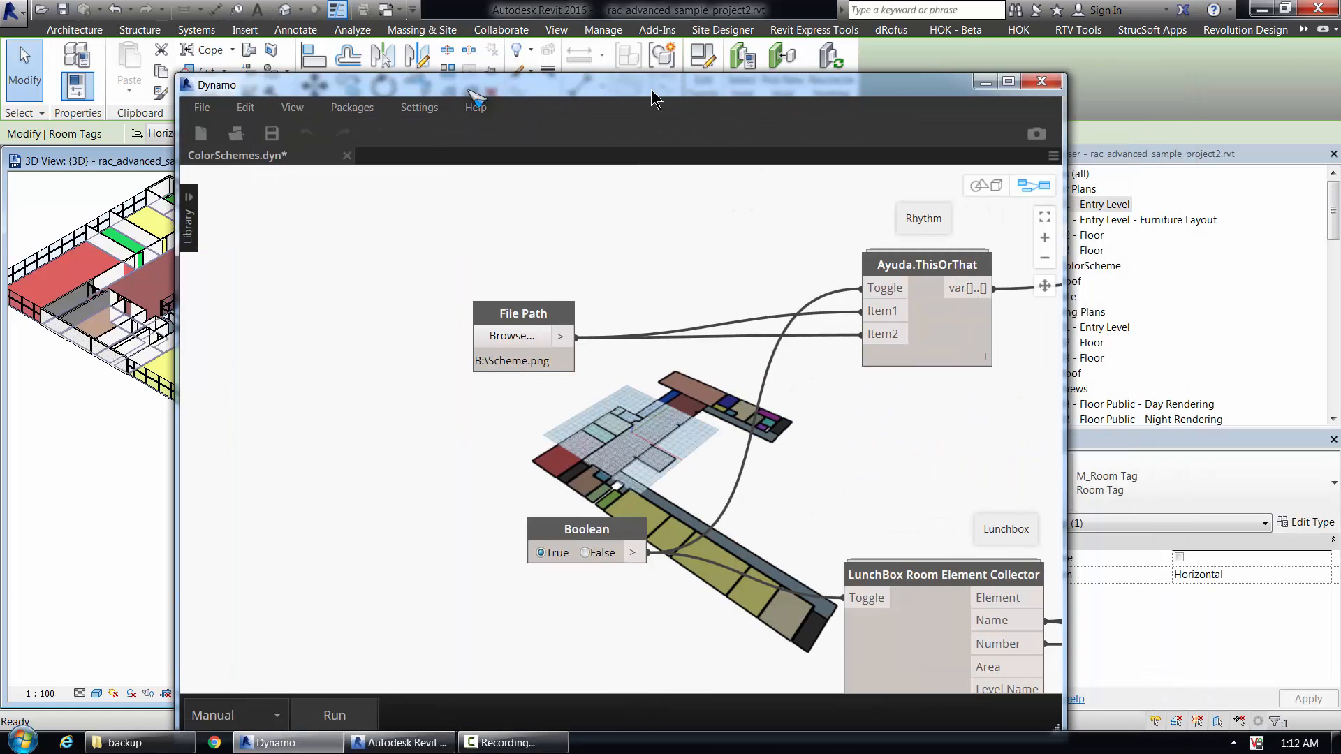
Maximise Dynamo and inspect the Flatten node's room surfaces output
{"action": "left_click", "coordinate": [1007, 81]}
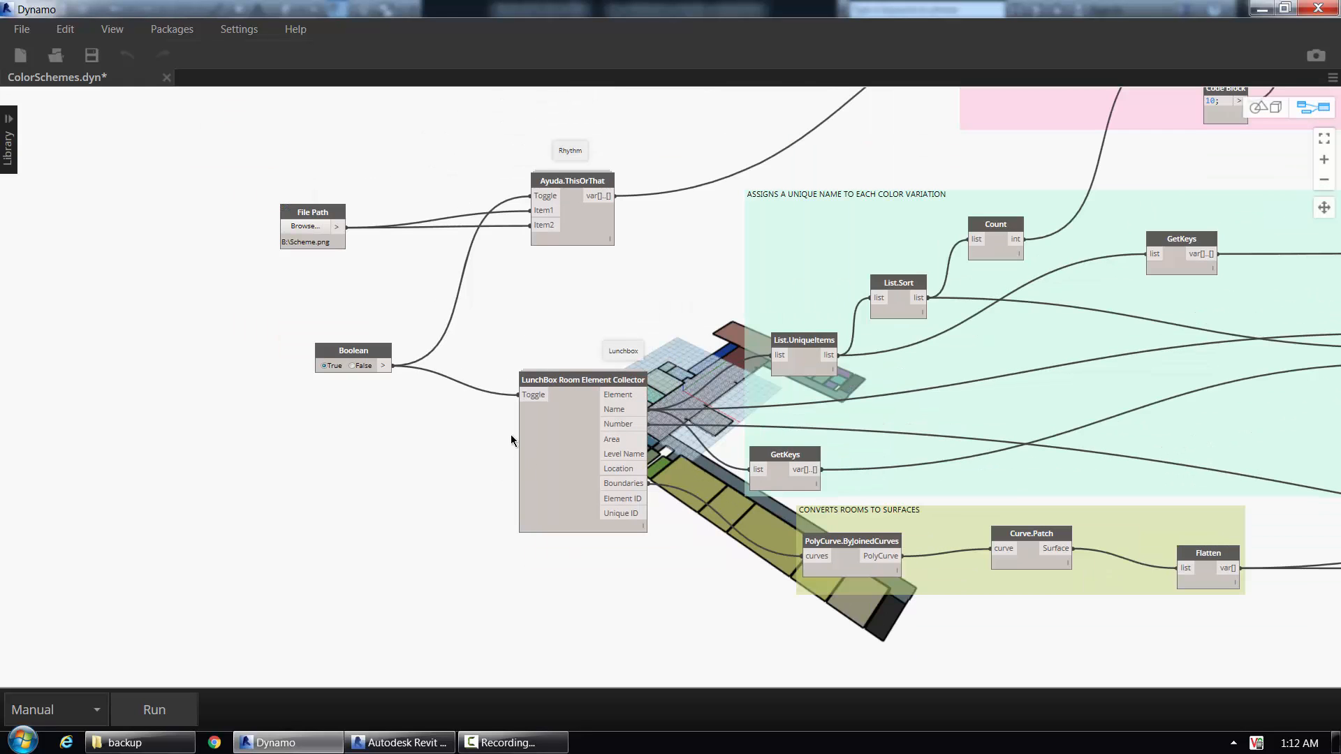
{"action": "mouse_move", "coordinate": [444, 506]}
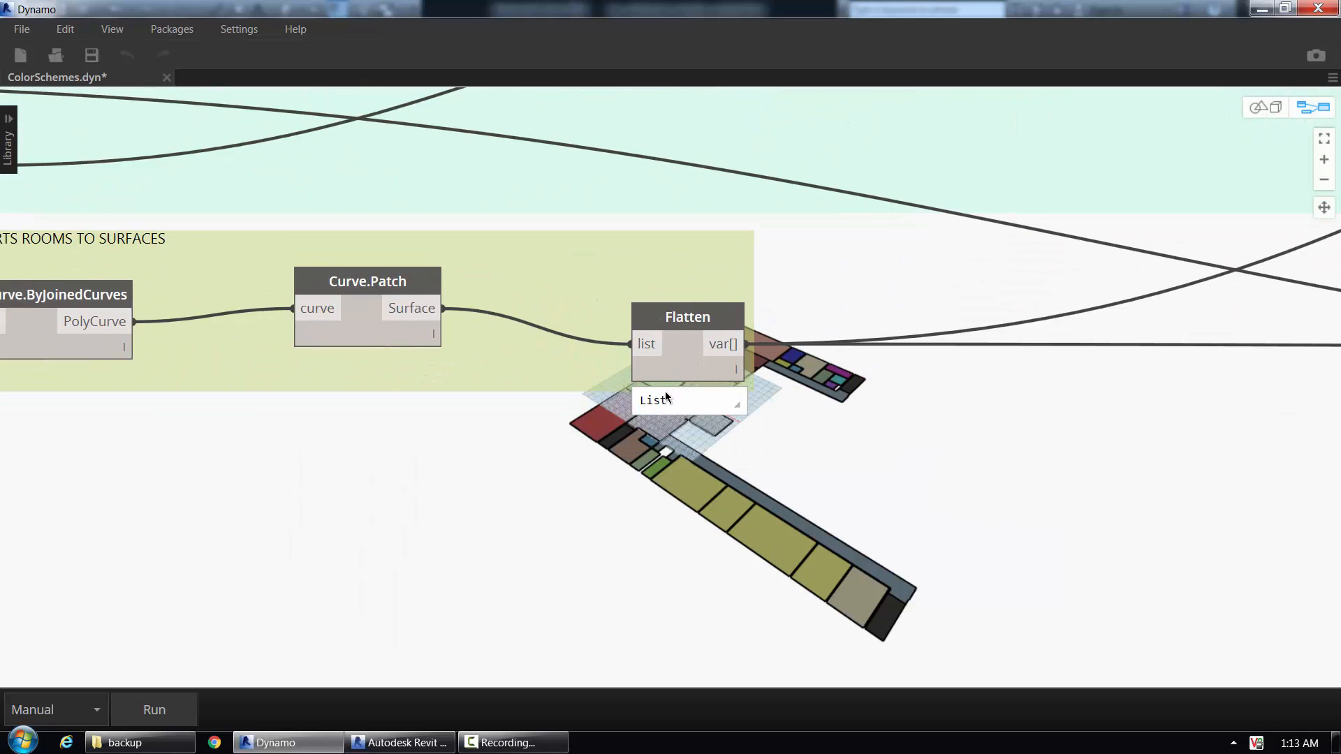
{"action": "left_click", "coordinate": [654, 400]}
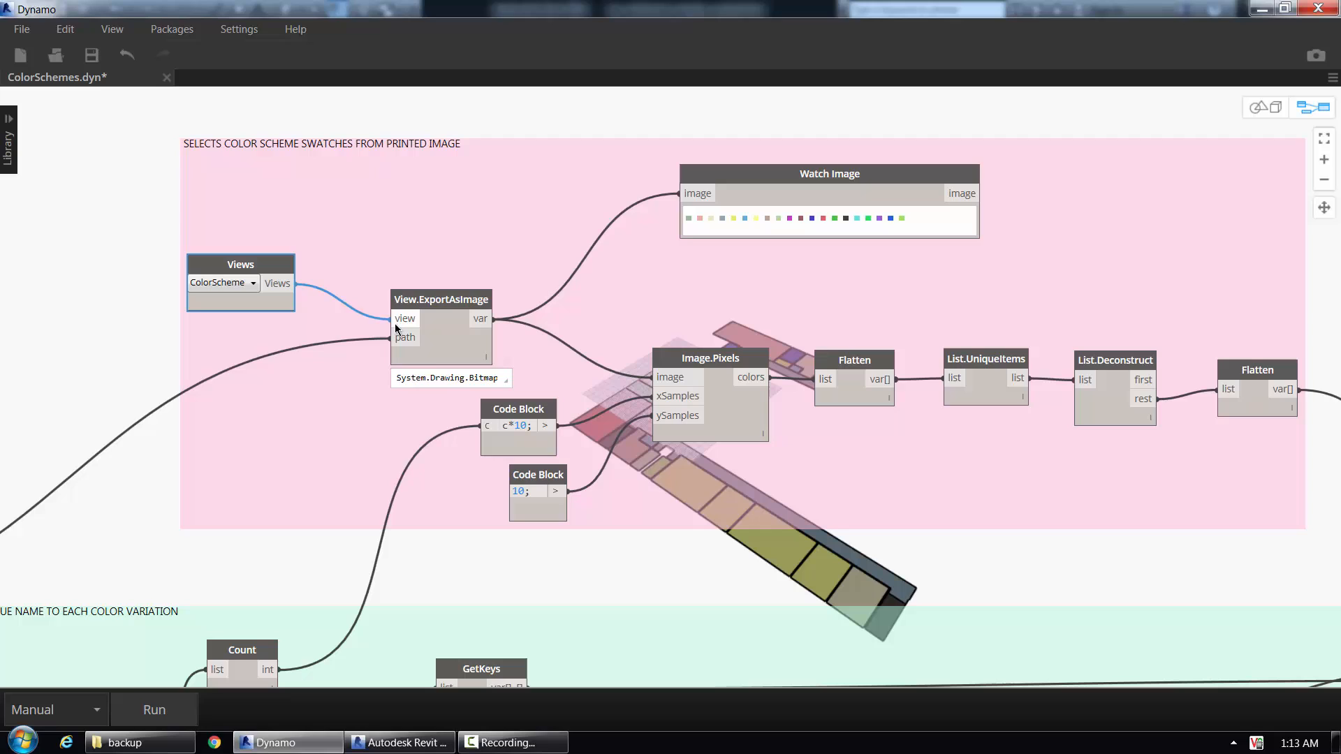
{"action": "mouse_move", "coordinate": [212, 292]}
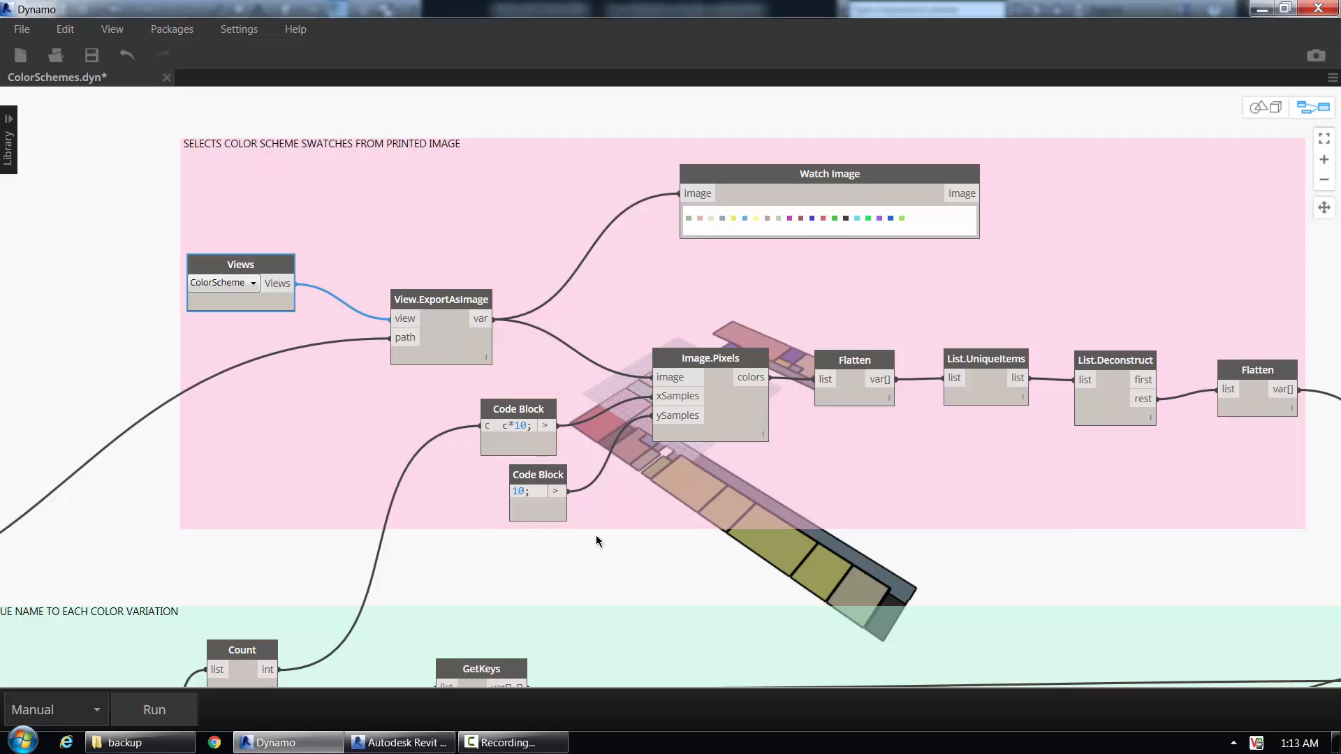
{"action": "mouse_move", "coordinate": [537, 410]}
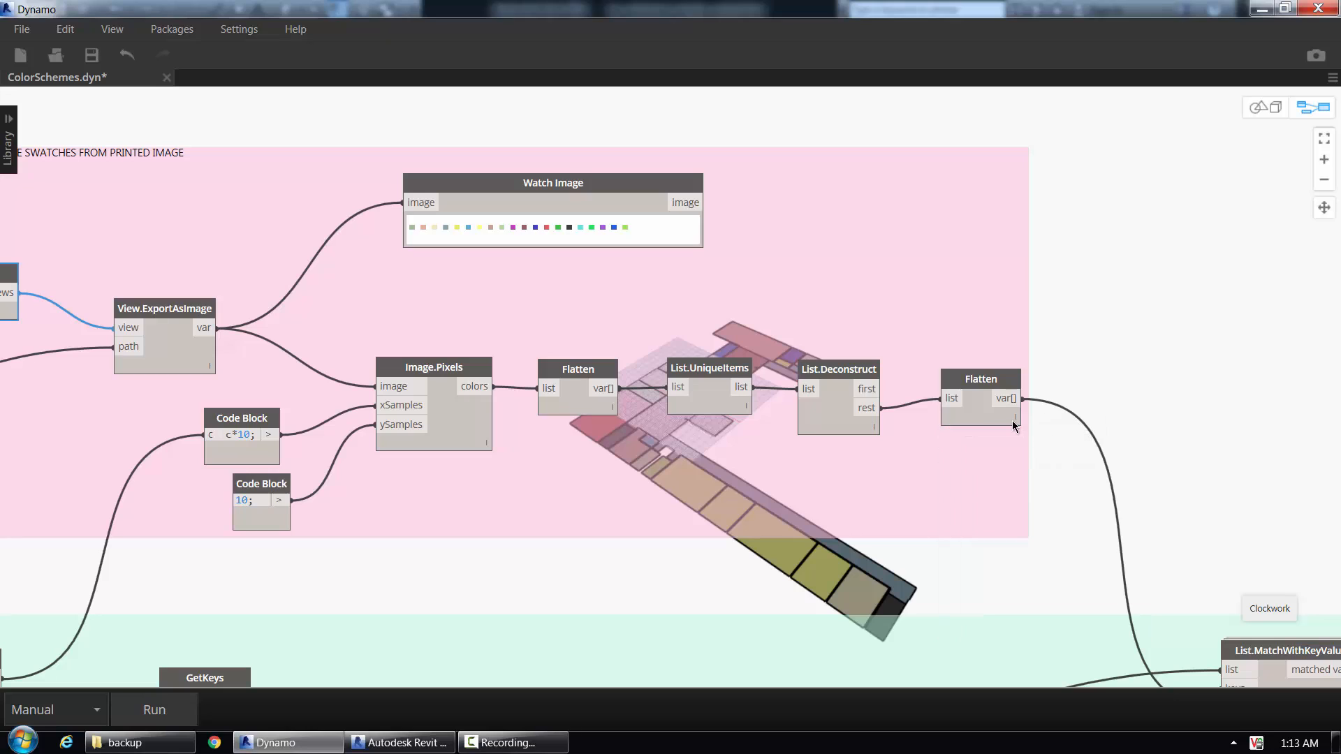
{"action": "left_click", "coordinate": [1013, 419]}
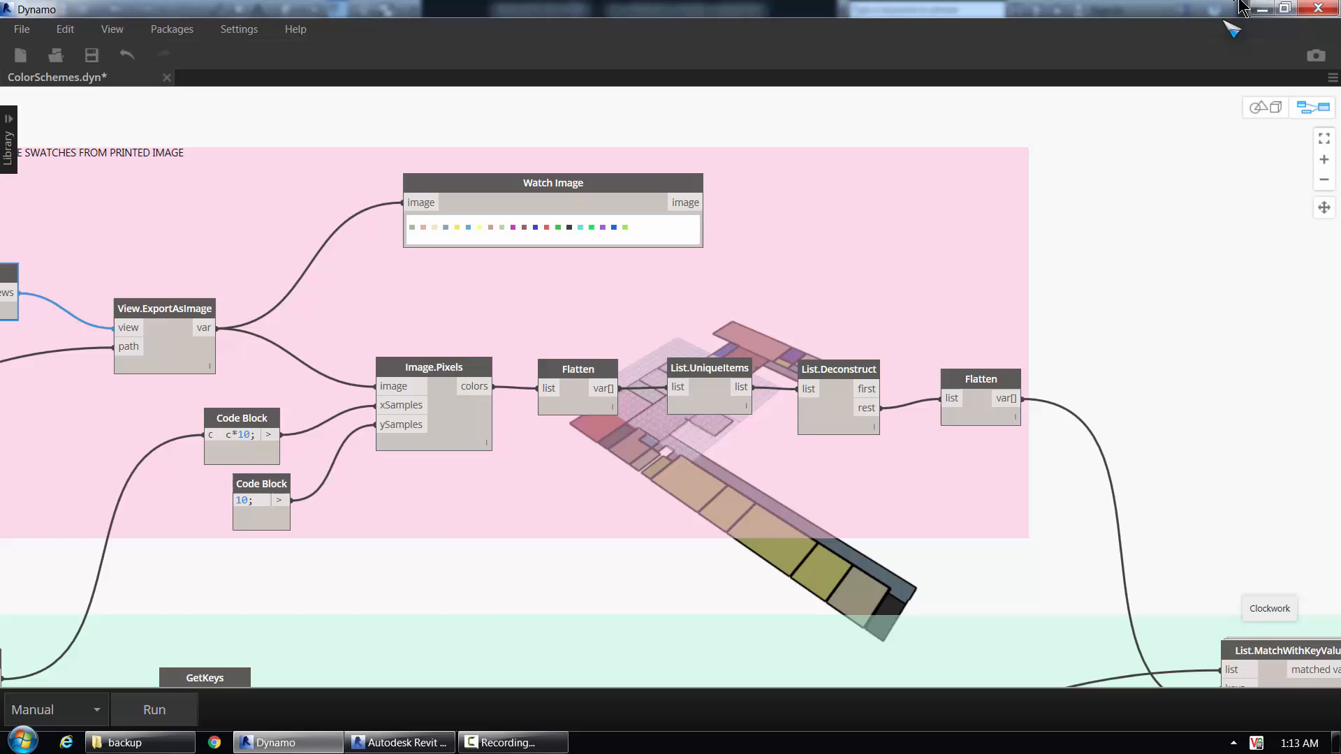
Return to Revit and show the ColorScheme floor plan with its swatch legend and view properties
{"action": "left_click", "coordinate": [398, 741]}
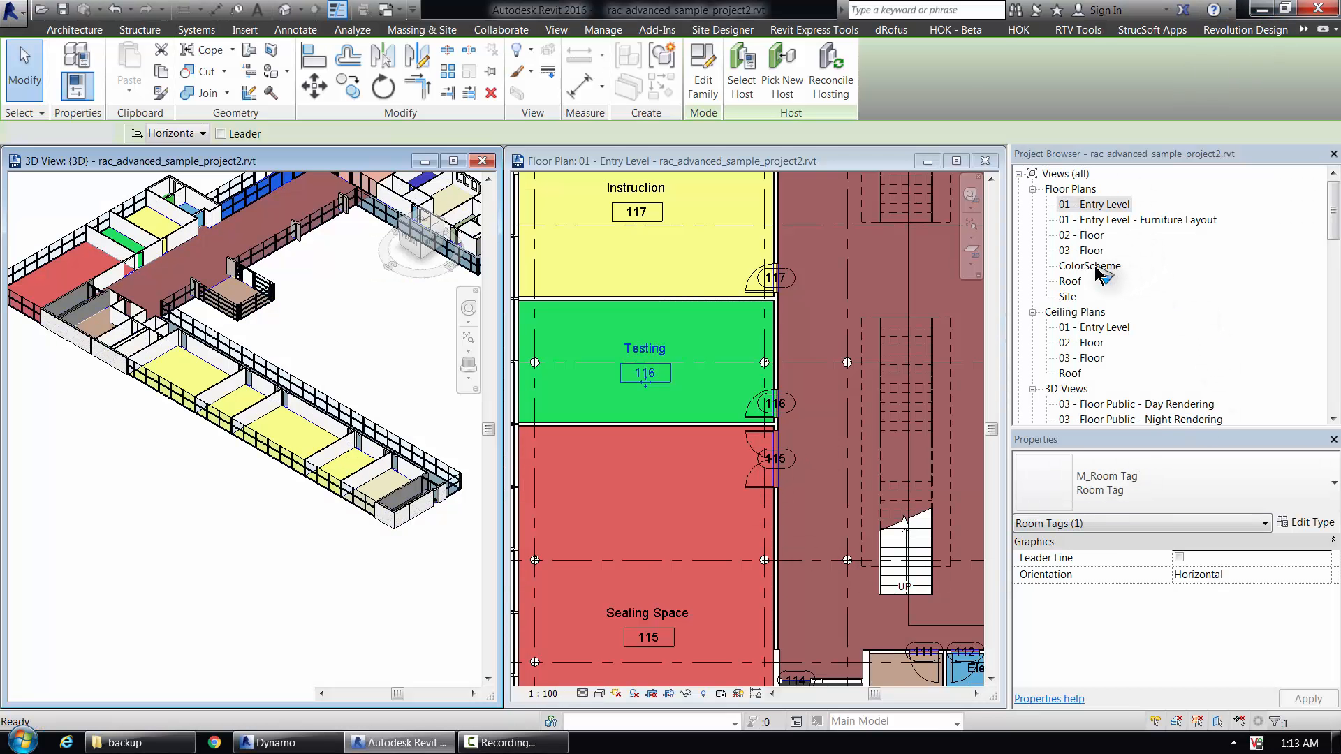
{"action": "double_click", "coordinate": [1089, 265]}
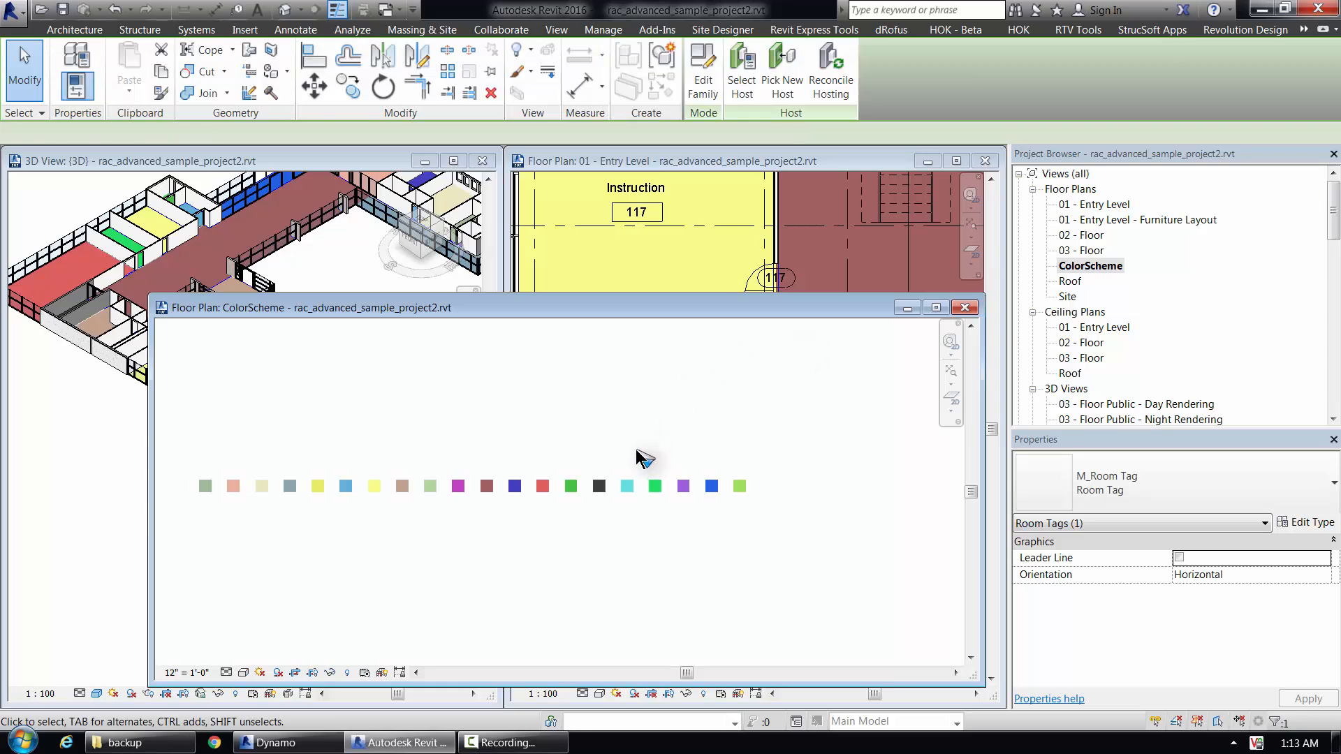
{"action": "left_click", "coordinate": [657, 29]}
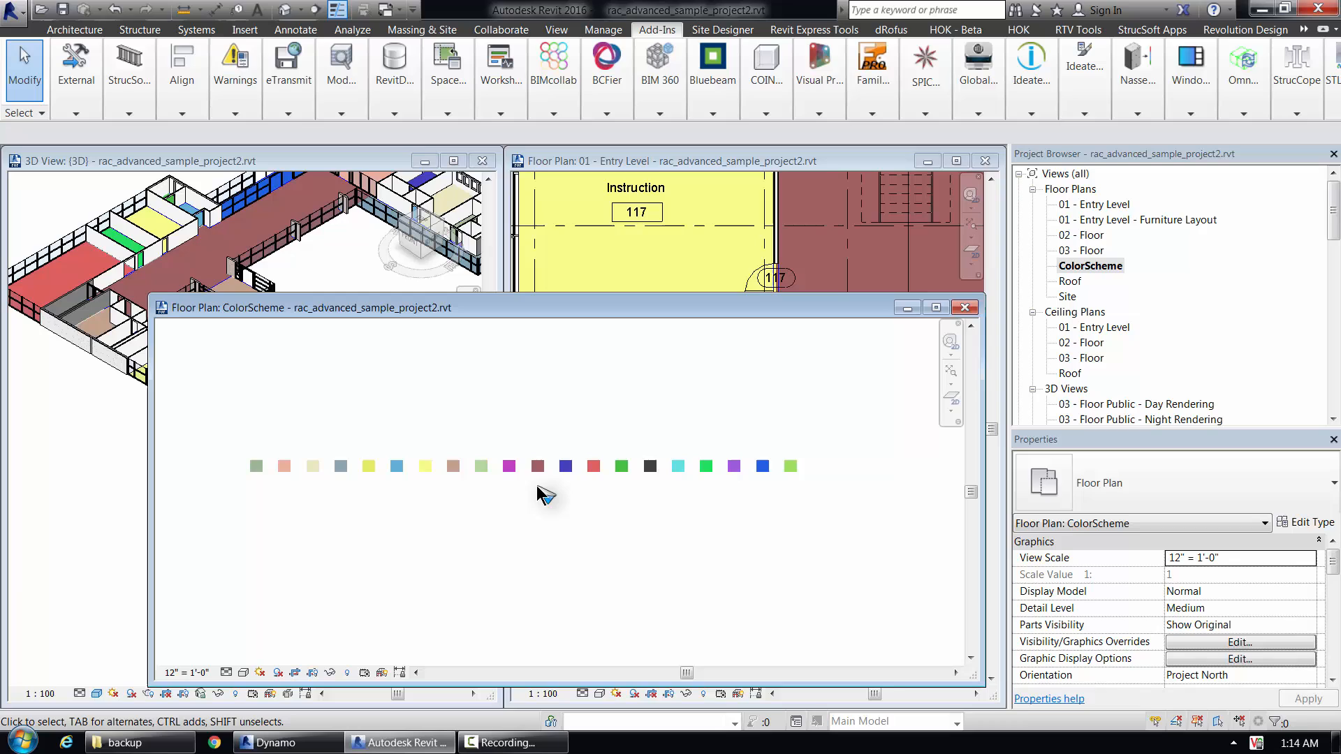
{"action": "mouse_move", "coordinate": [555, 528]}
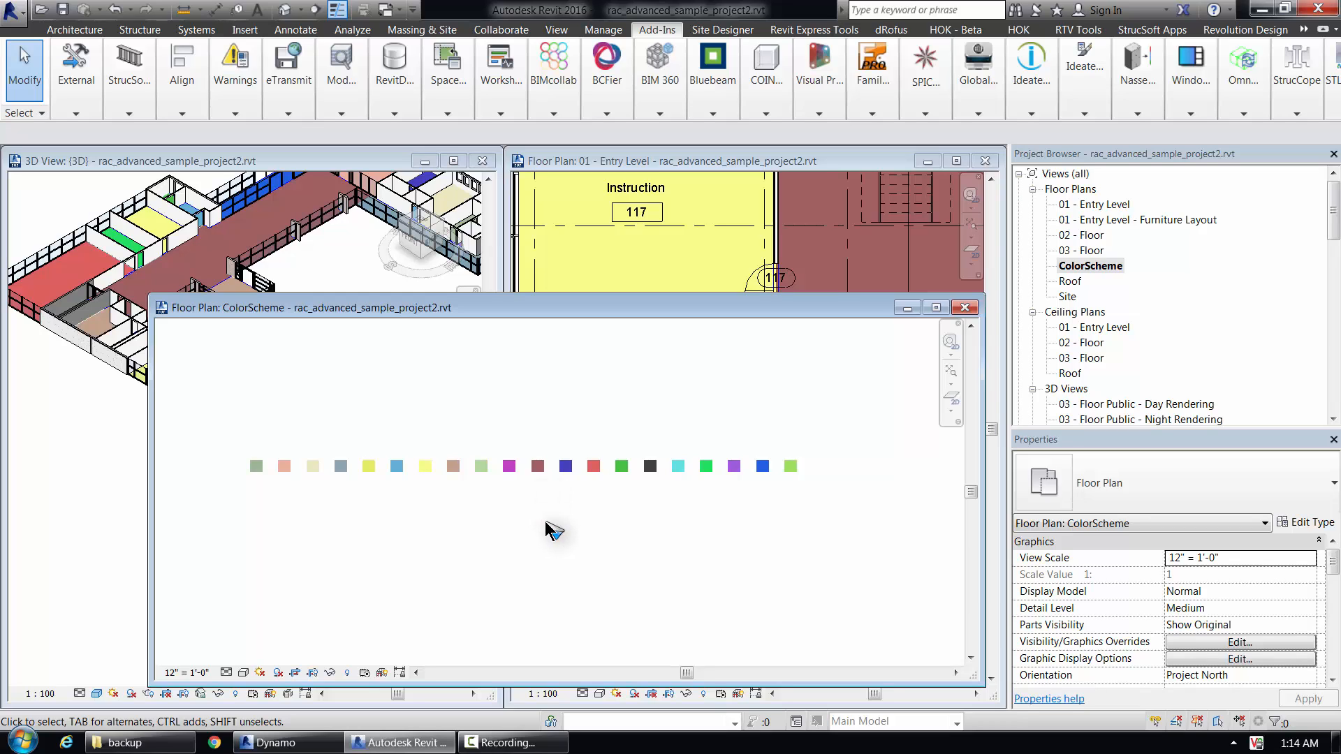
{"action": "mouse_move", "coordinate": [571, 298]}
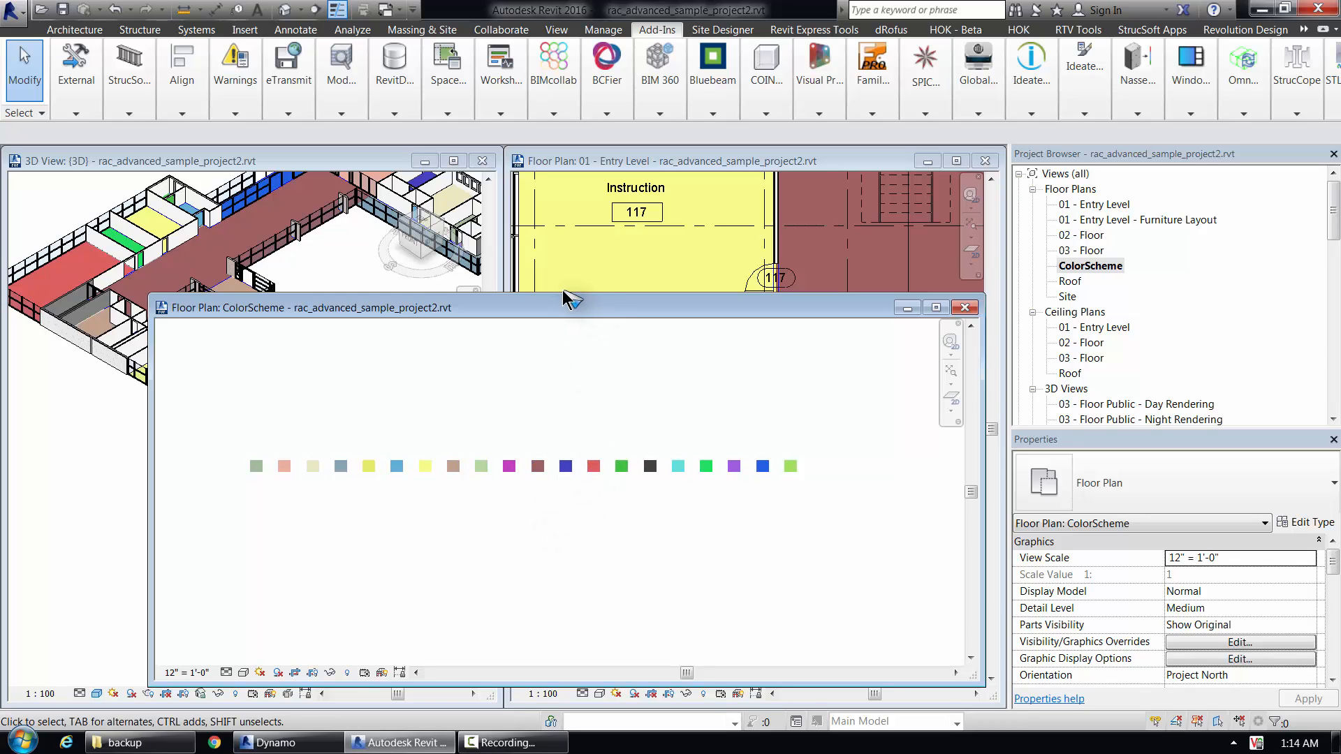
{"action": "mouse_move", "coordinate": [599, 419]}
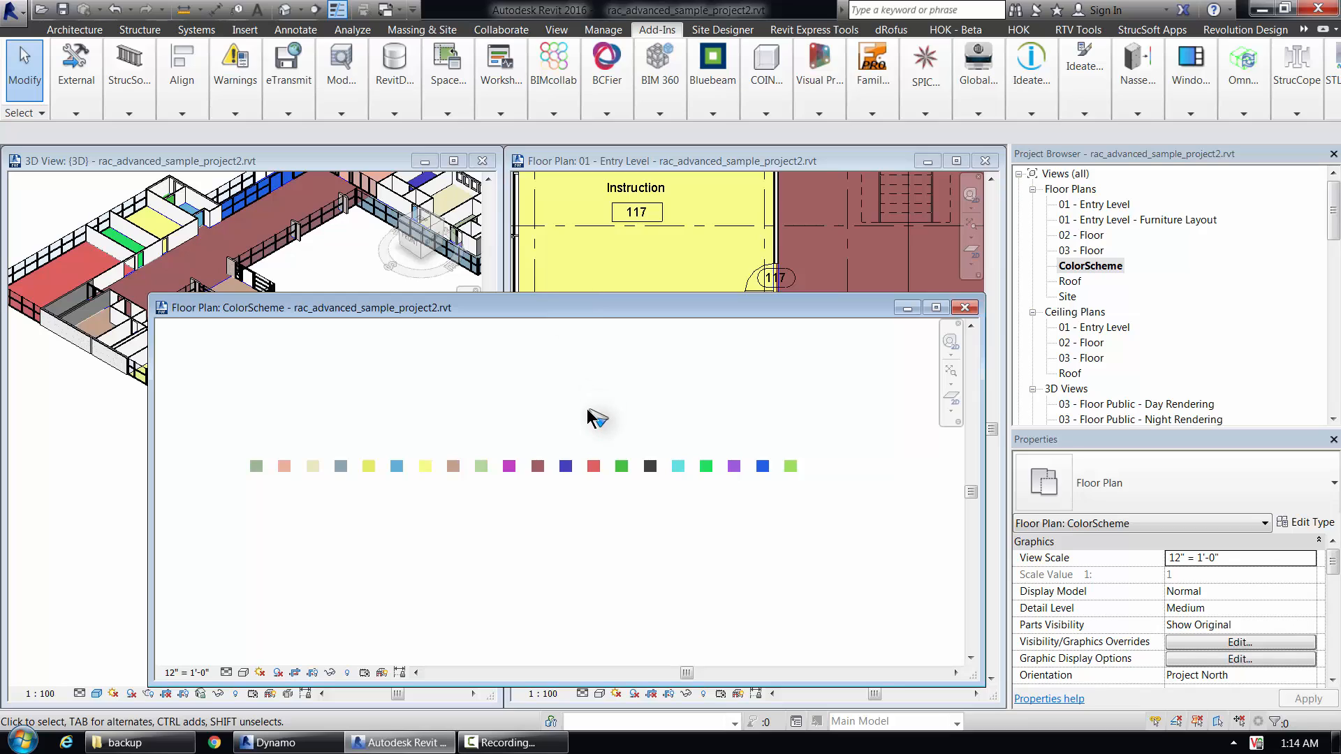
{"action": "mouse_move", "coordinate": [599, 402]}
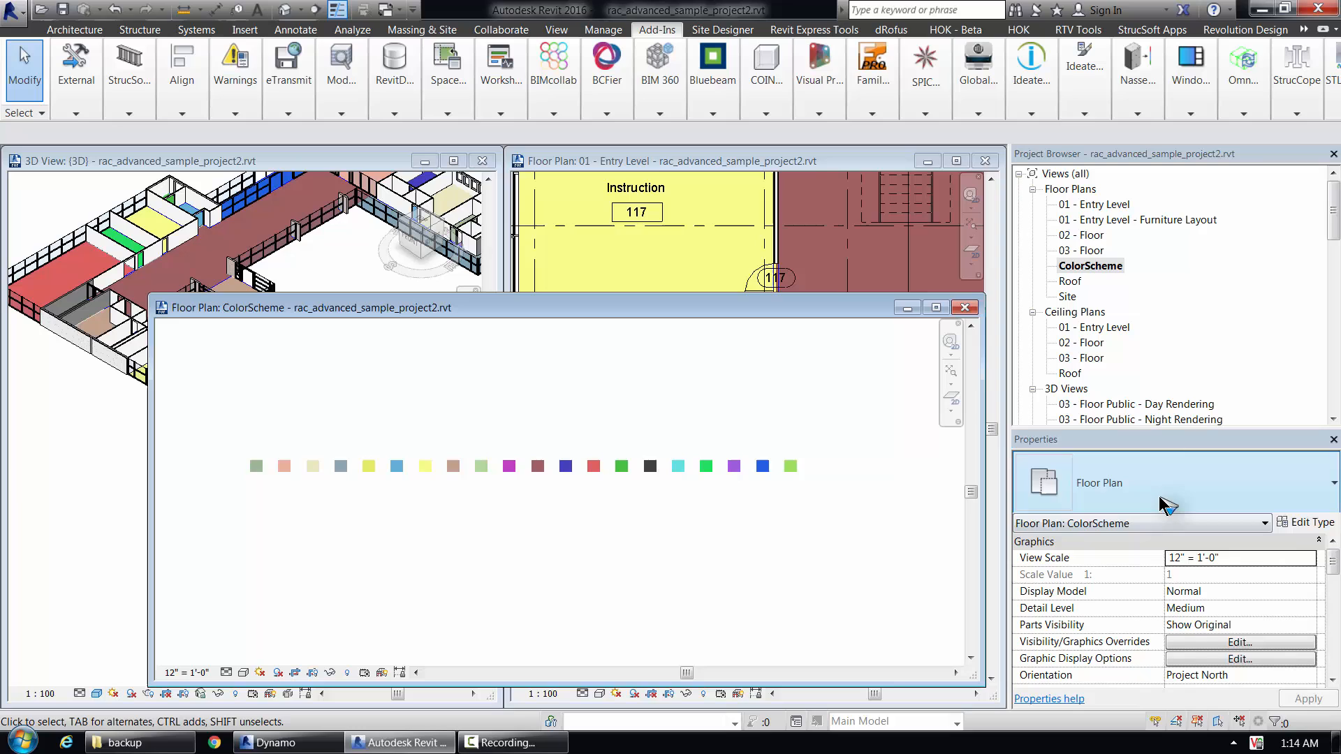
{"action": "mouse_move", "coordinate": [1307, 521]}
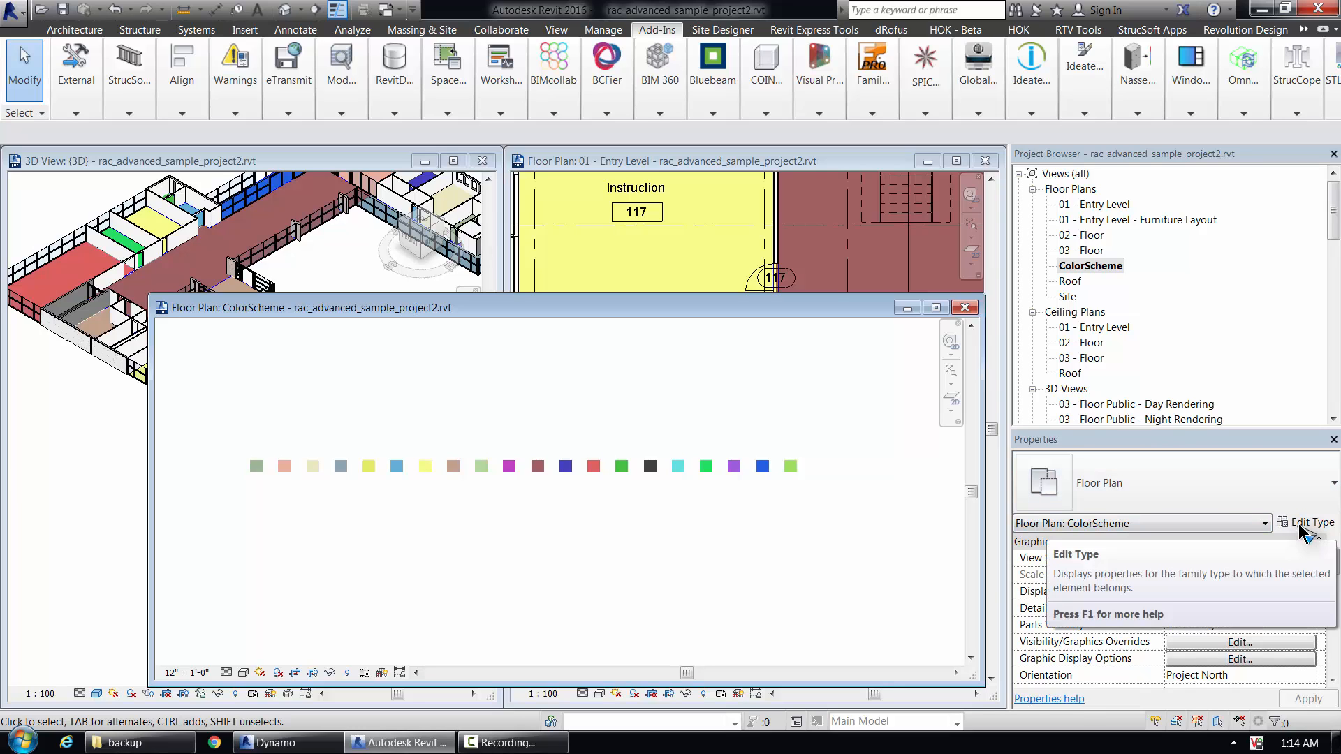
View the colour fill legend's Type Properties with 1-inch swatches, then switch to Chrome
{"action": "left_click", "coordinate": [1309, 521]}
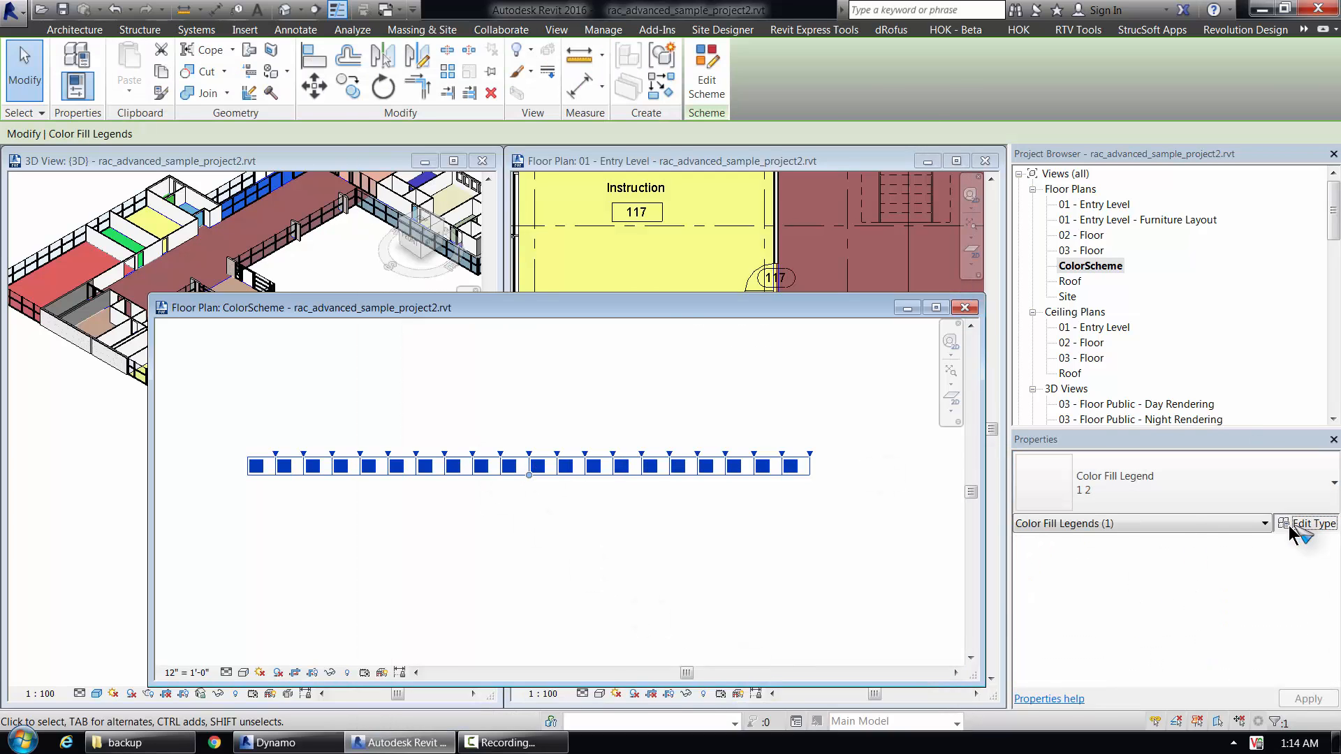
{"action": "left_click", "coordinate": [1311, 523]}
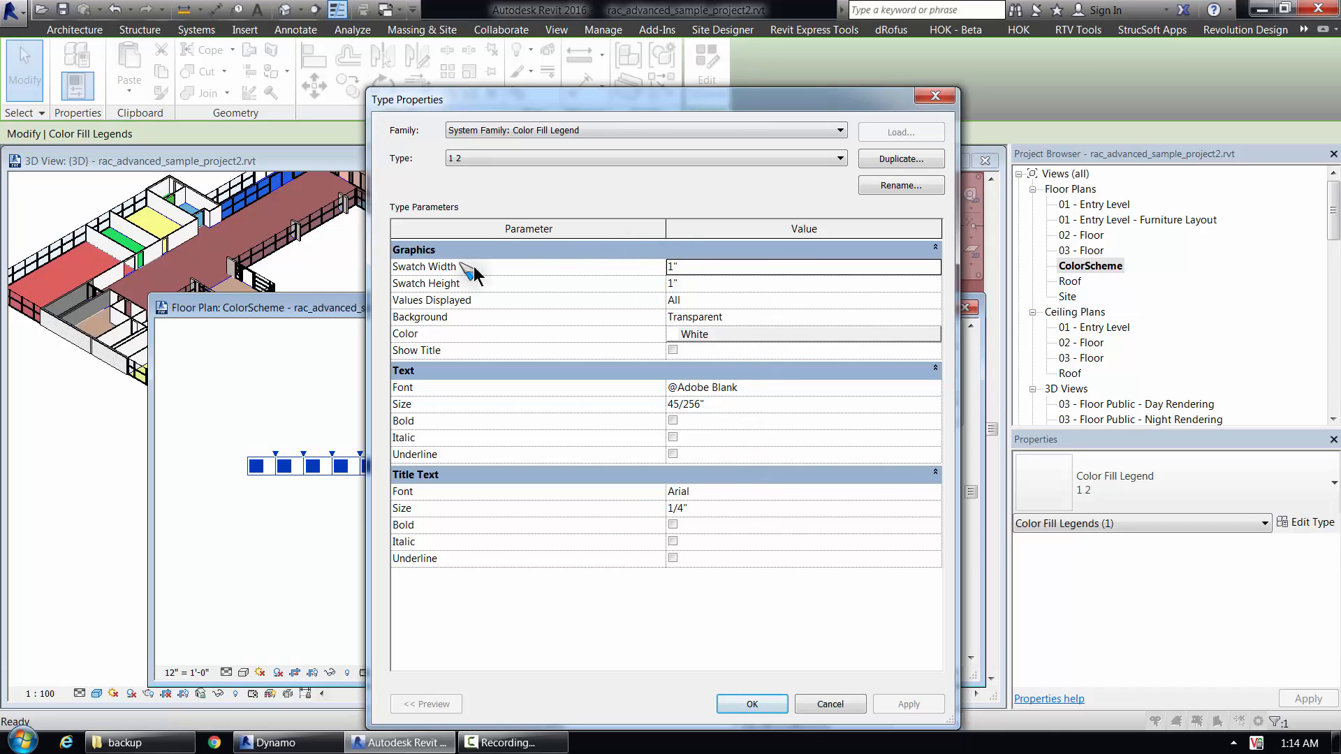
{"action": "mouse_move", "coordinate": [726, 375]}
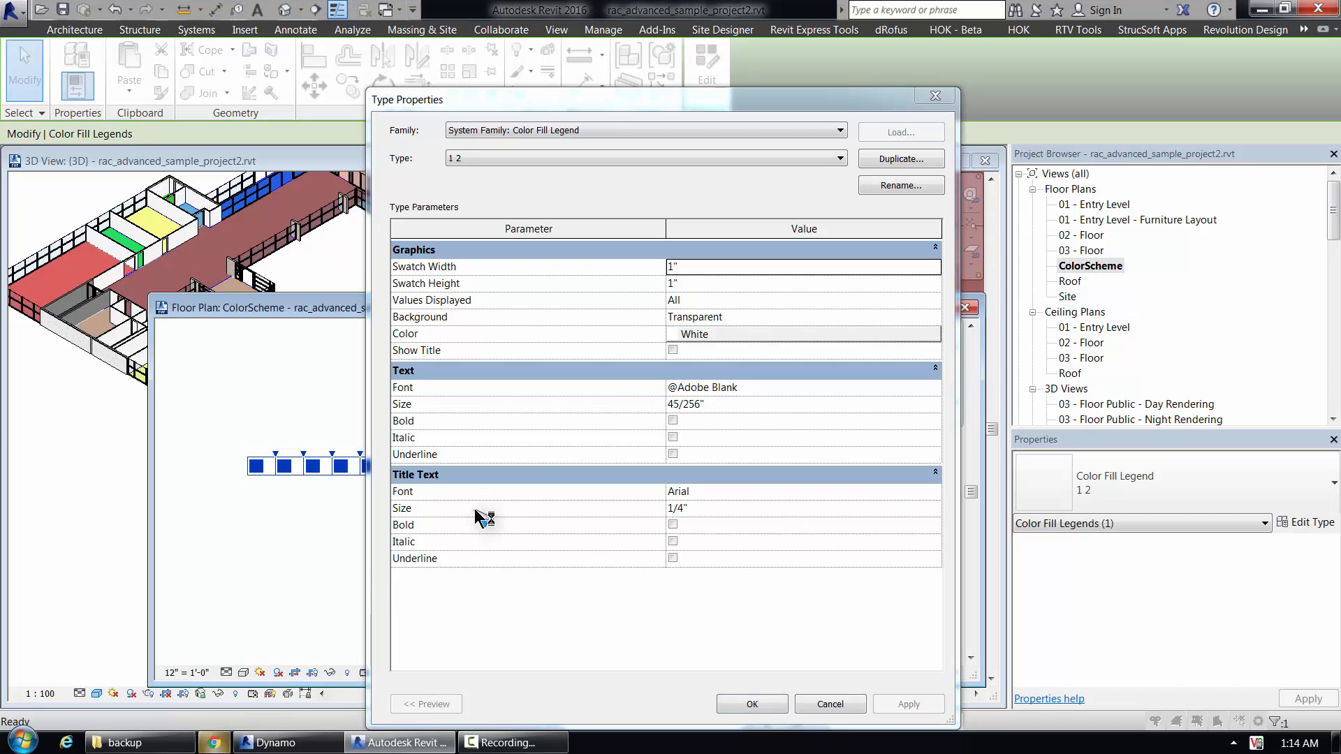
{"action": "left_click", "coordinate": [251, 741]}
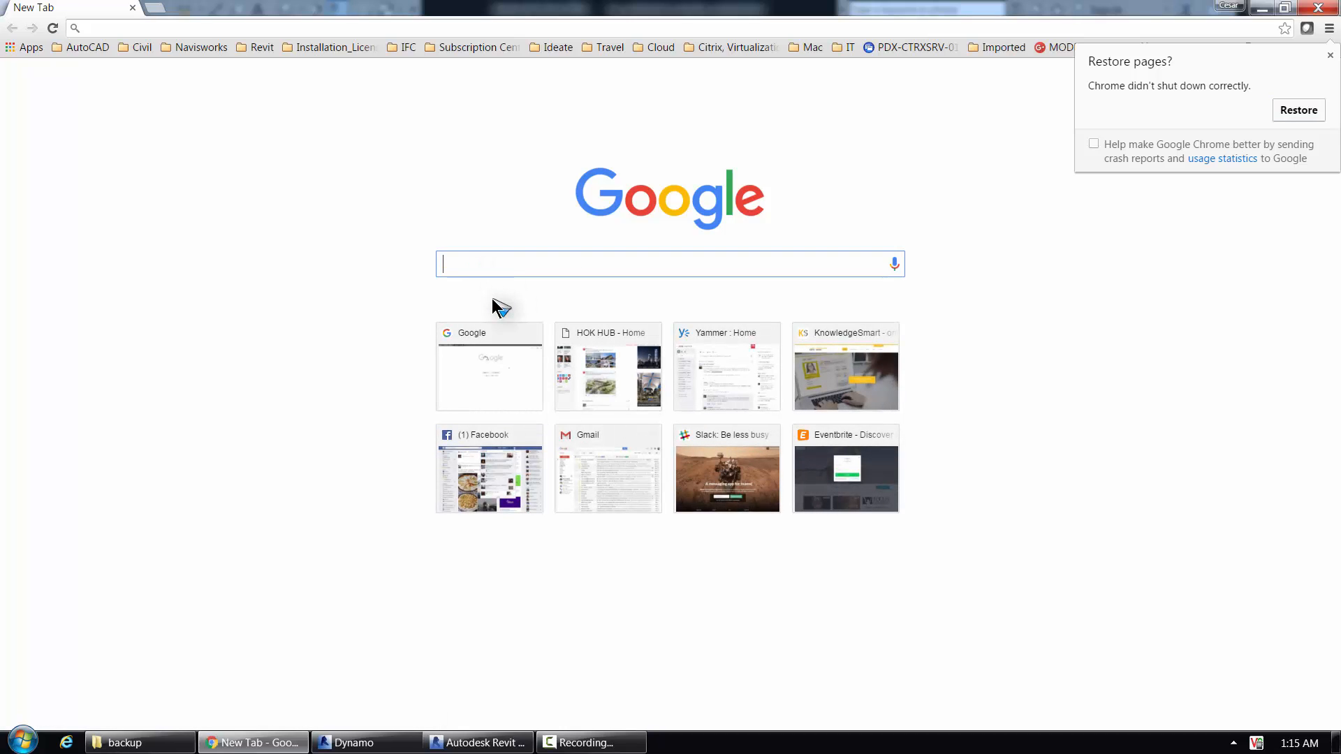
Search Google for 'adobe blank', view the GitHub adobe-blank repository, and return to Revit
{"action": "type", "text": "adobe blank font"}
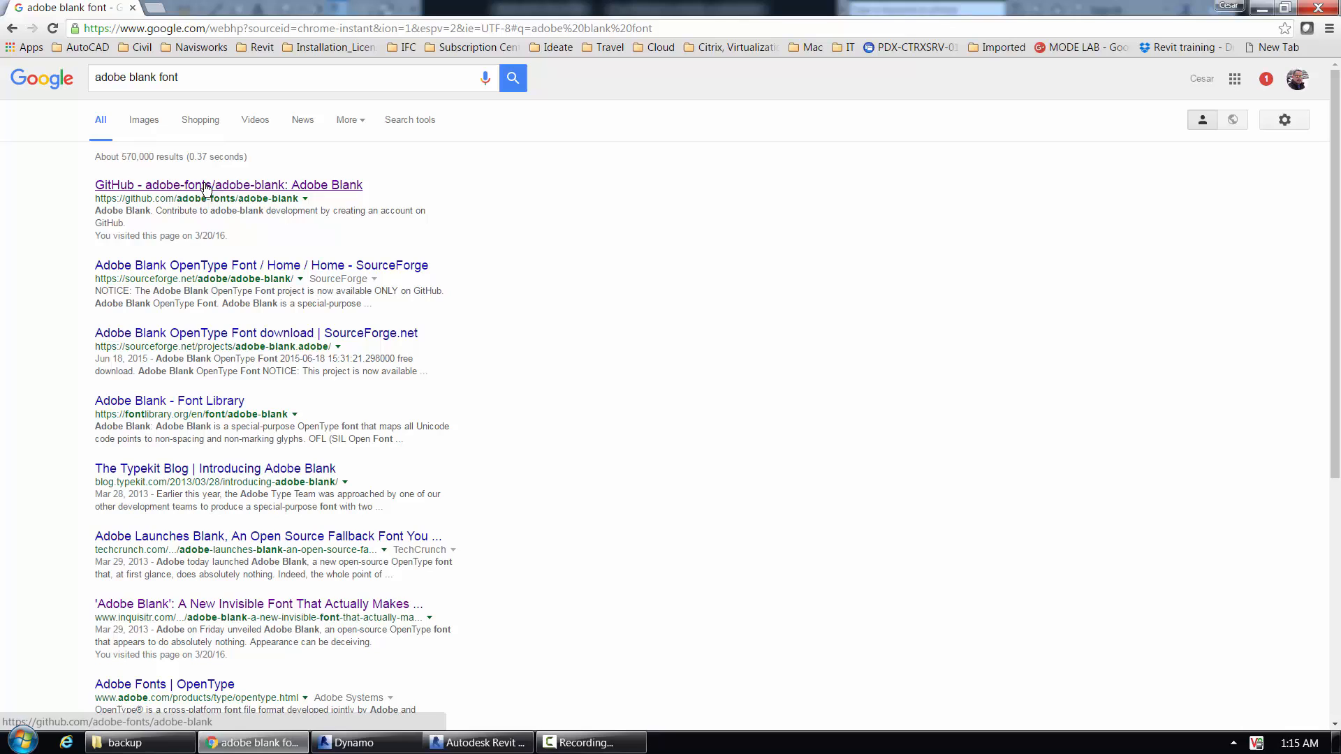
{"action": "left_click", "coordinate": [227, 185]}
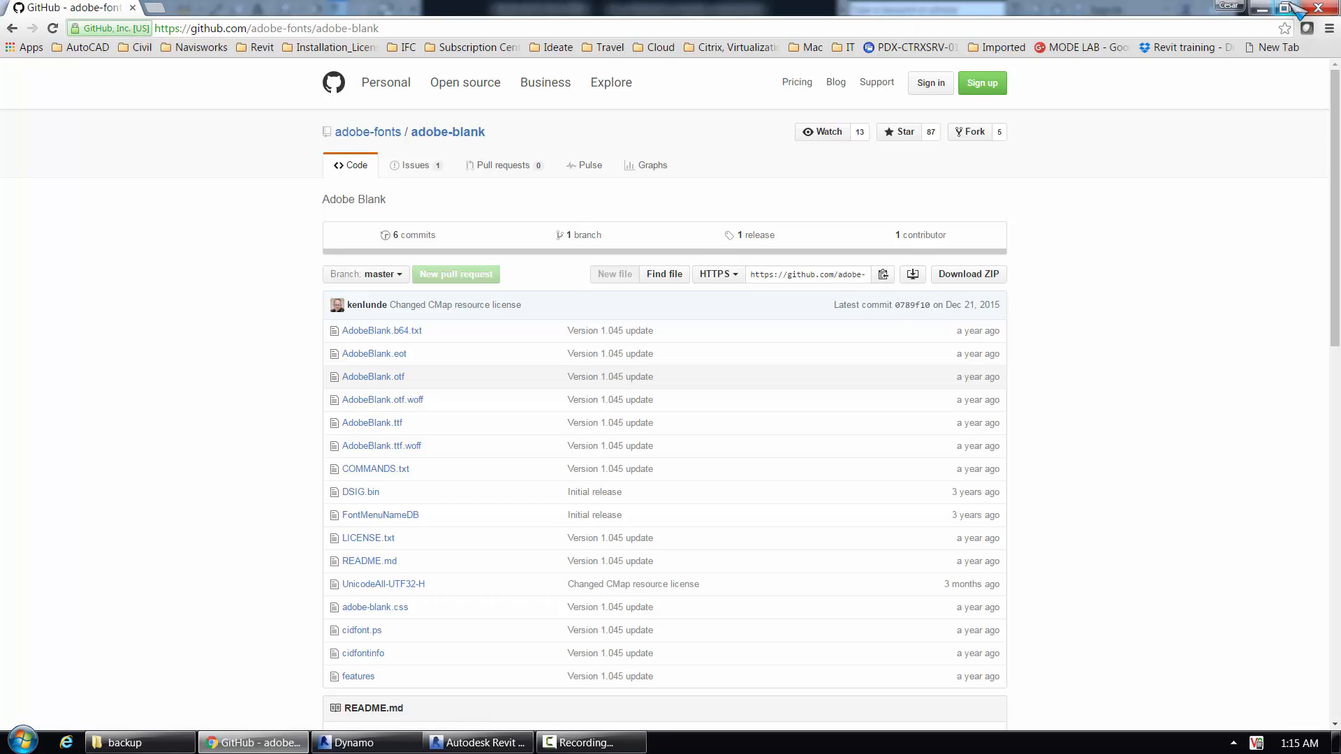
{"action": "left_click", "coordinate": [397, 741]}
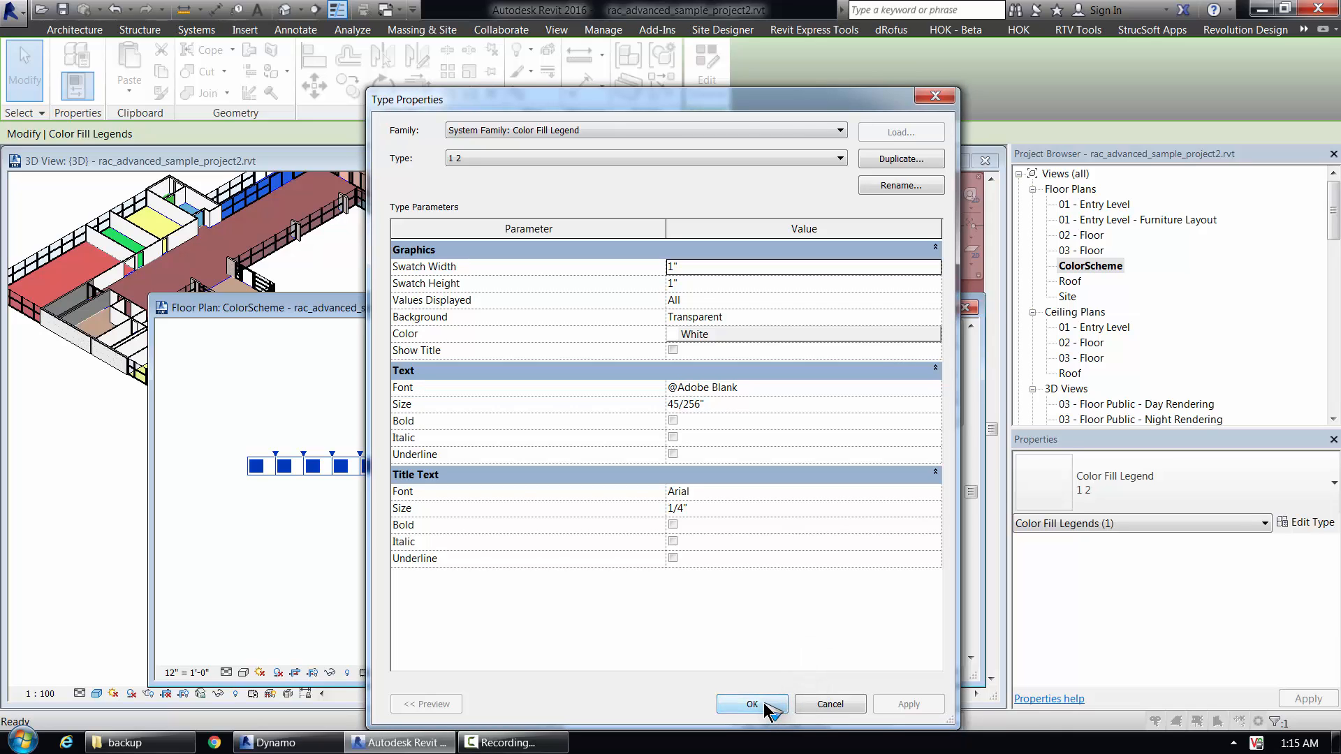
Override the legend's projection line colour to white By Element in the ColorScheme view
{"action": "left_click", "coordinate": [748, 703]}
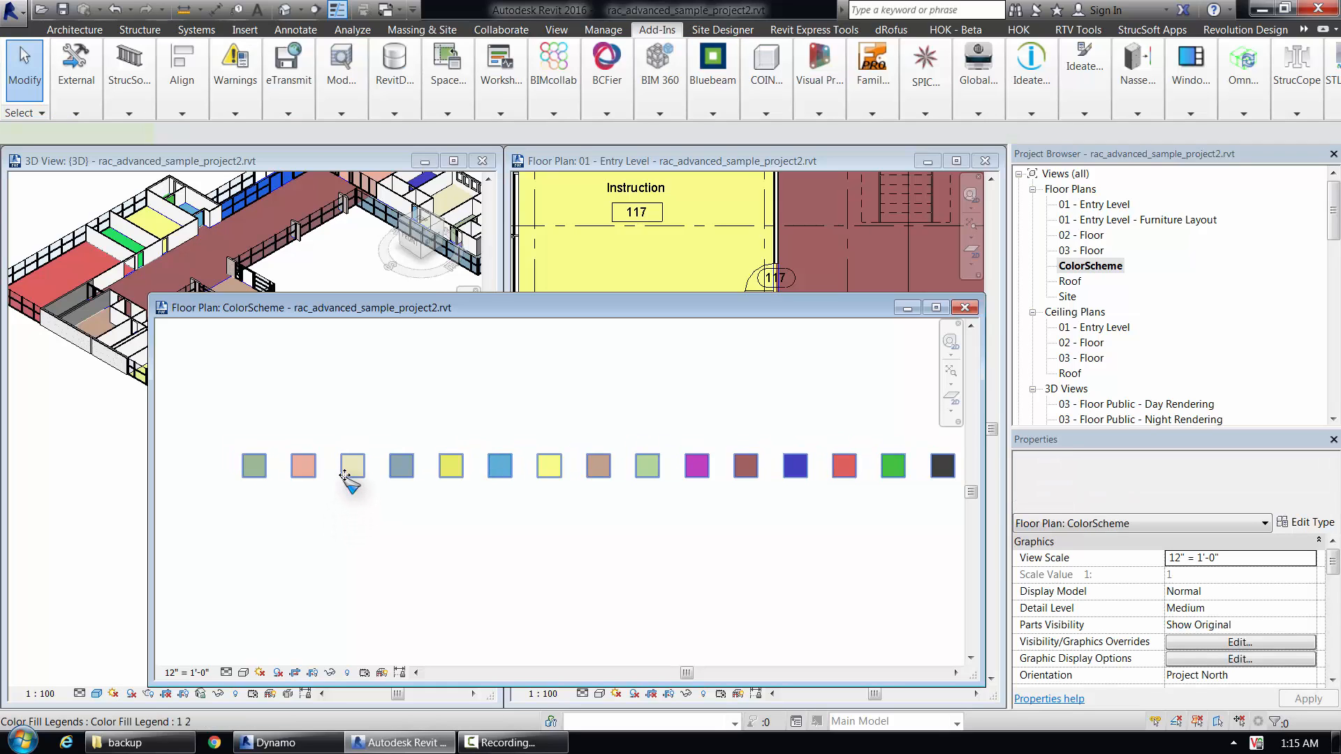
{"action": "right_click", "coordinate": [351, 467]}
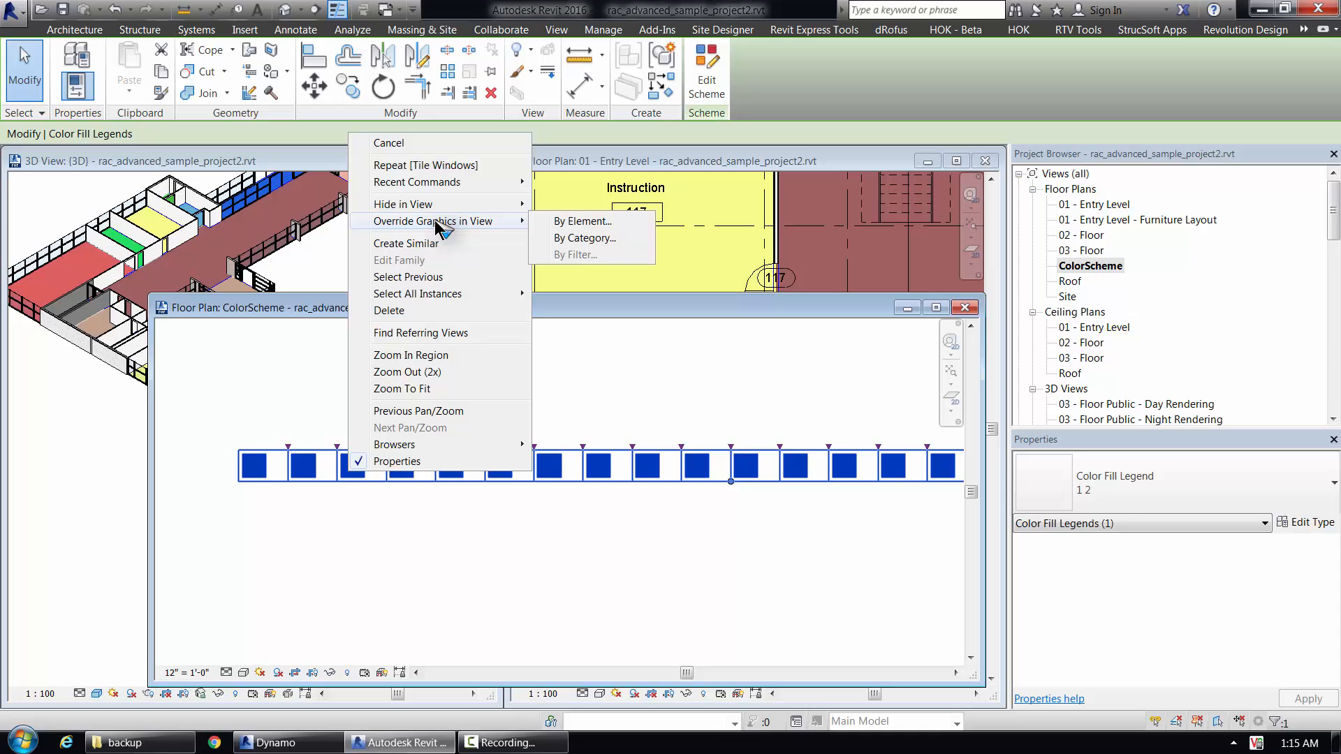
{"action": "left_click", "coordinate": [584, 221]}
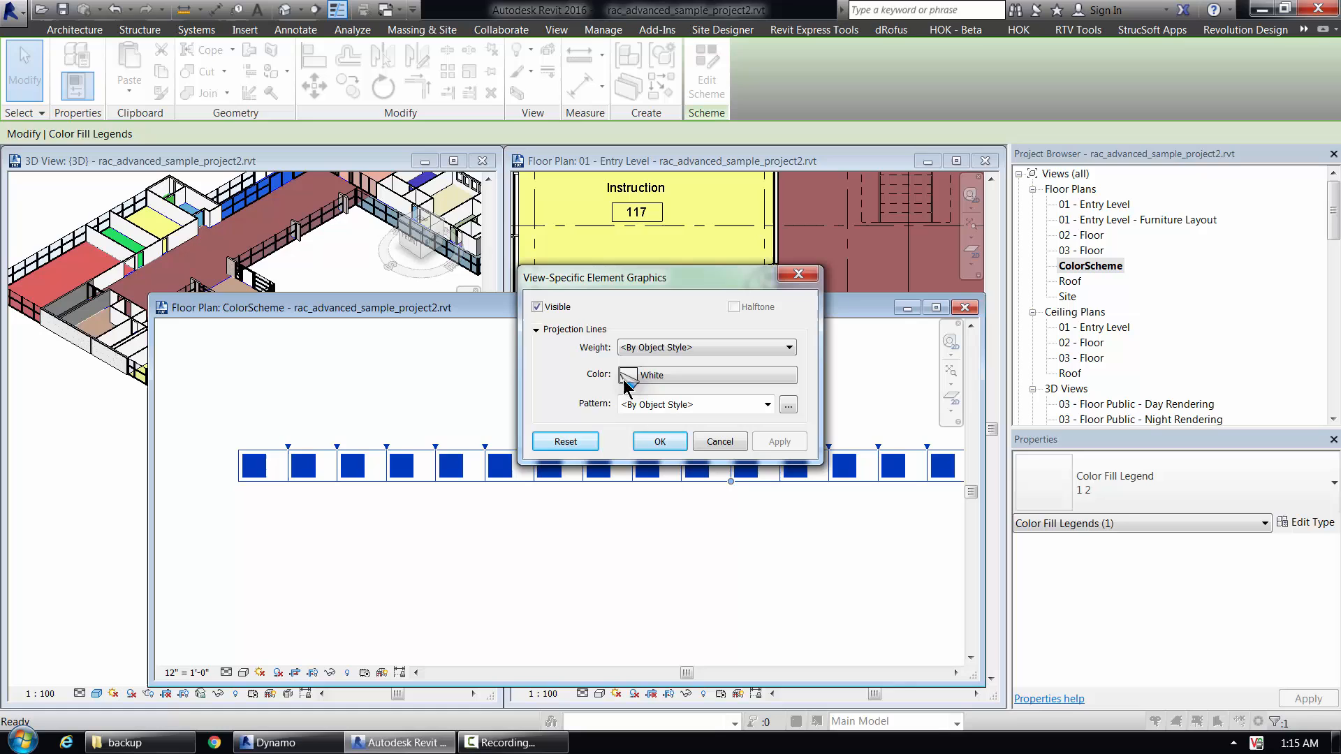
{"action": "left_click", "coordinate": [658, 441]}
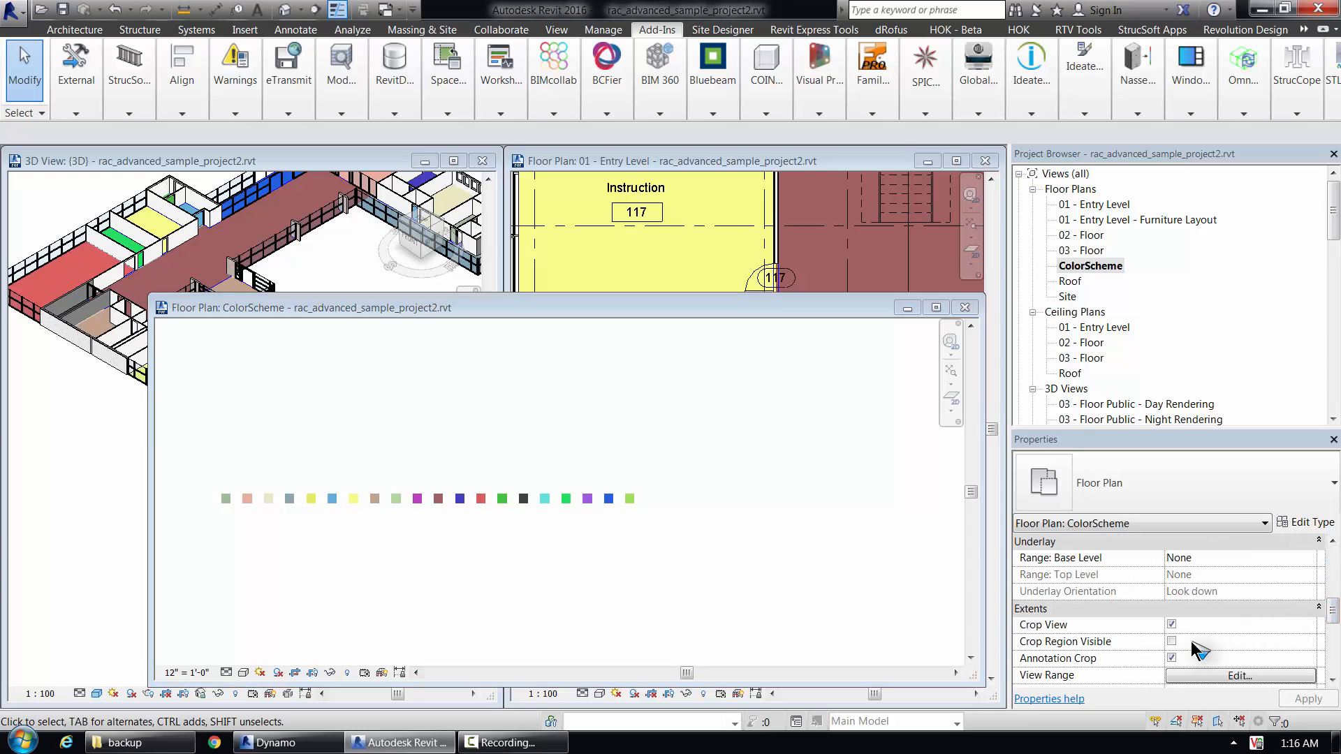
Toggle Crop View and Crop Region Visible and apply, cropping the plan around the swatches
{"action": "left_click", "coordinate": [1171, 641]}
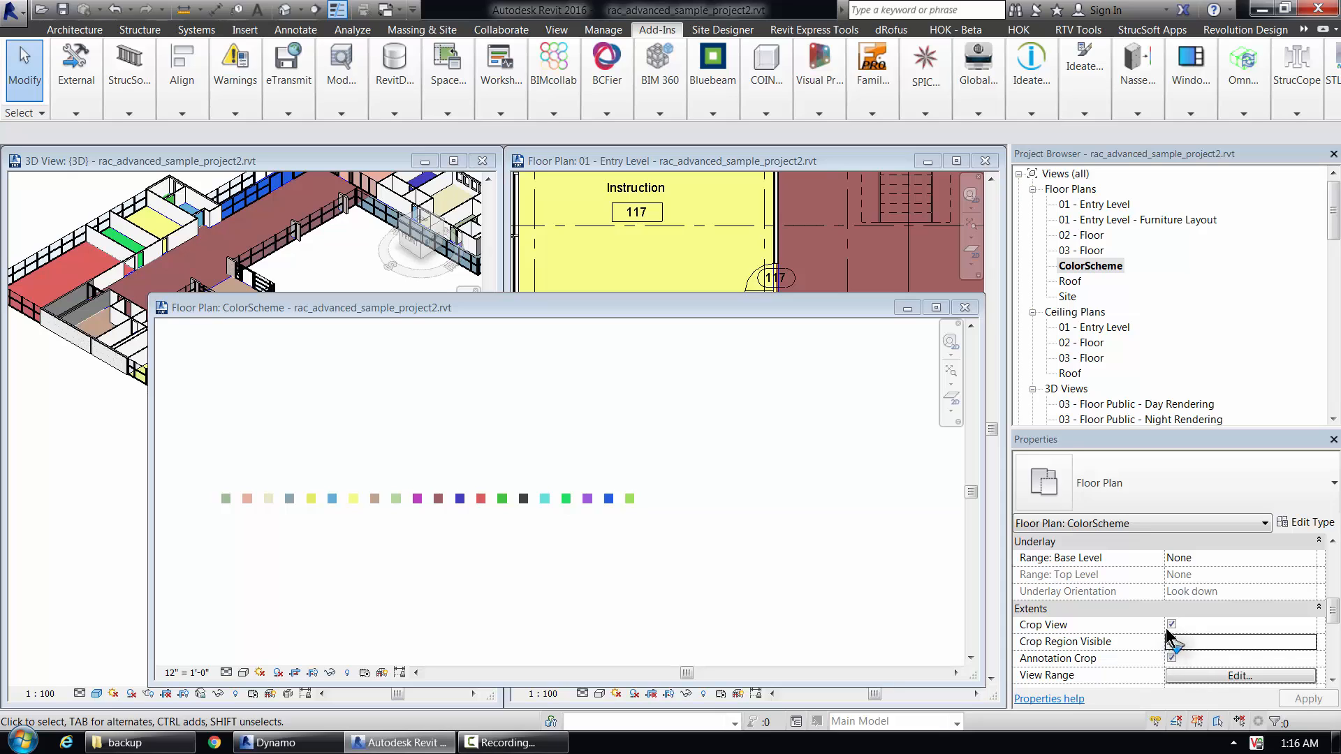
{"action": "left_click", "coordinate": [1171, 624]}
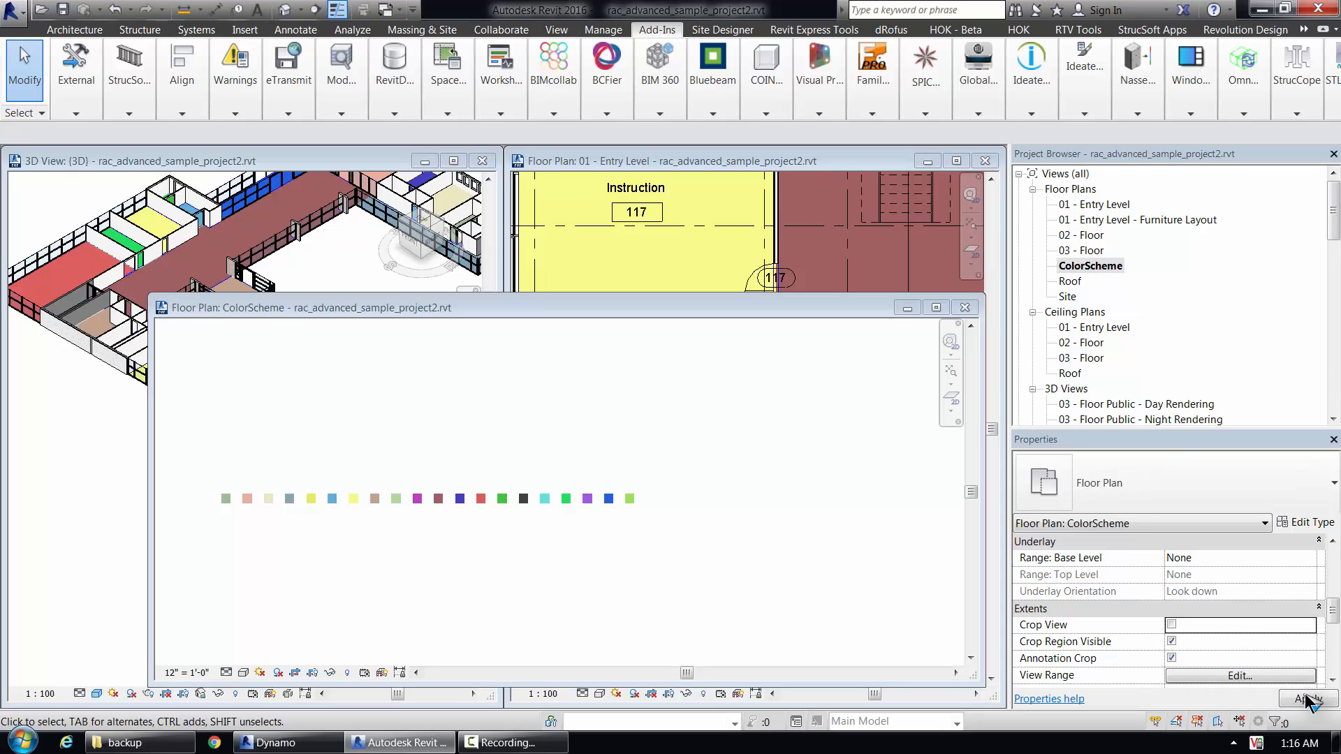
{"action": "left_click", "coordinate": [1305, 698]}
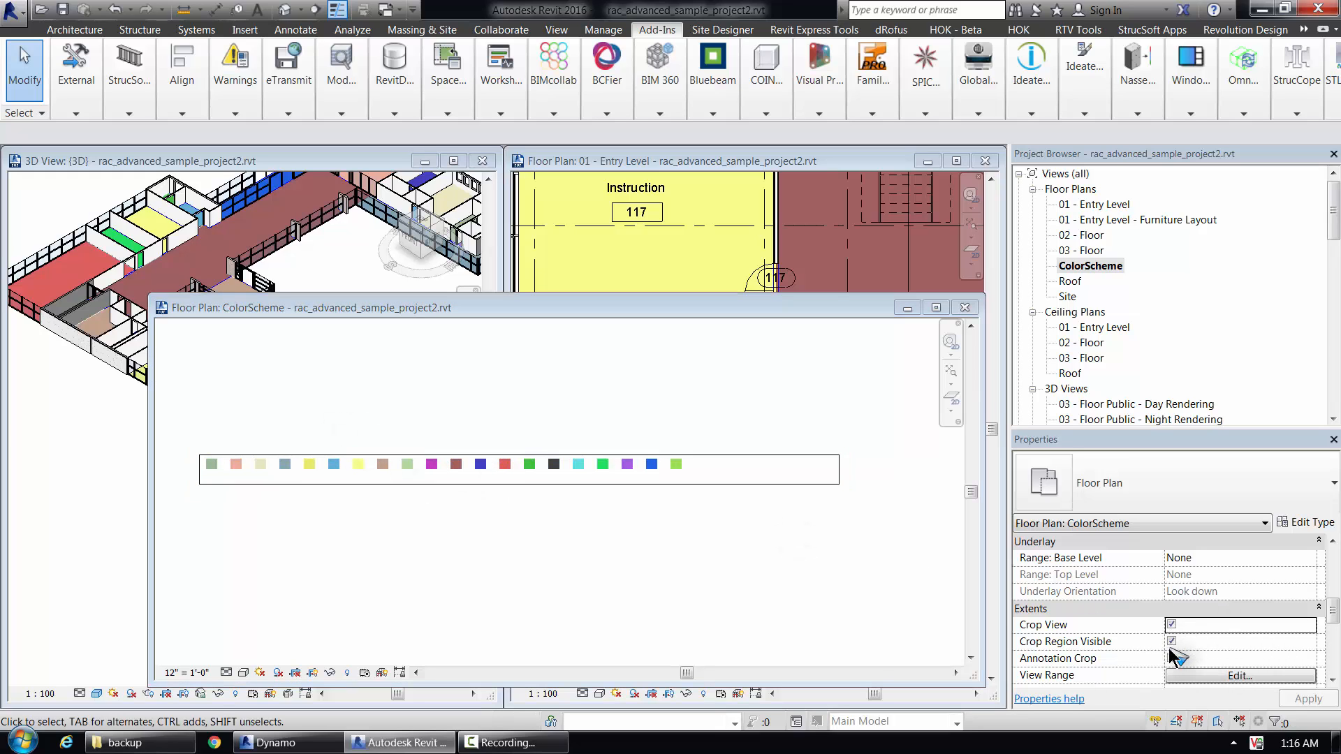
{"action": "left_click", "coordinate": [1171, 641]}
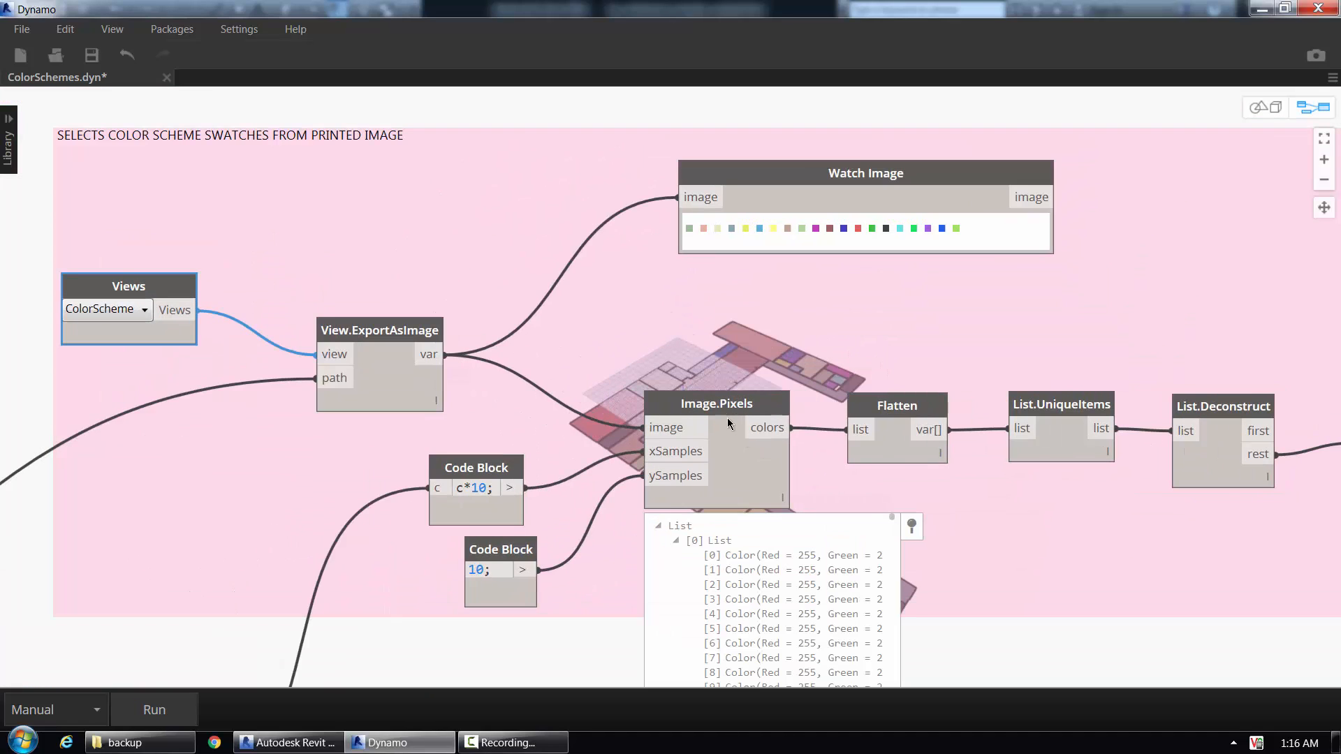
{"action": "mouse_move", "coordinate": [716, 402]}
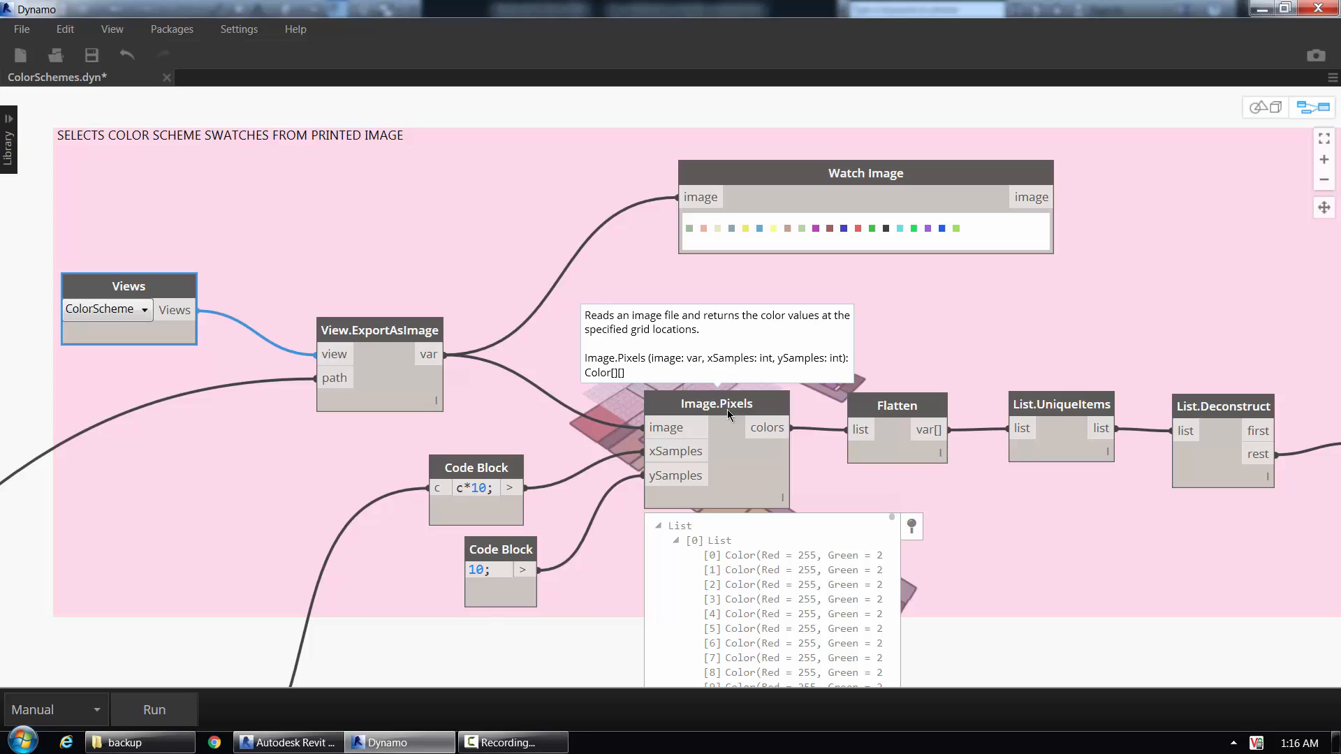
{"action": "mouse_move", "coordinate": [1067, 210]}
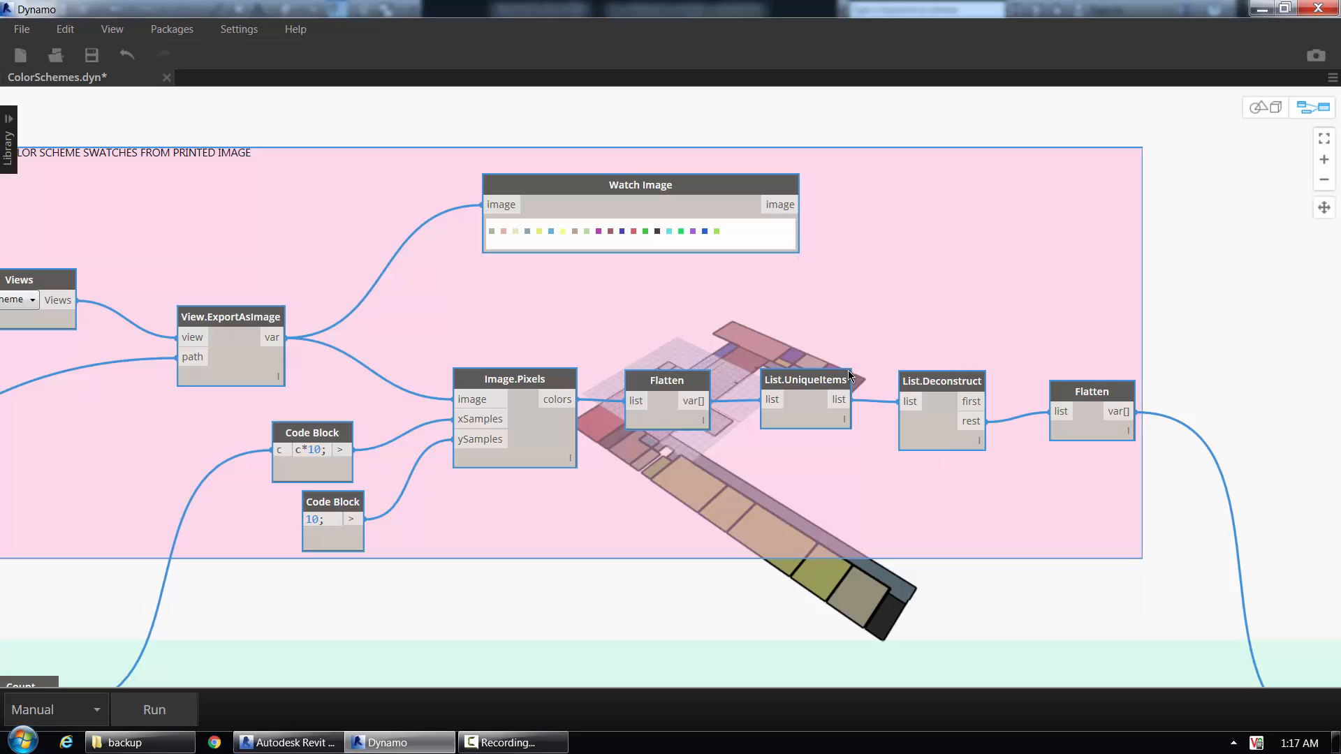
Pan the Dynamo graph past the swatch-sampling nodes toward the colour-naming group
{"action": "scroll", "scroll_direction": "down", "scroll_amount": 3}
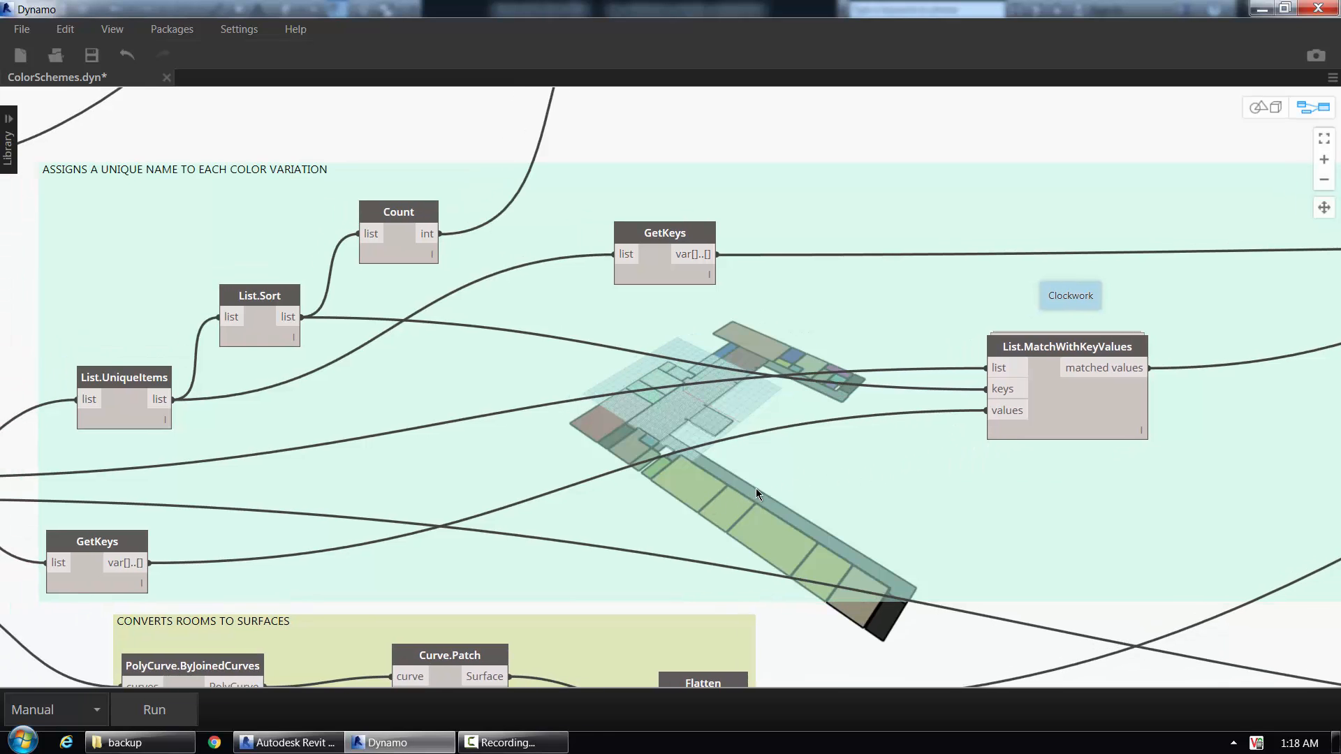
{"action": "left_click_drag", "start_coordinate": [752, 495], "coordinate": [786, 521]}
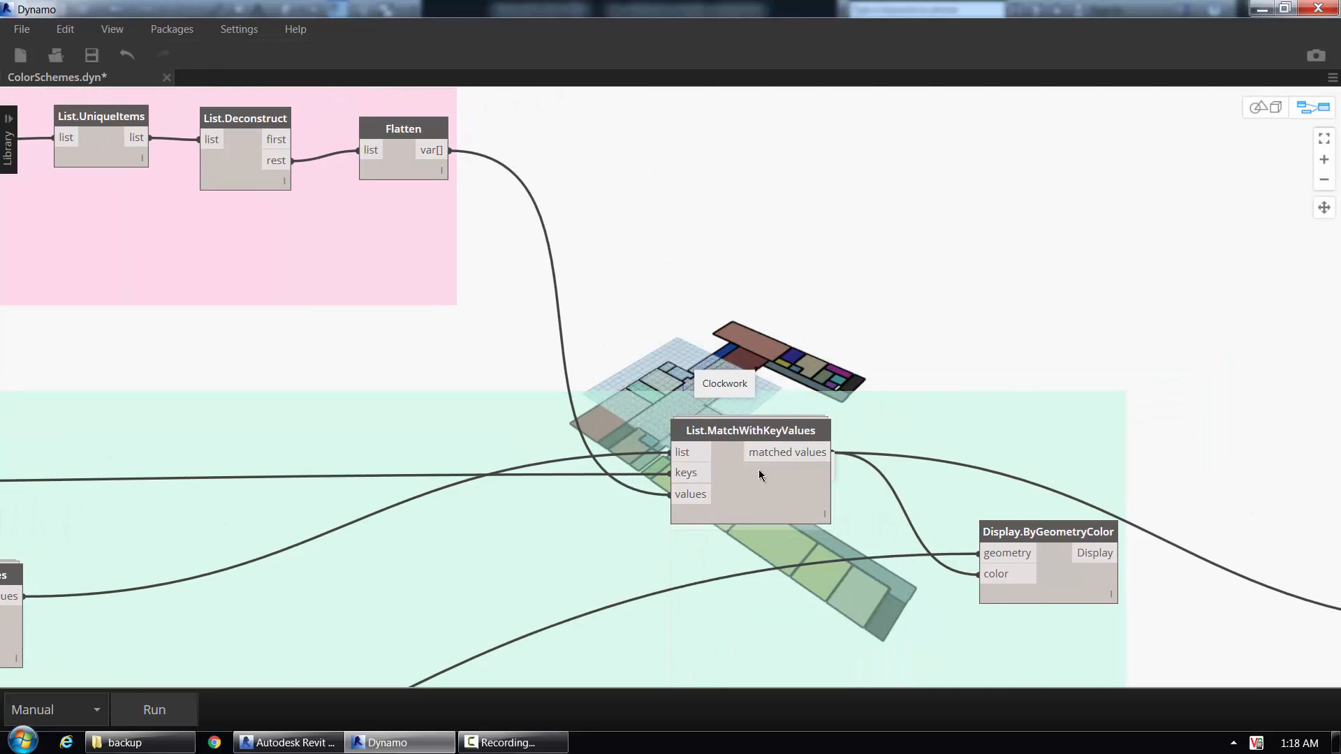
{"action": "mouse_move", "coordinate": [667, 497]}
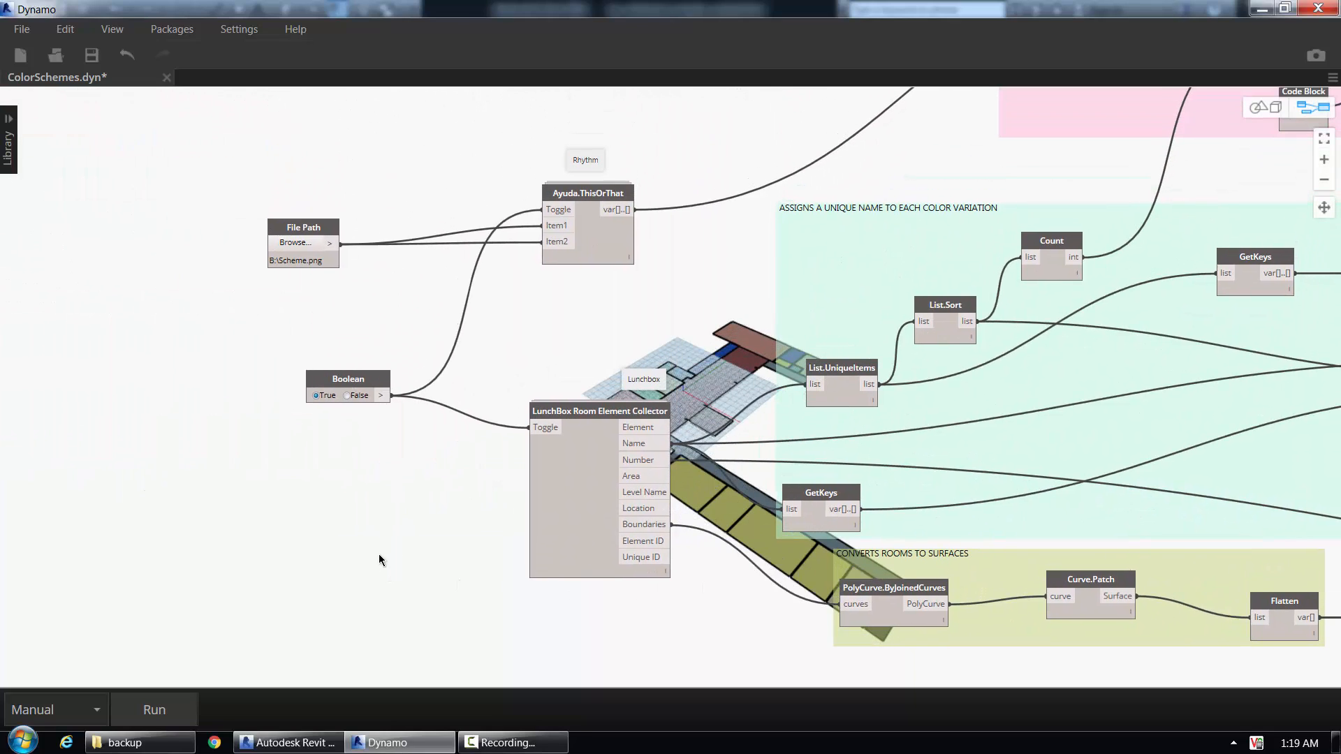
{"action": "mouse_move", "coordinate": [348, 486]}
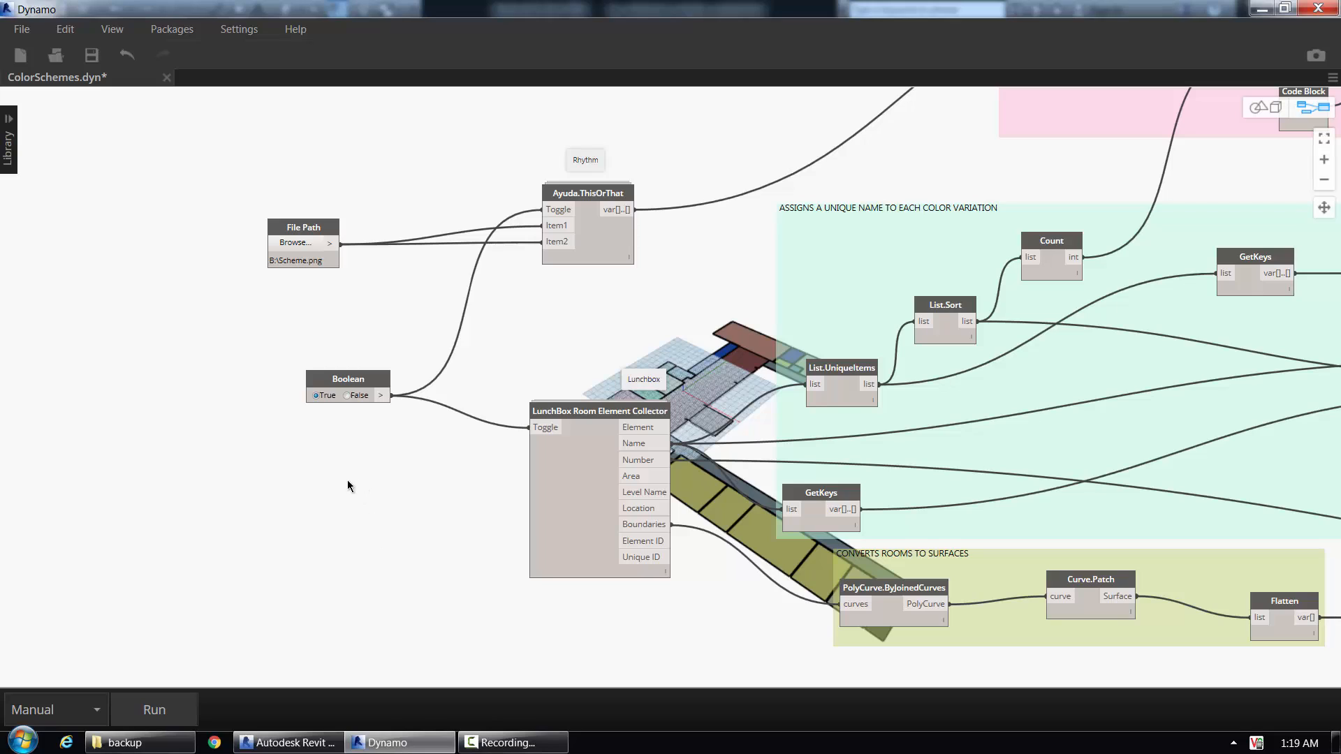
{"action": "mouse_move", "coordinate": [395, 488]}
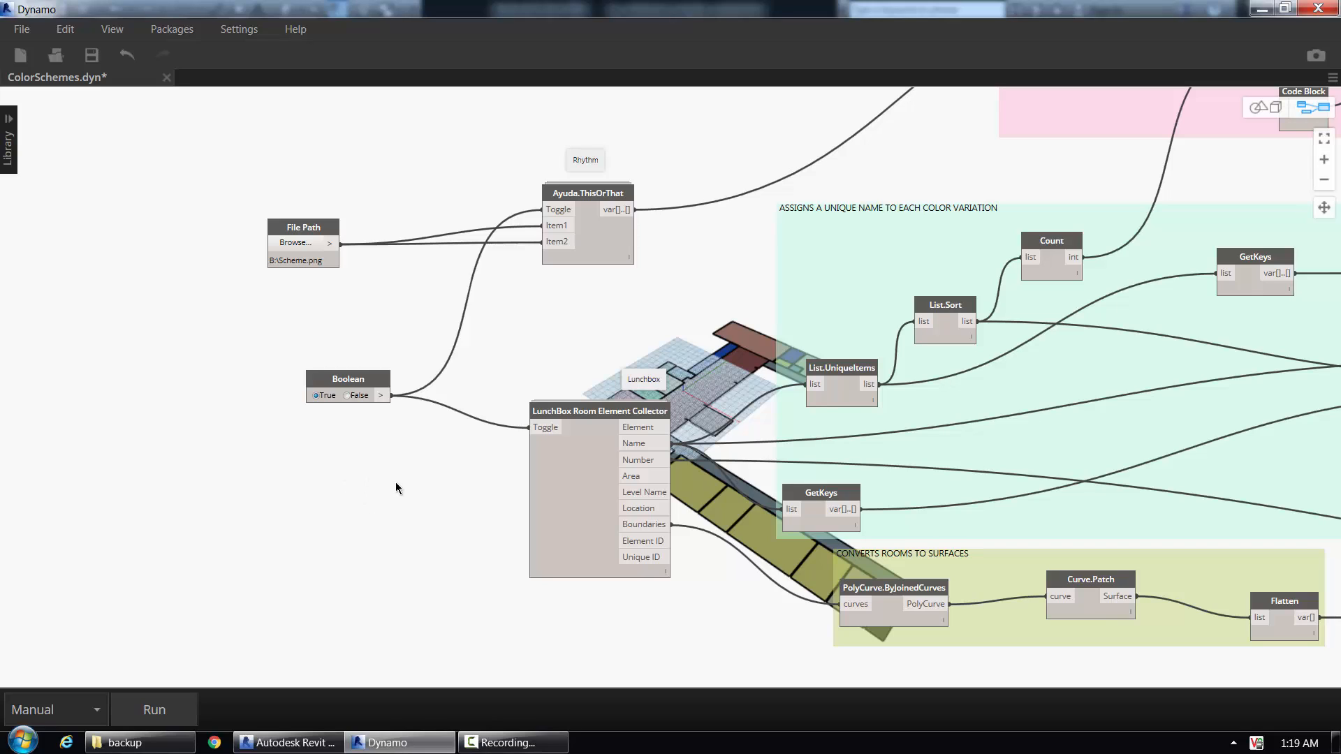
{"action": "mouse_move", "coordinate": [657, 385]}
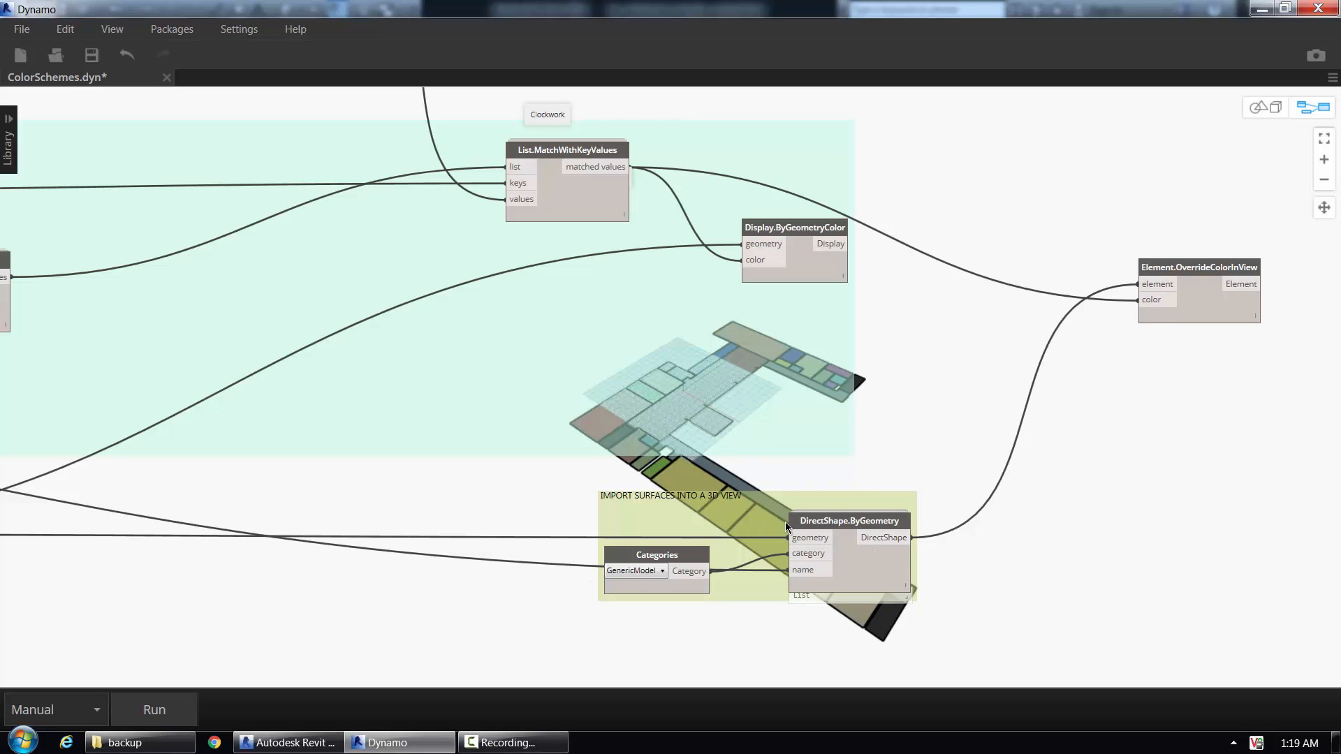
{"action": "mouse_move", "coordinate": [1091, 444]}
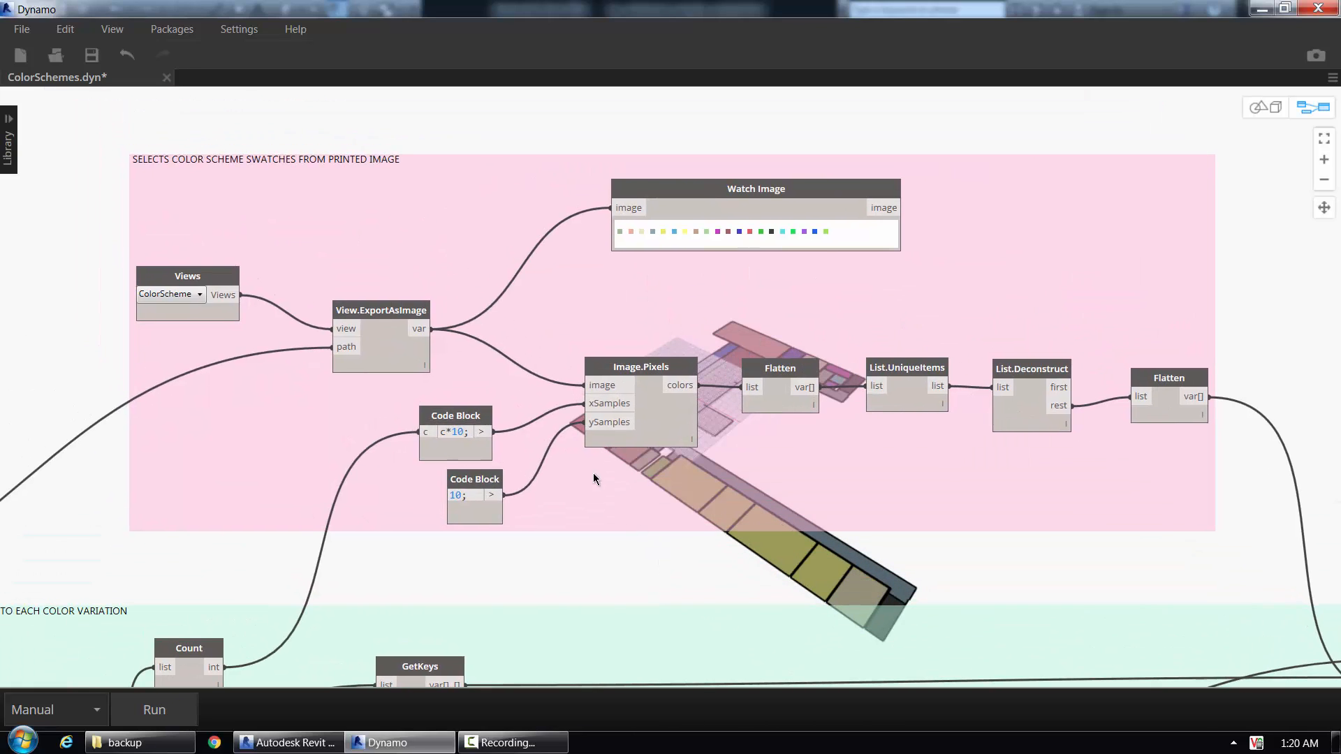
{"action": "mouse_move", "coordinate": [409, 249]}
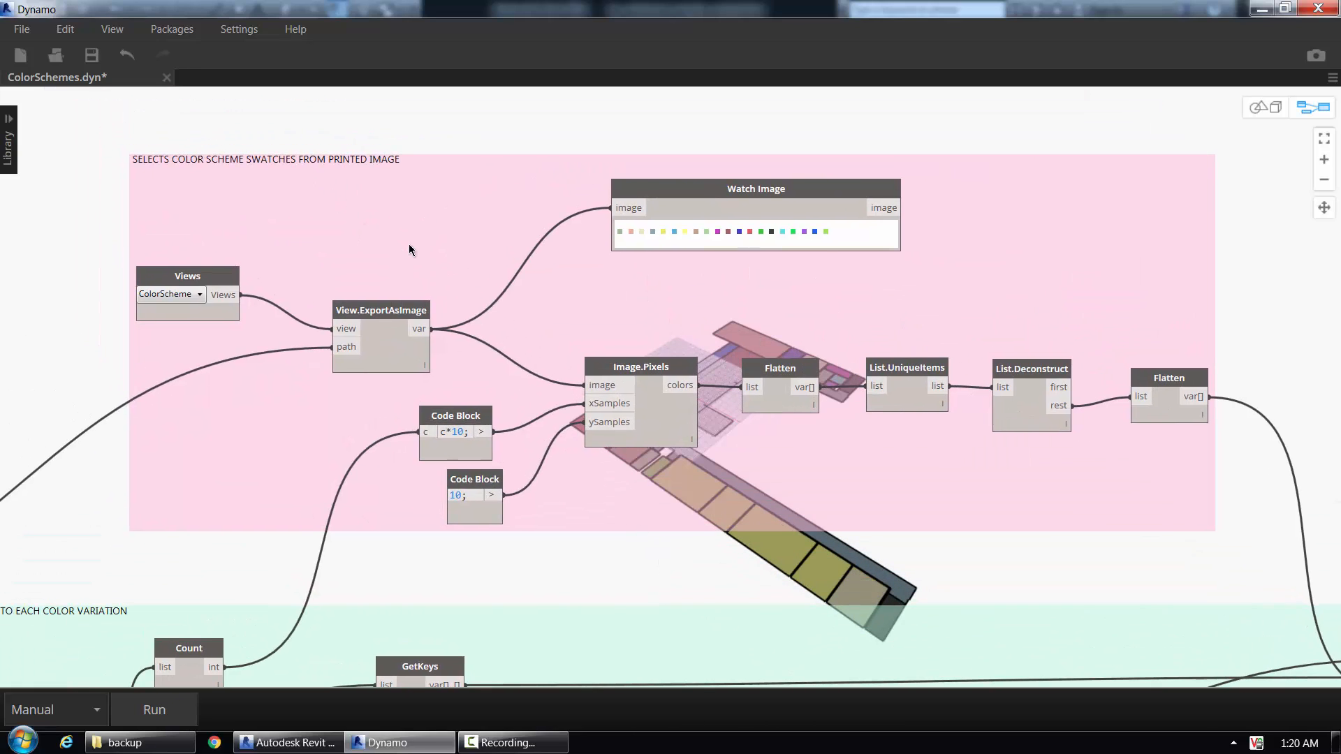
{"action": "mouse_move", "coordinate": [851, 275]}
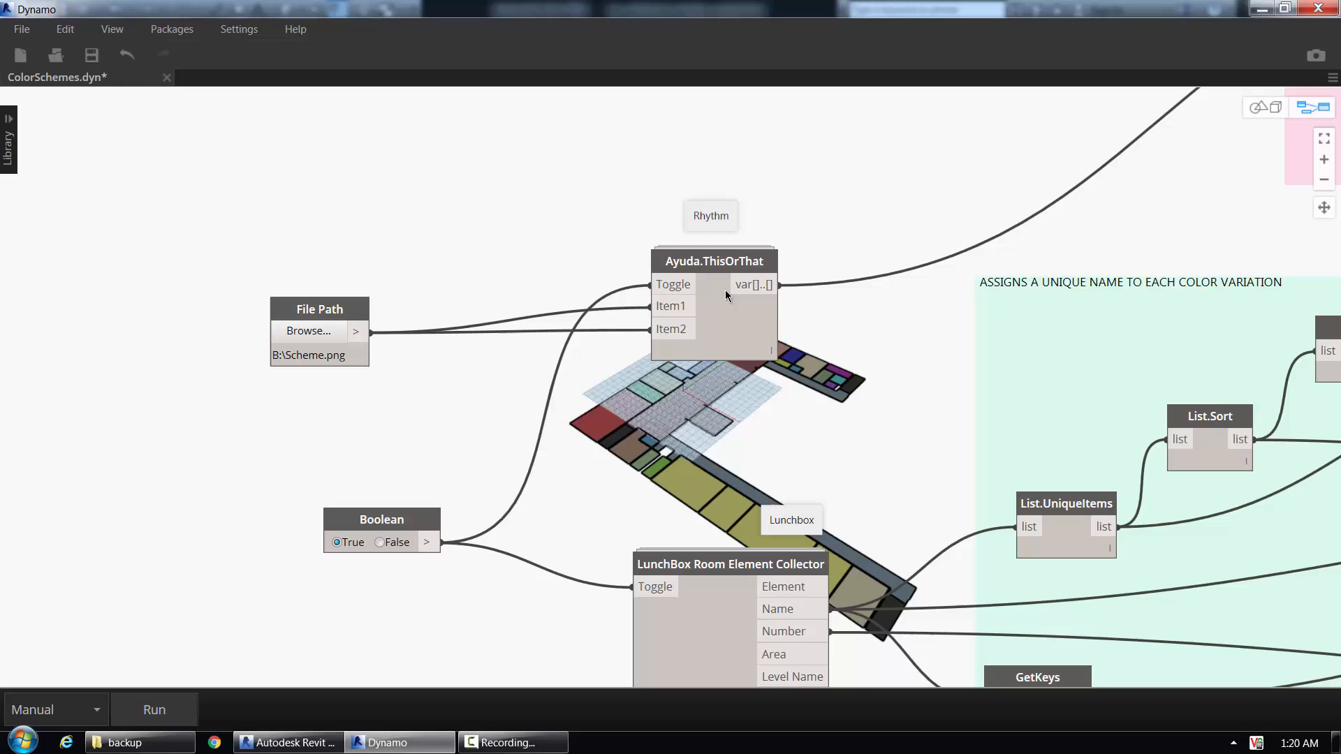
{"action": "mouse_move", "coordinate": [694, 264]}
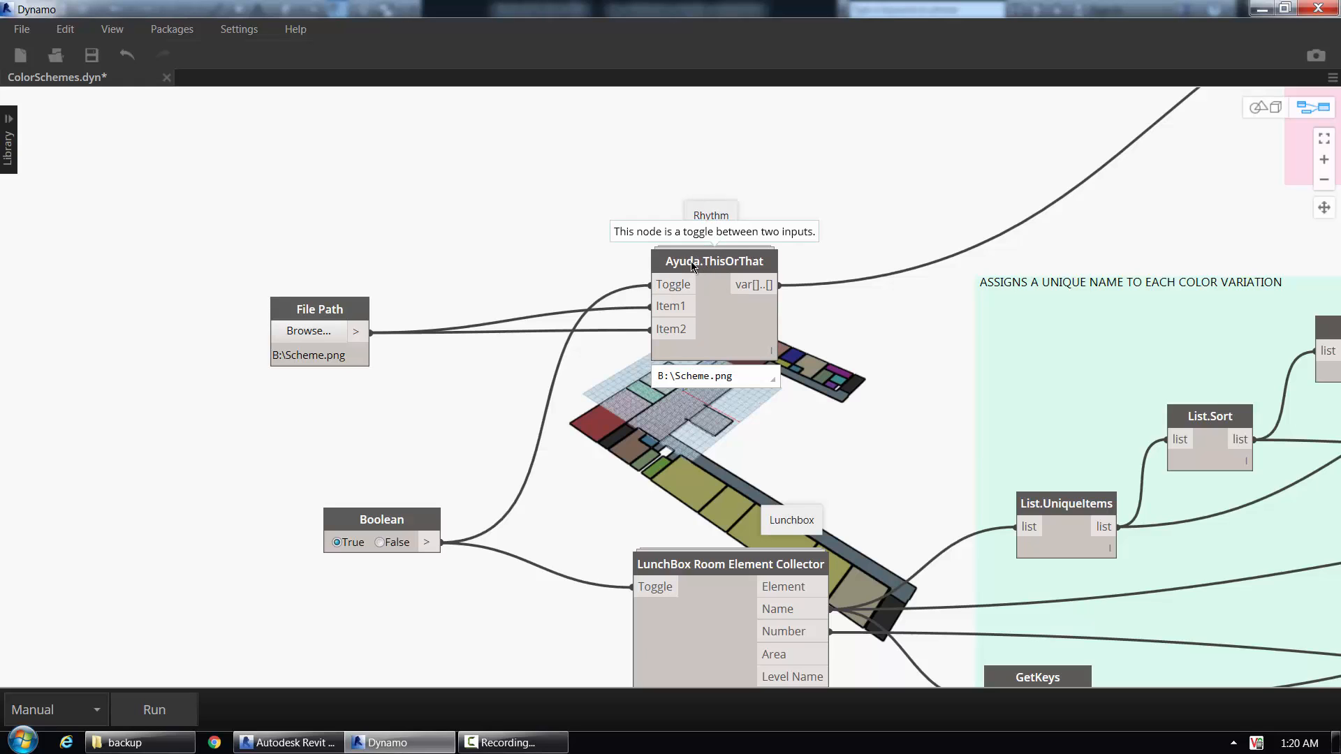
{"action": "mouse_move", "coordinate": [564, 454]}
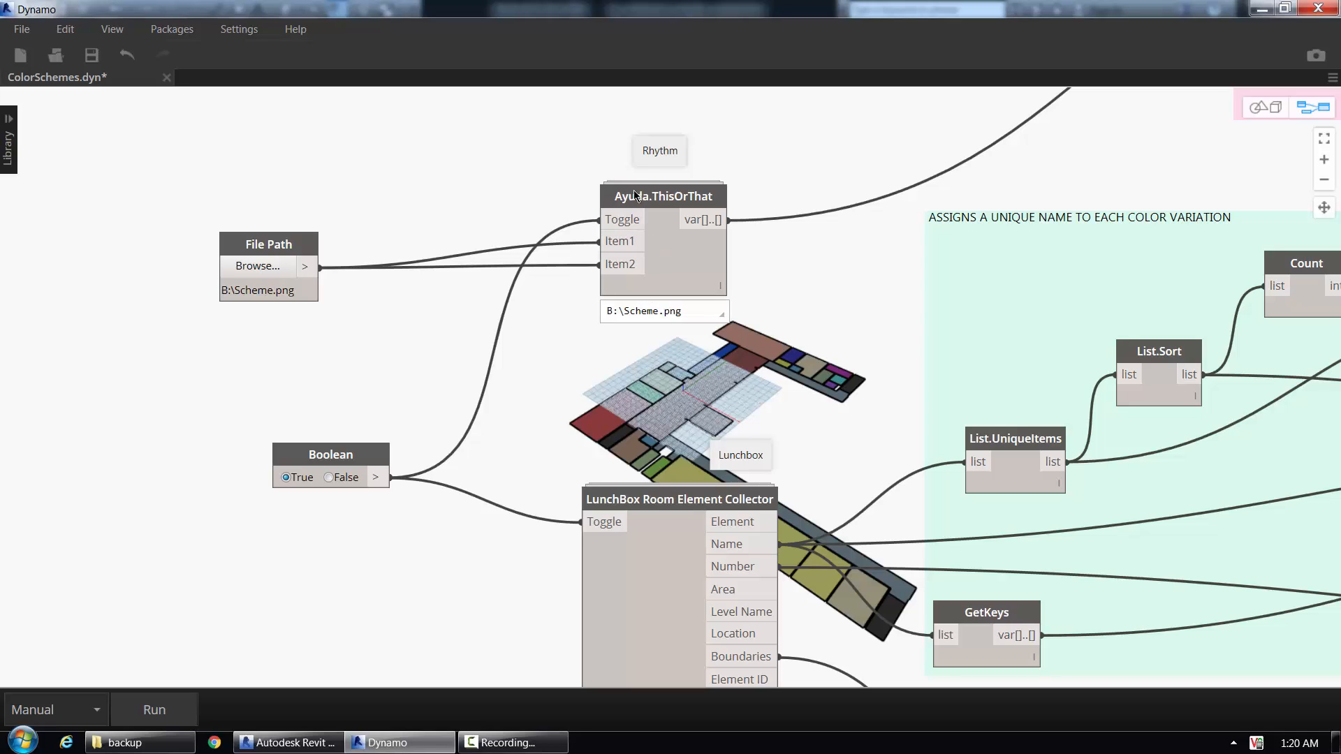
{"action": "mouse_move", "coordinate": [657, 206]}
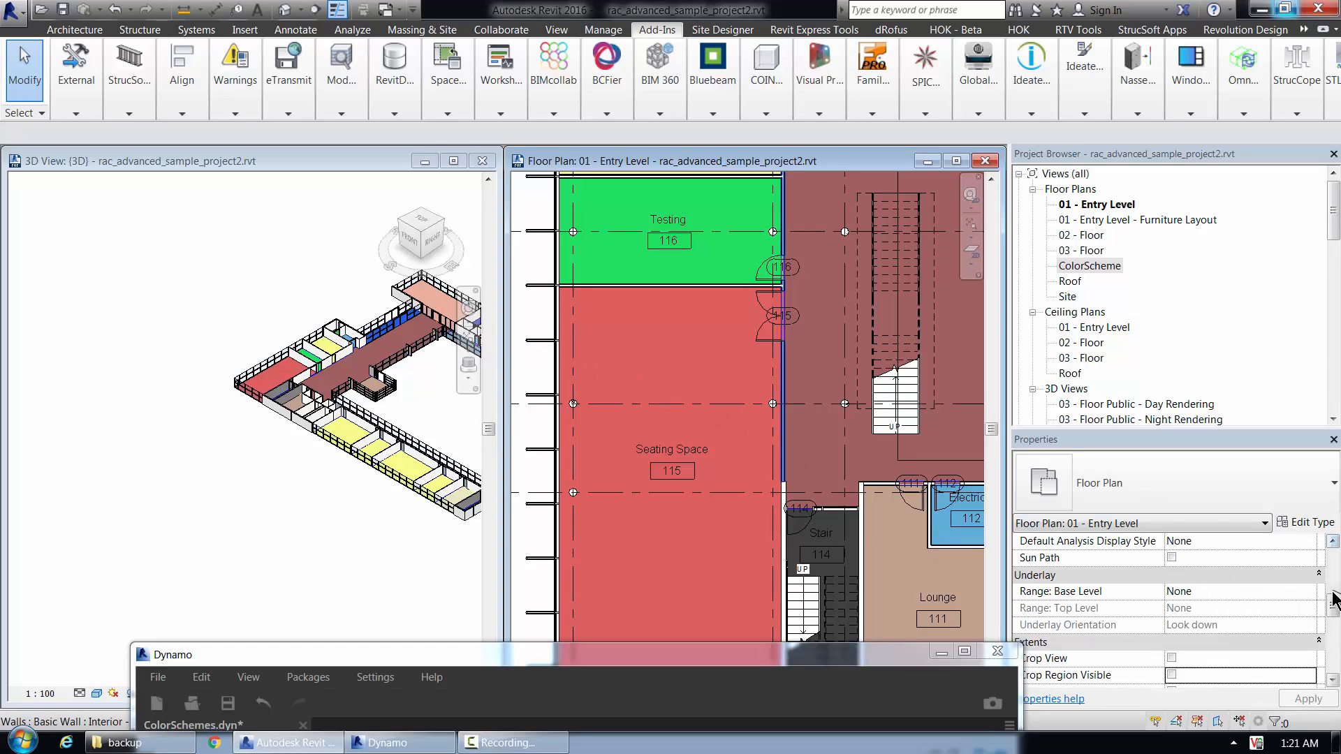
Recolour Seating Space in the Name 2 colour scheme to magenta RGB 252-069-248 and save it
{"action": "scroll", "scroll_direction": "down", "scroll_amount": 3}
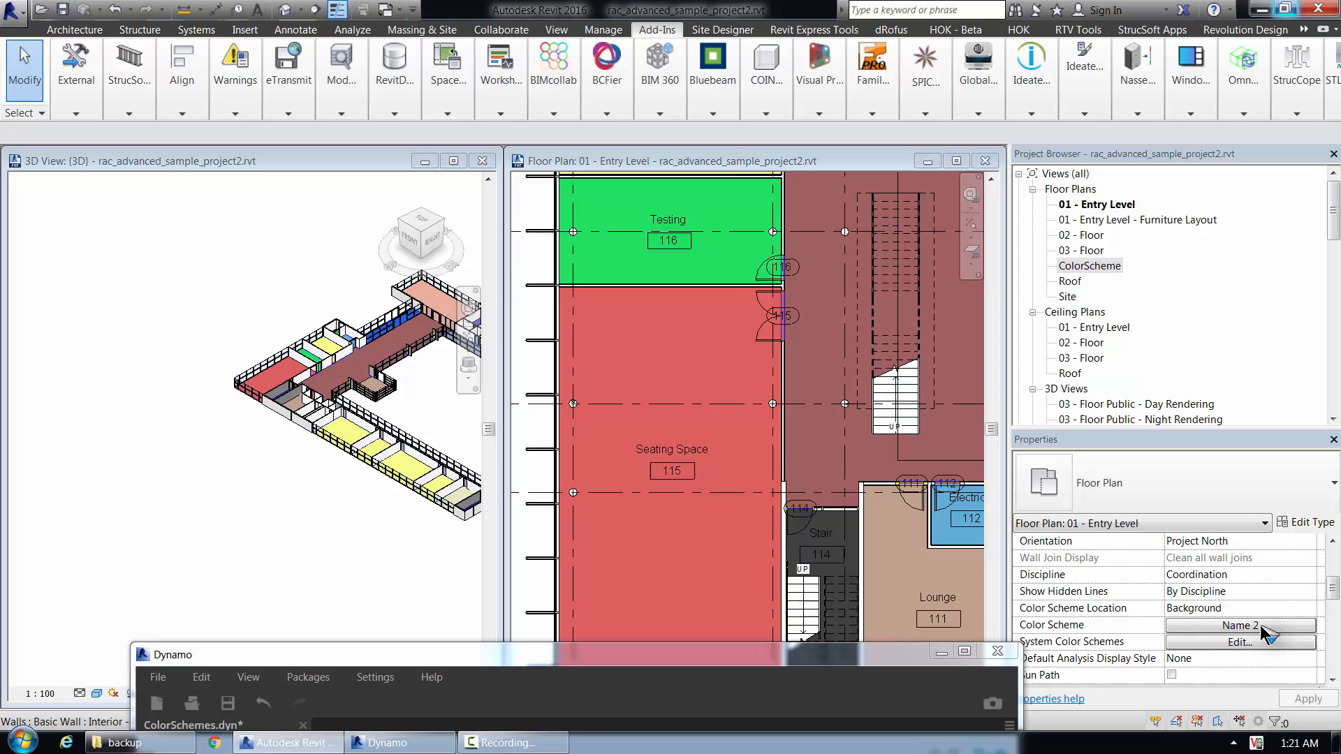
{"action": "left_click", "coordinate": [1238, 642]}
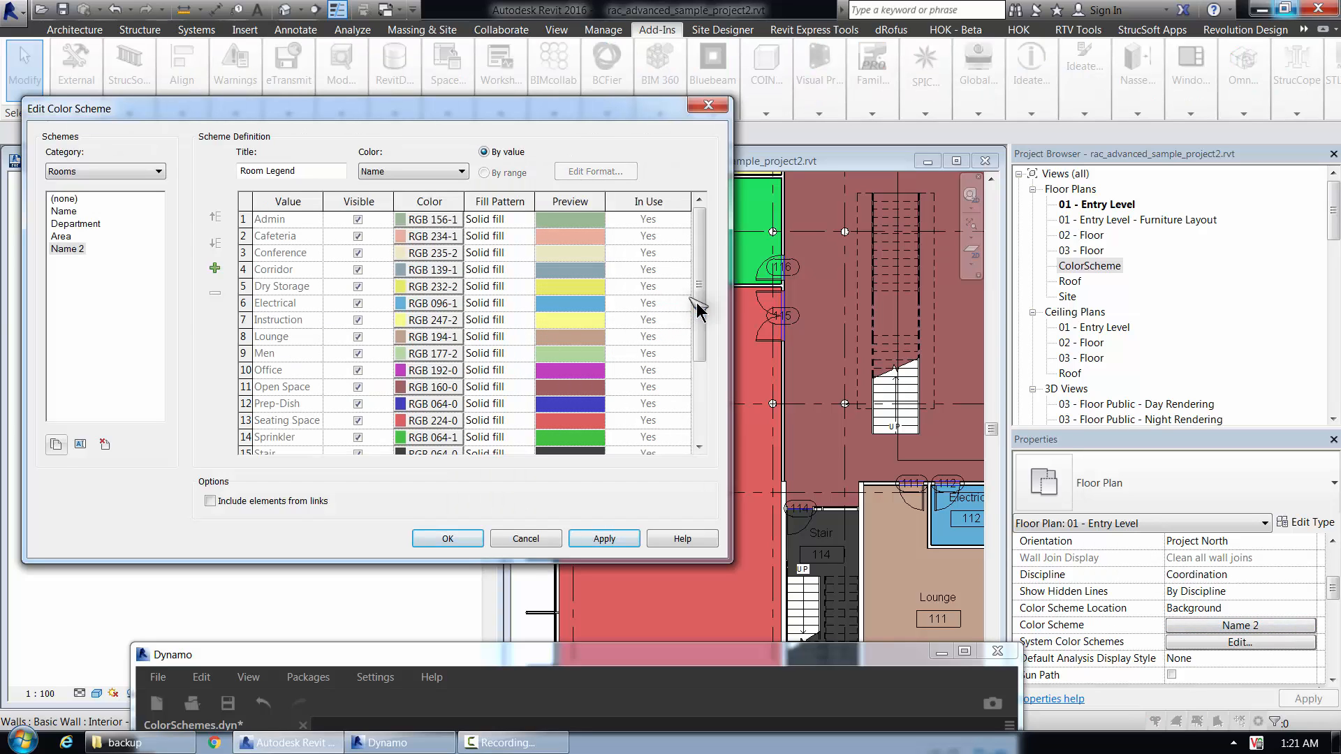
{"action": "scroll", "scroll_direction": "down", "scroll_amount": 3}
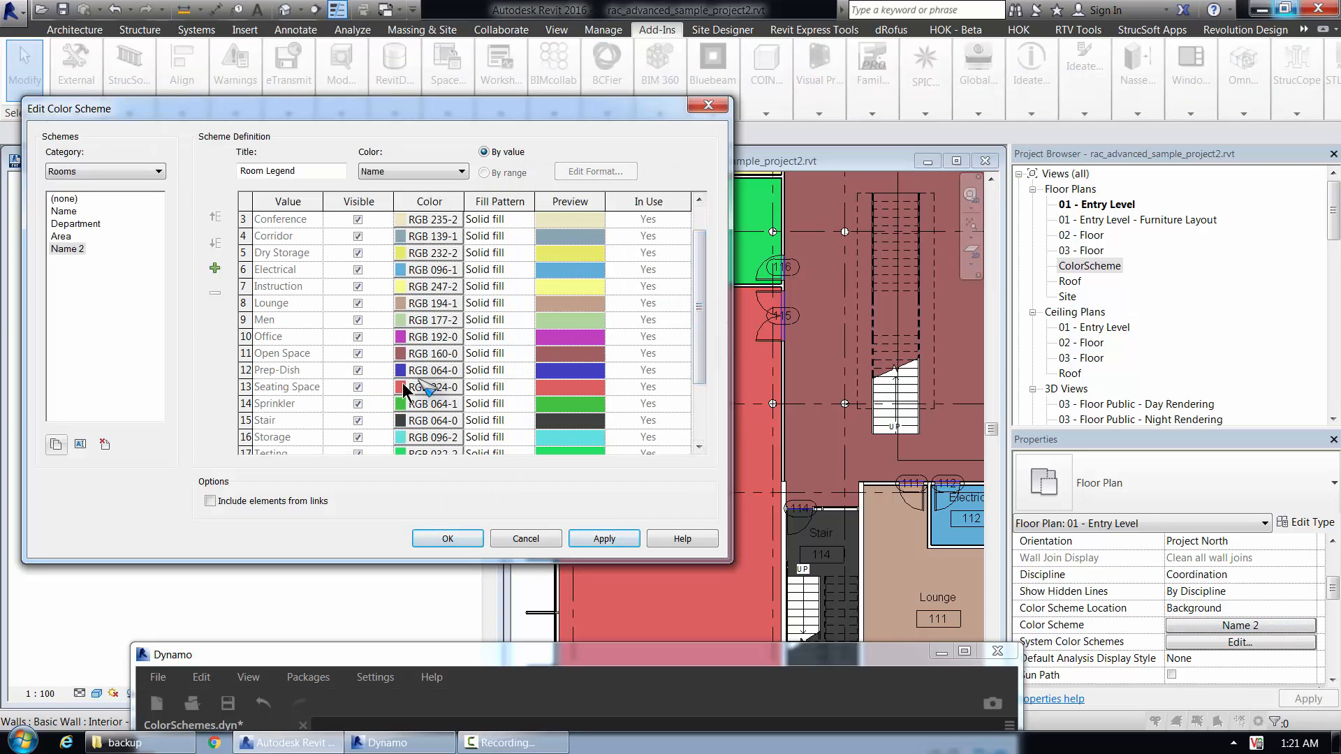
{"action": "left_click", "coordinate": [429, 387]}
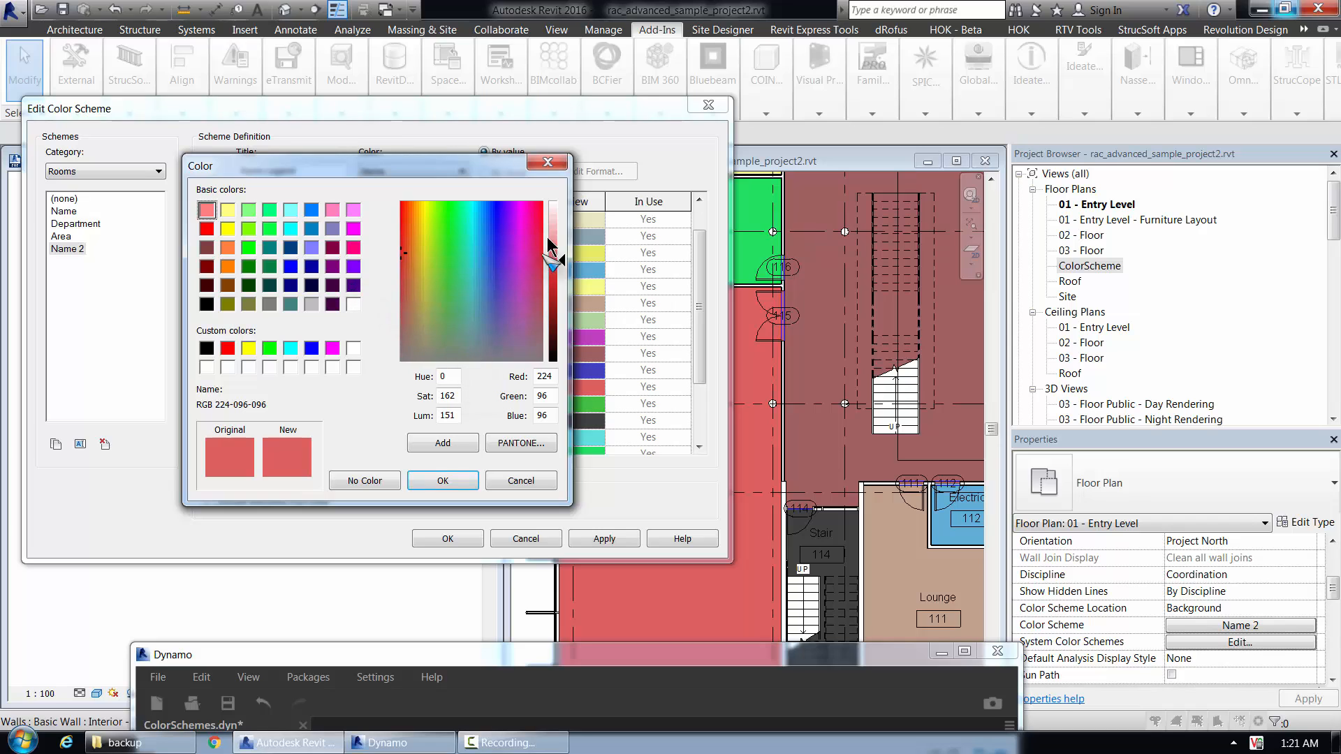
{"action": "left_click", "coordinate": [520, 210]}
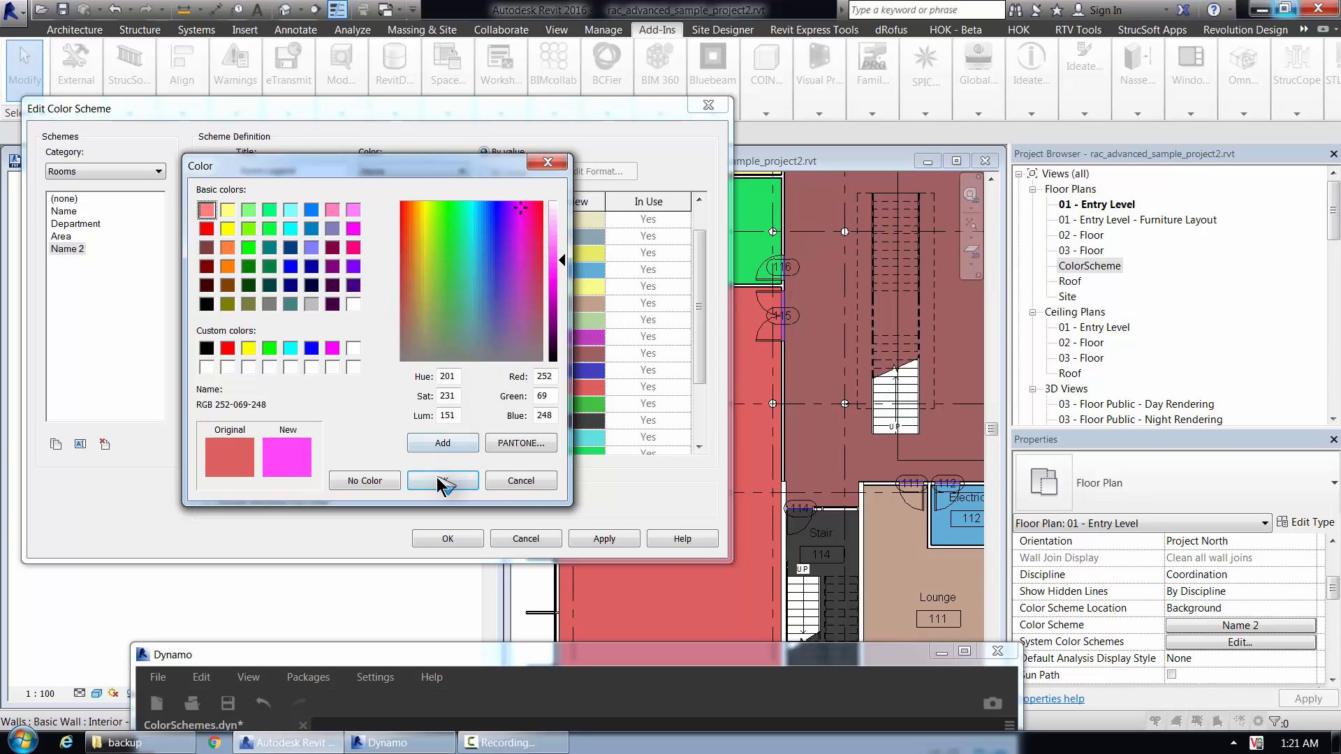
{"action": "left_click", "coordinate": [443, 479]}
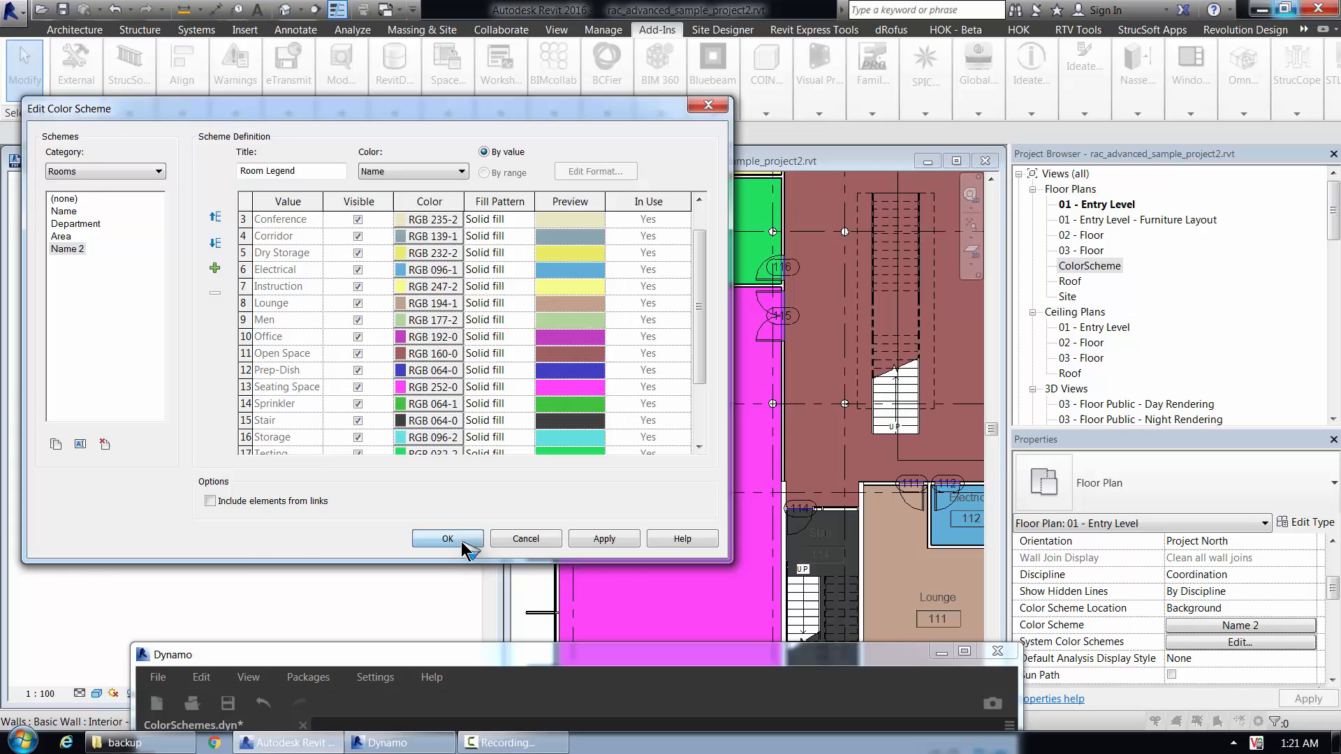
{"action": "left_click", "coordinate": [446, 539]}
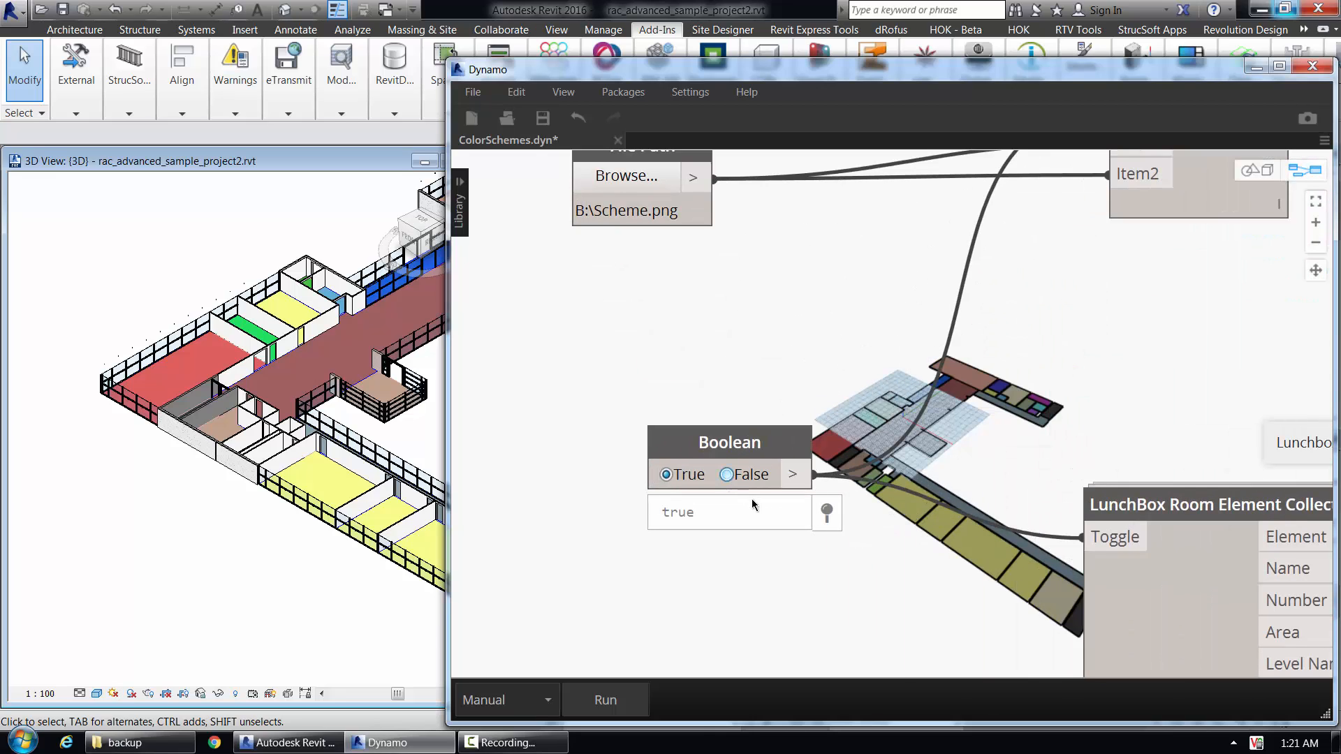
Re-run the graph with the Boolean toggle False then True so rooms recolour with Seating Space magenta
{"action": "left_click", "coordinate": [726, 475]}
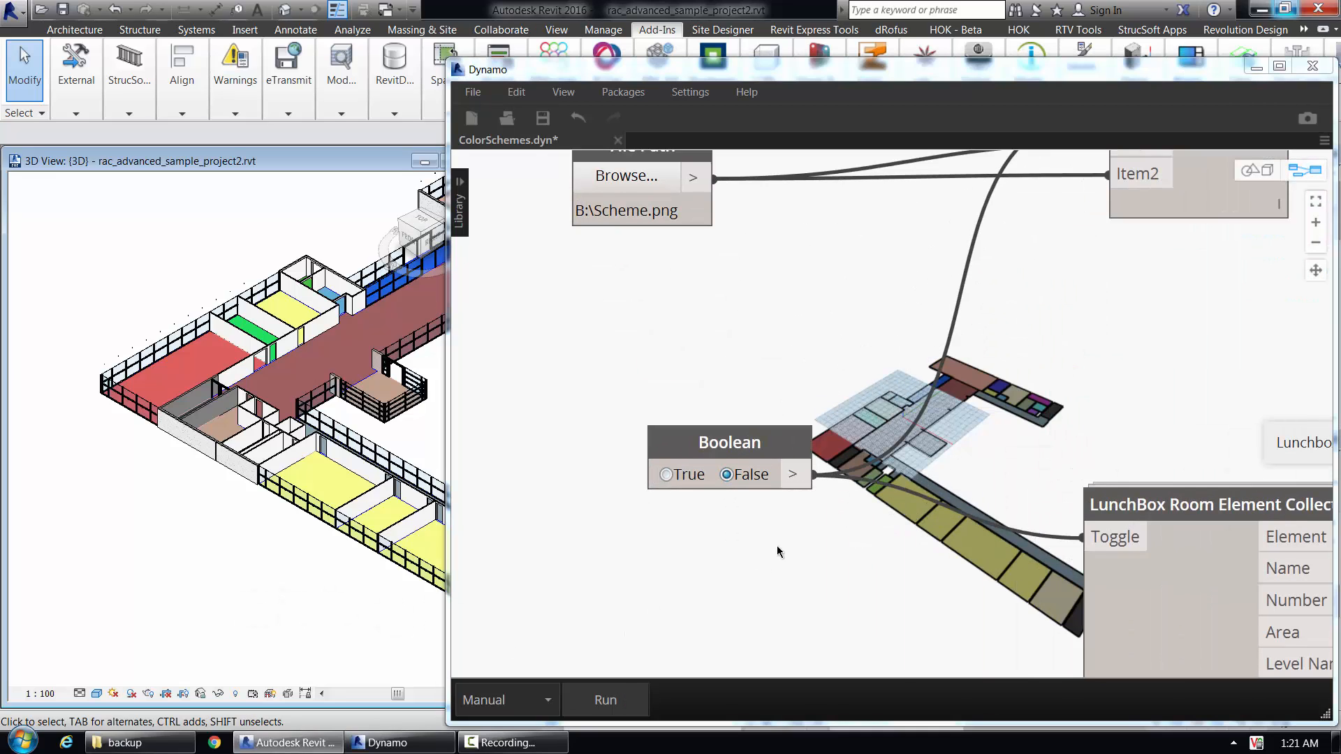
{"action": "left_click", "coordinate": [604, 699]}
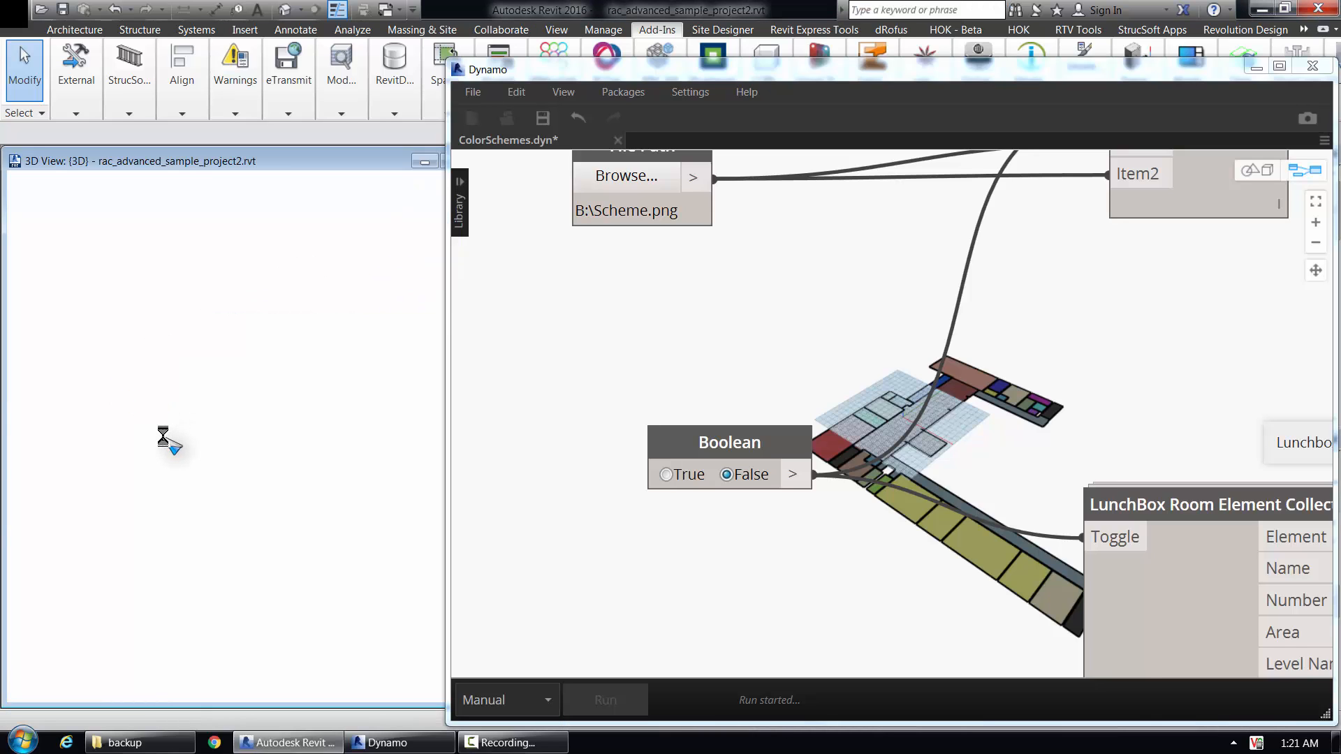
{"action": "left_click", "coordinate": [604, 699]}
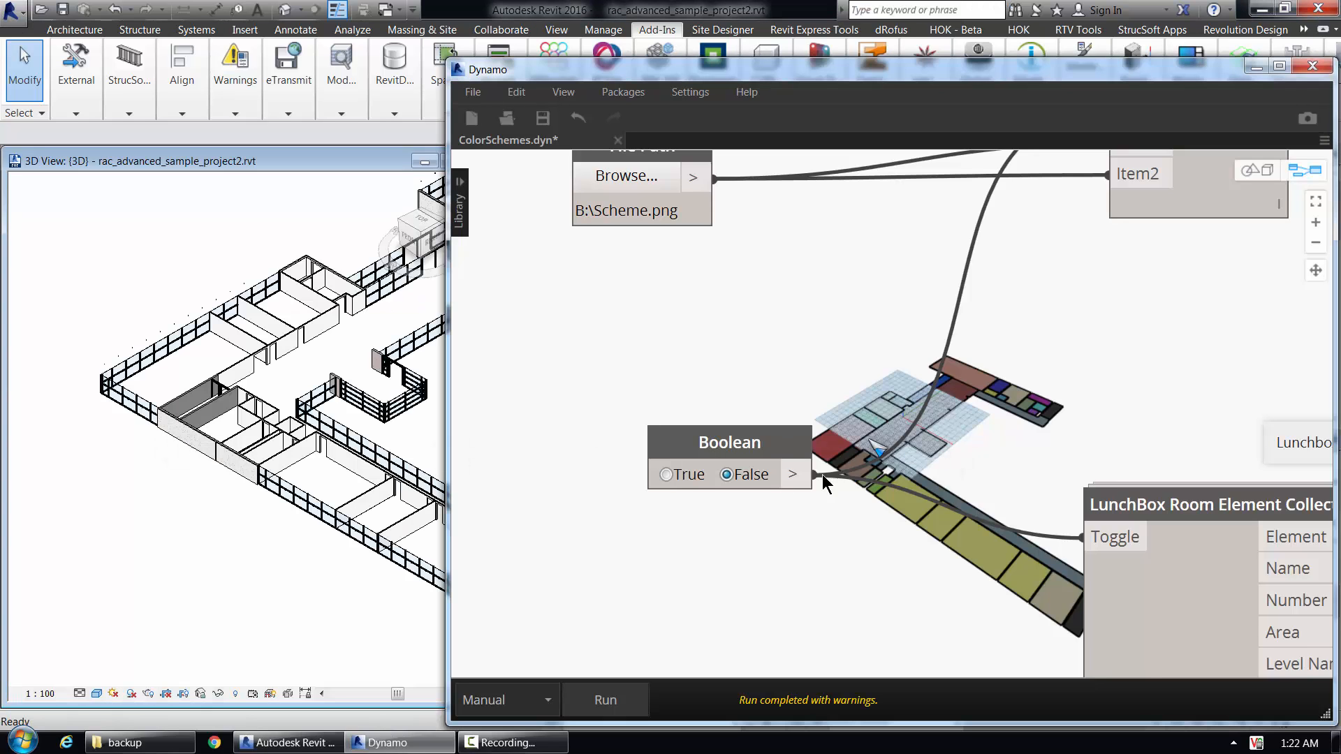
{"action": "left_click", "coordinate": [666, 474]}
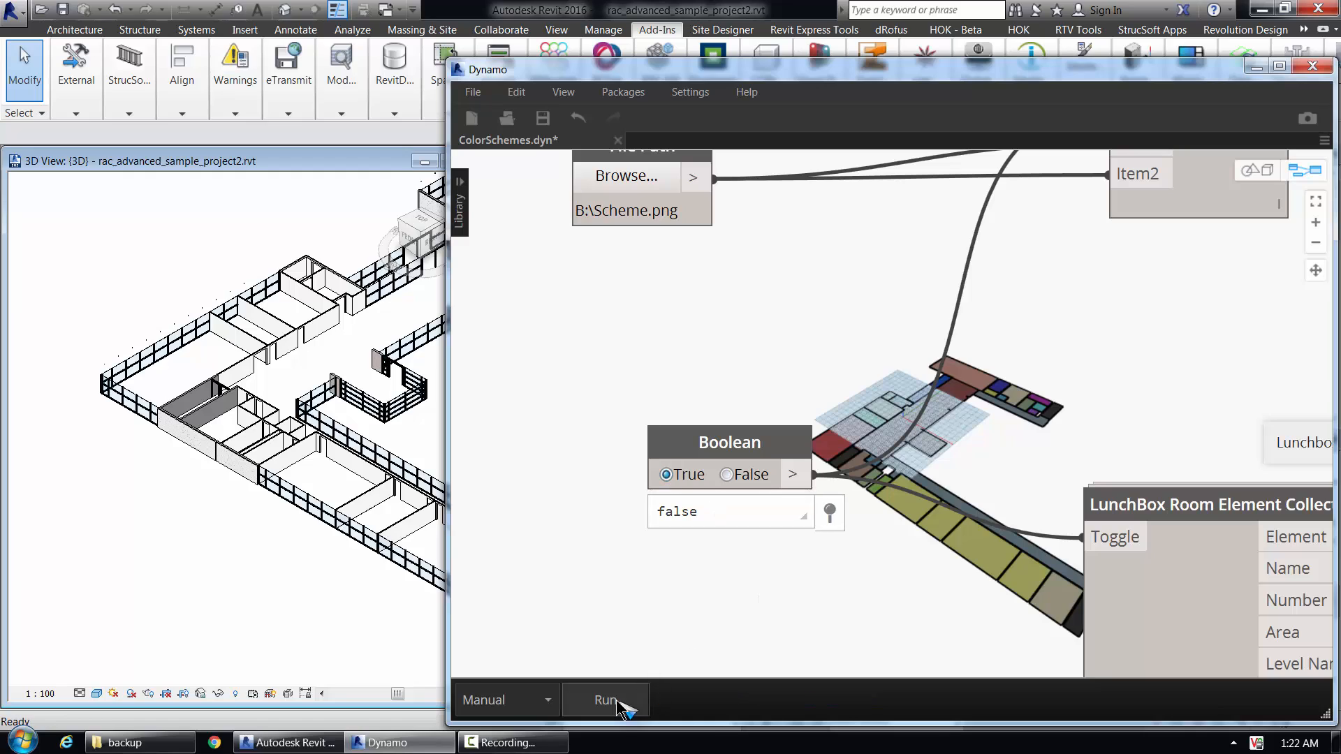
{"action": "left_click", "coordinate": [605, 699]}
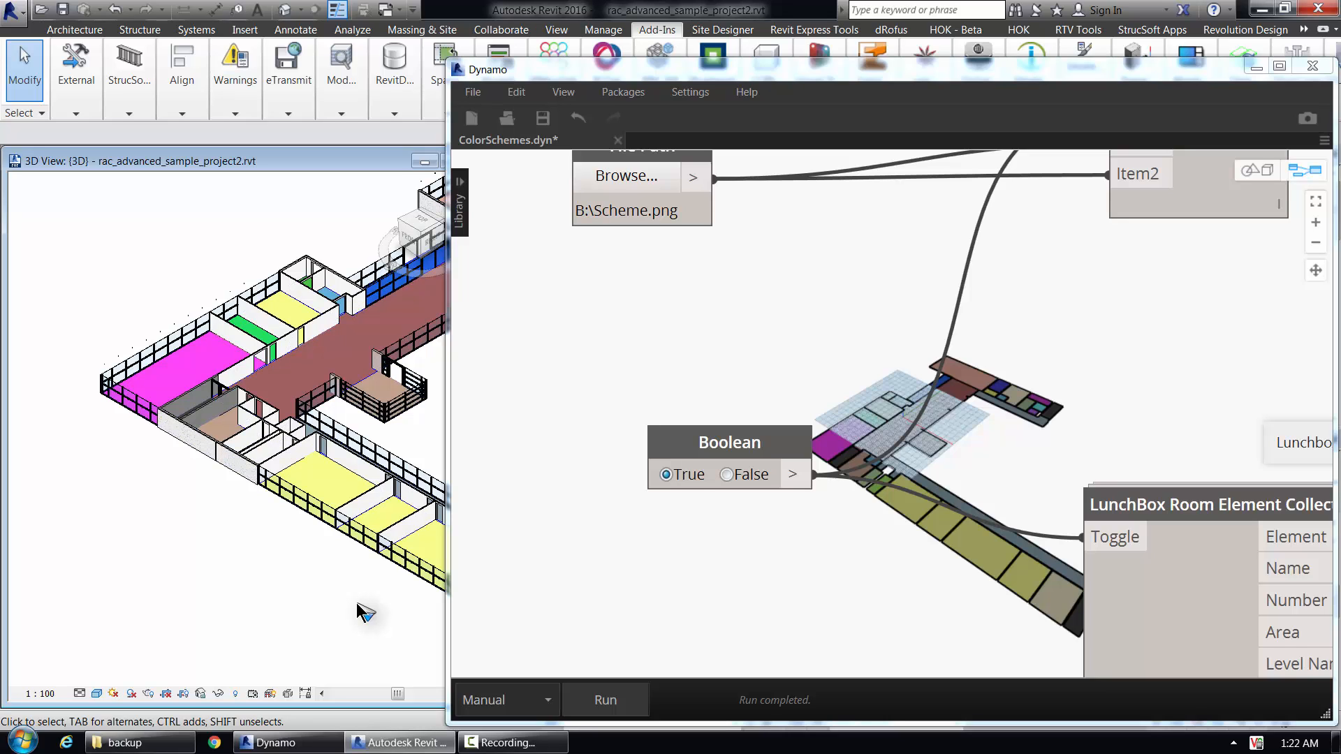
{"action": "left_click", "coordinate": [307, 367]}
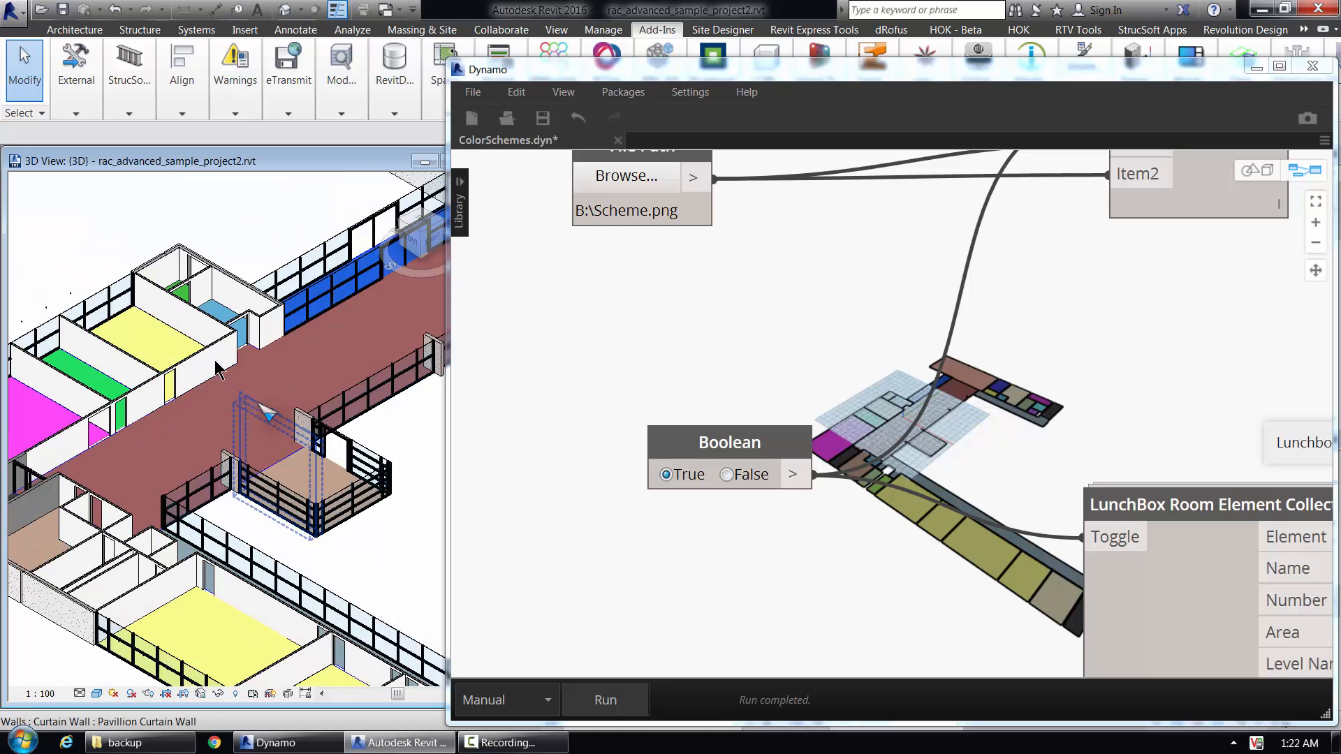
{"action": "left_click", "coordinate": [173, 350]}
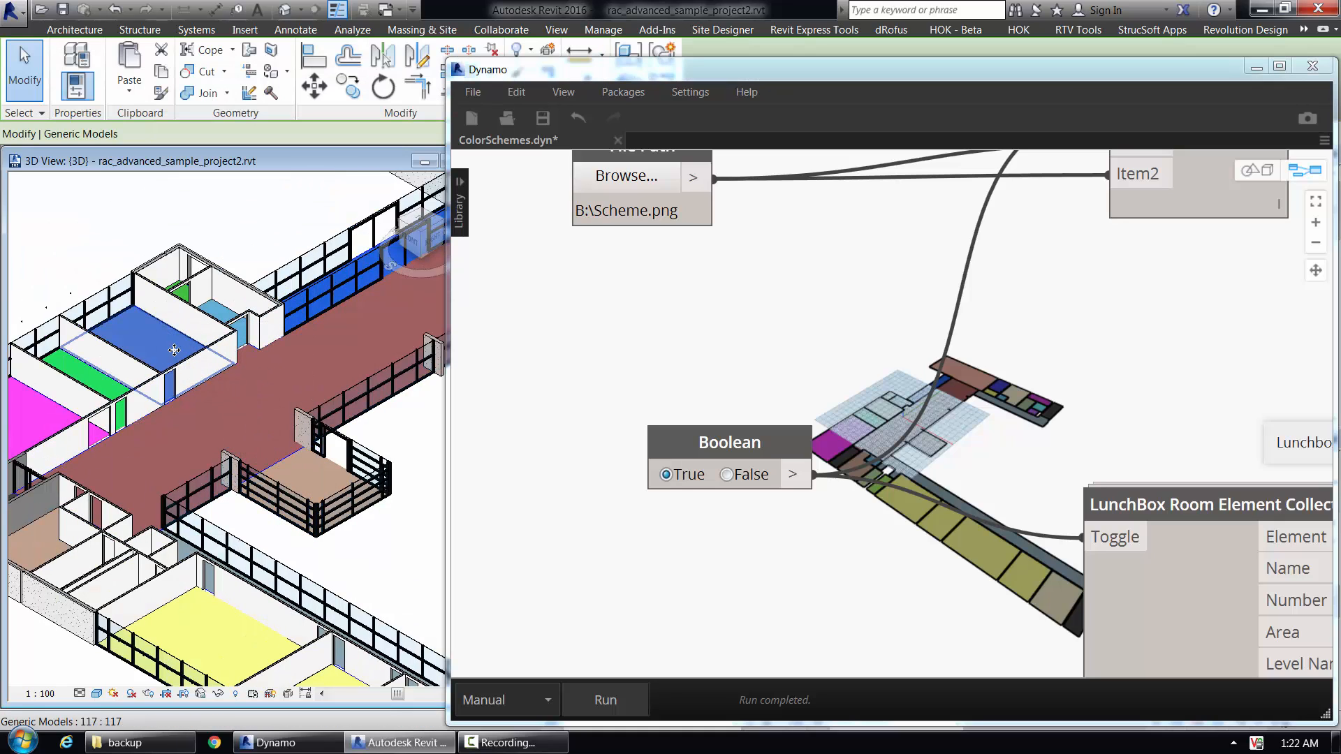
{"action": "mouse_move", "coordinate": [173, 349]}
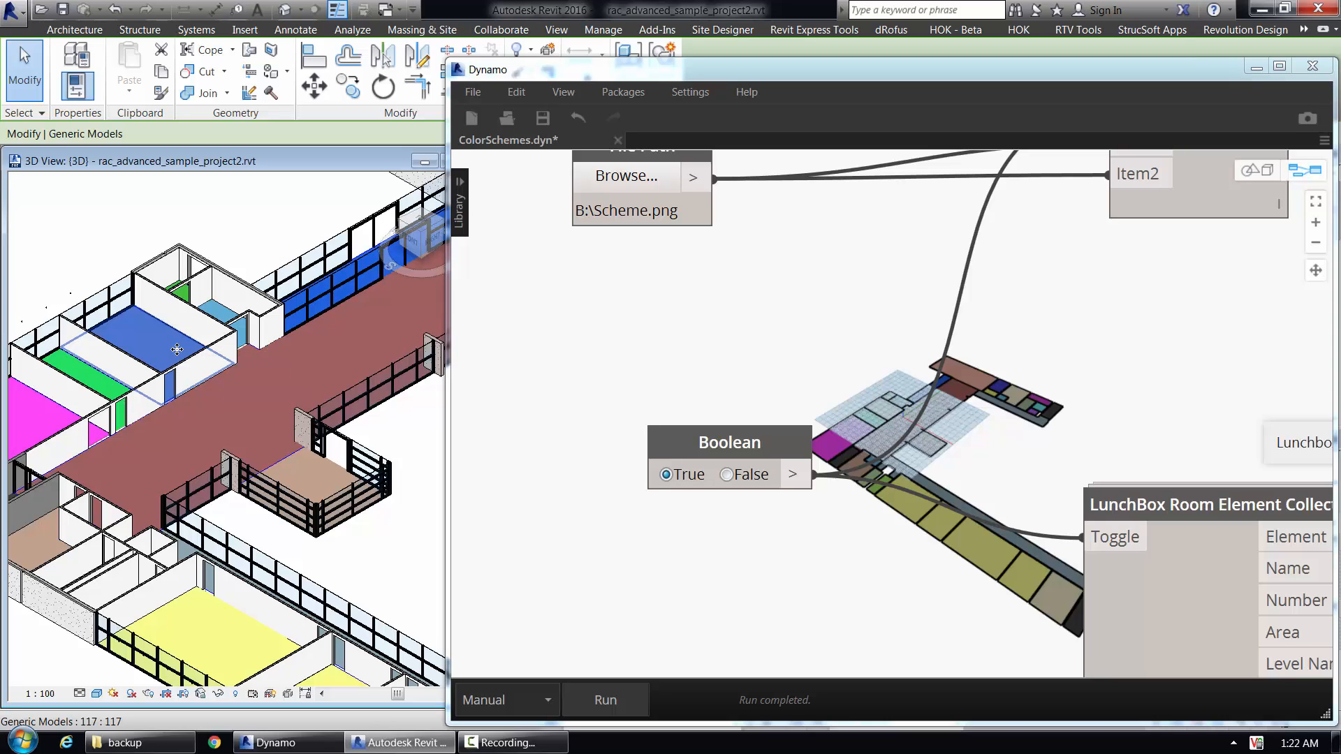
{"action": "mouse_move", "coordinate": [177, 350]}
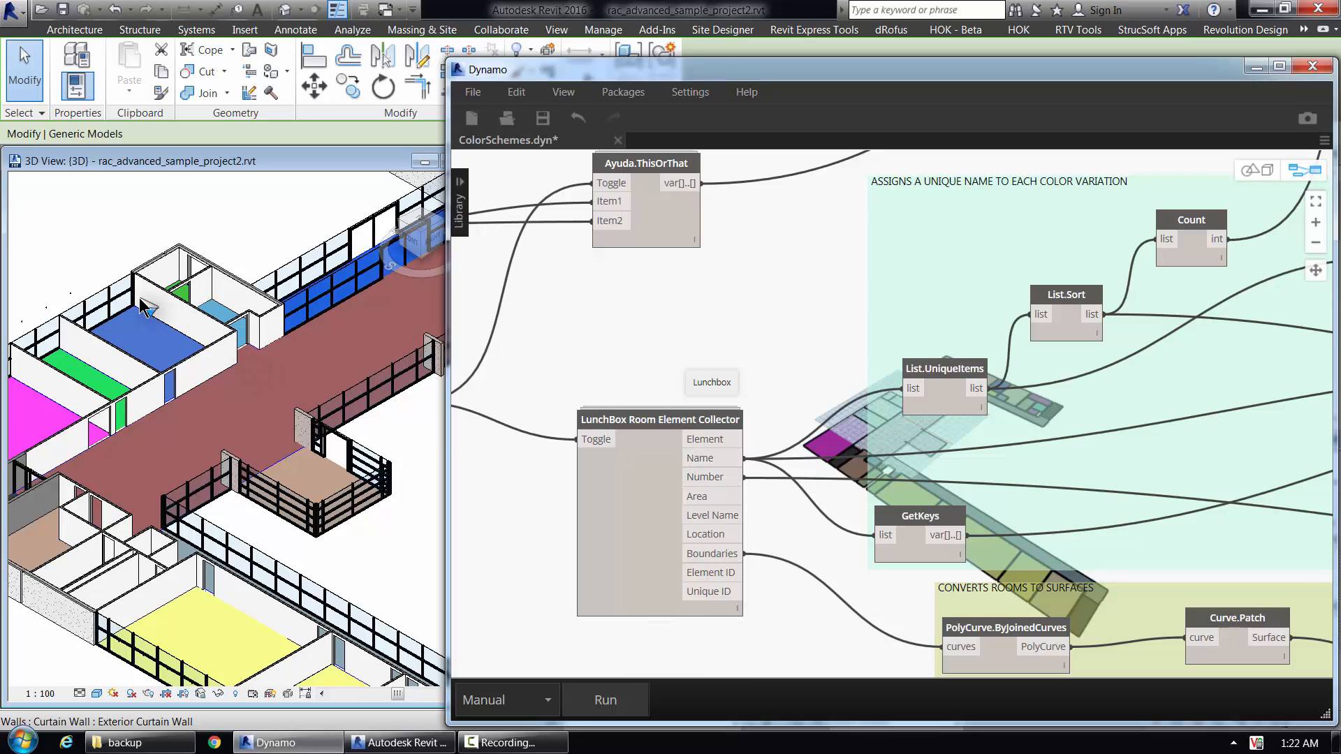
{"action": "mouse_move", "coordinate": [325, 386]}
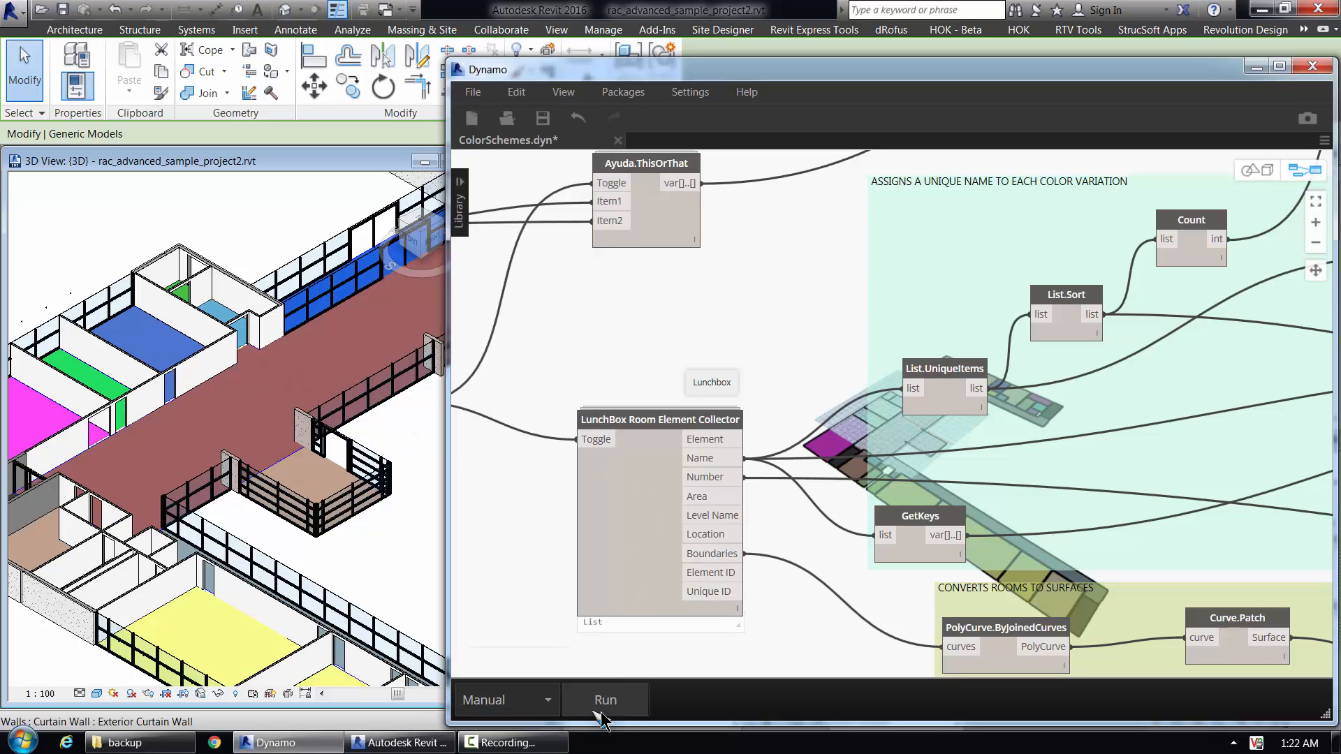
{"action": "left_click", "coordinate": [511, 741]}
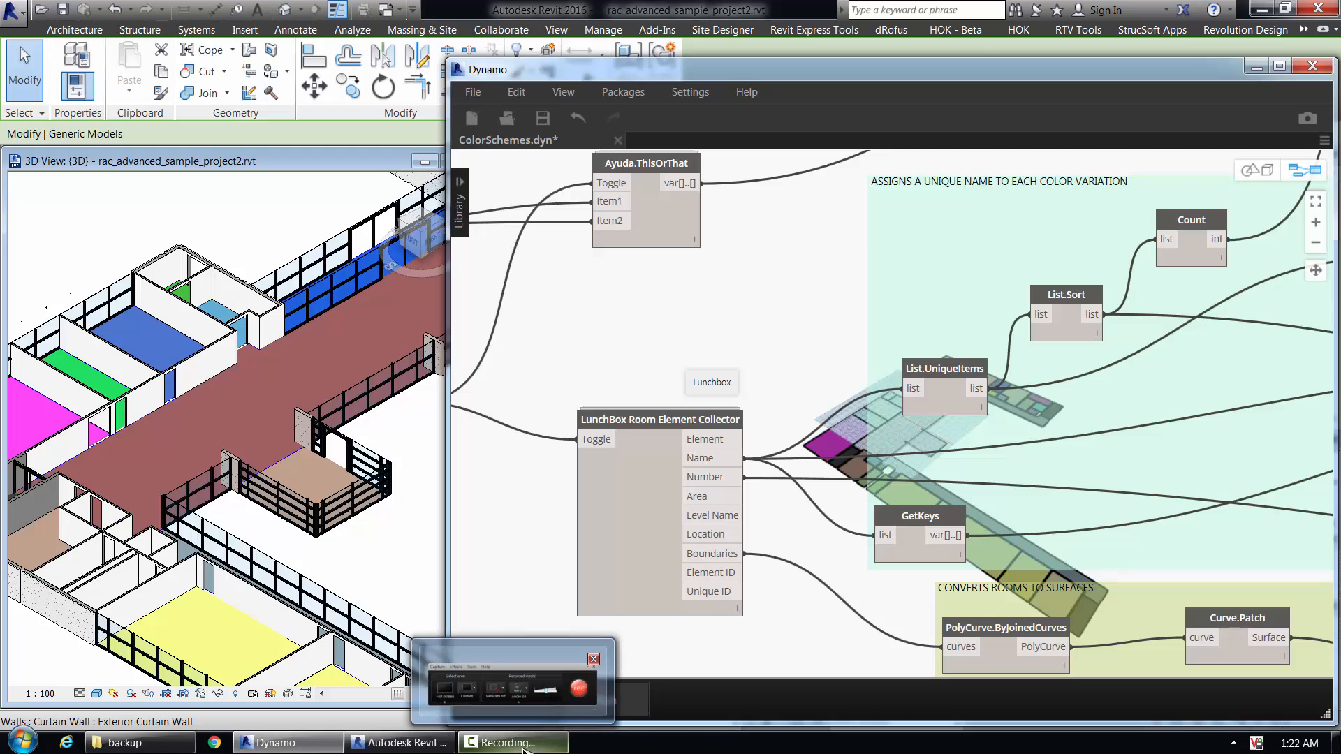